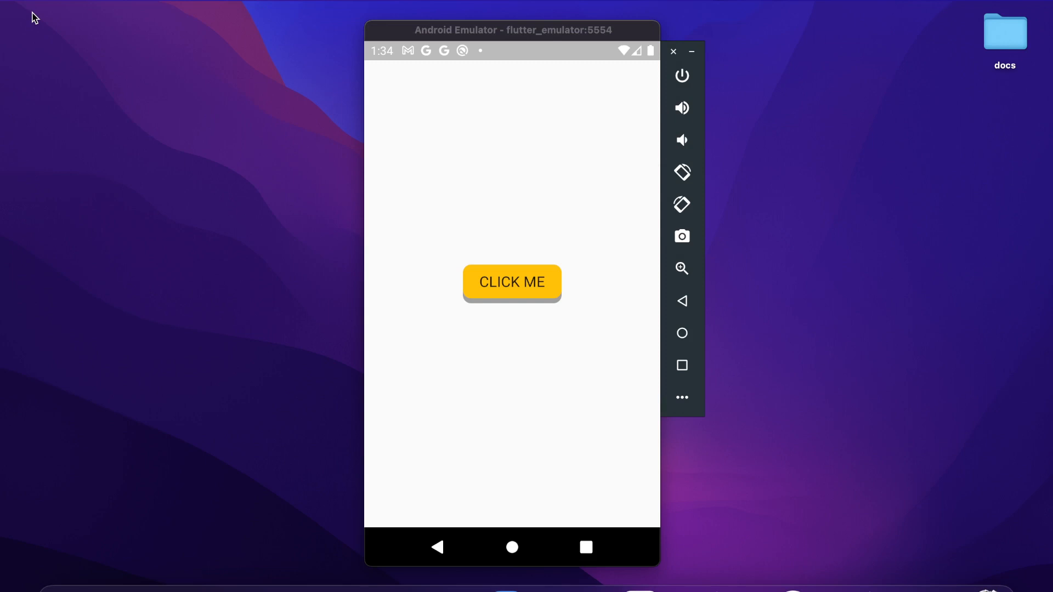
{"action": "mouse_move", "coordinate": [516, 195]}
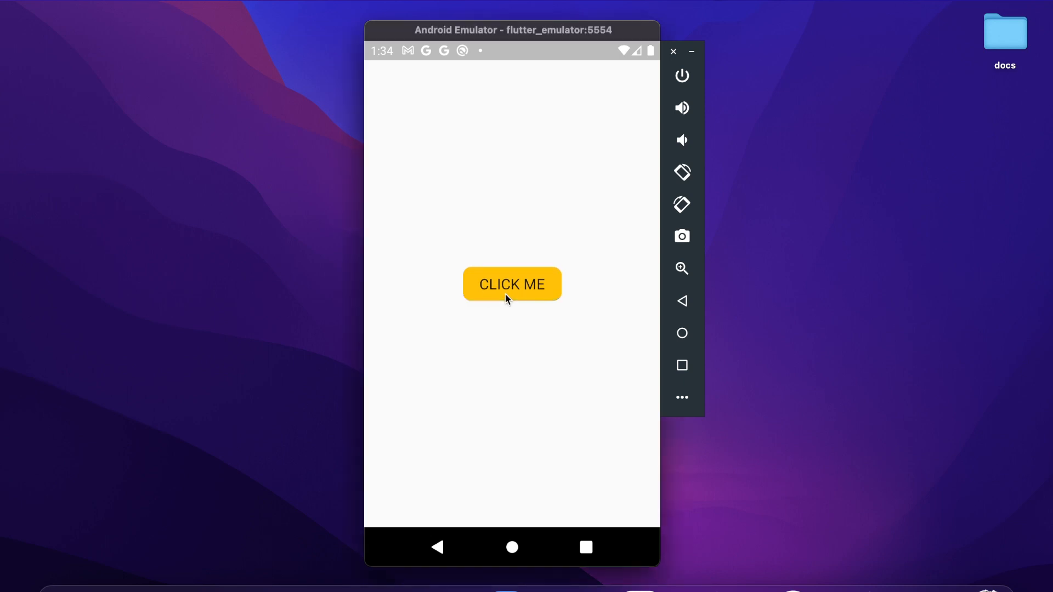
Tap the amber CLICK ME button three times to watch its grey edge animate.
{"action": "left_click", "coordinate": [511, 283]}
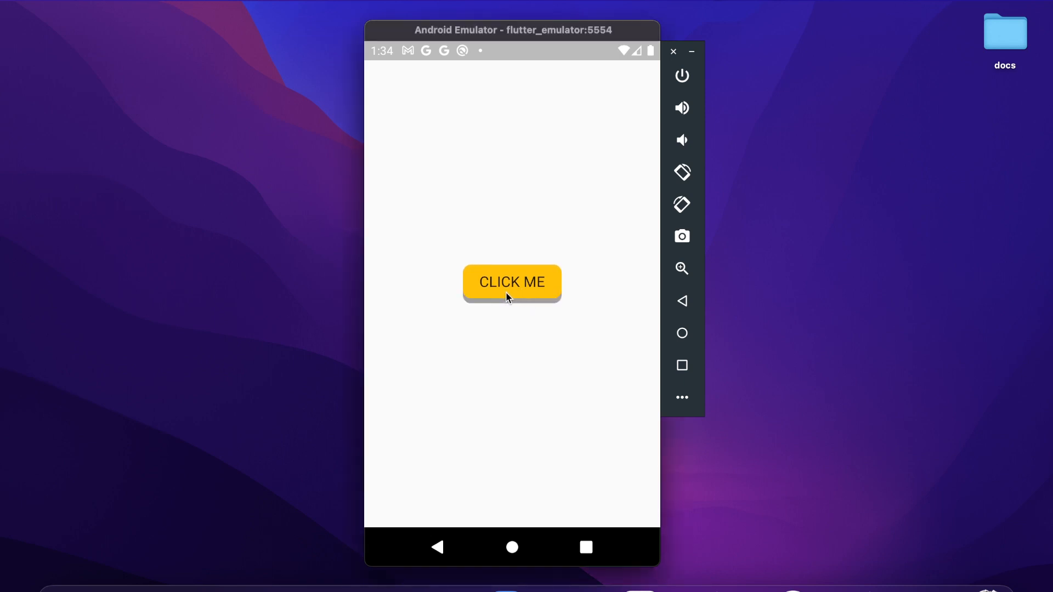
{"action": "left_click", "coordinate": [511, 282]}
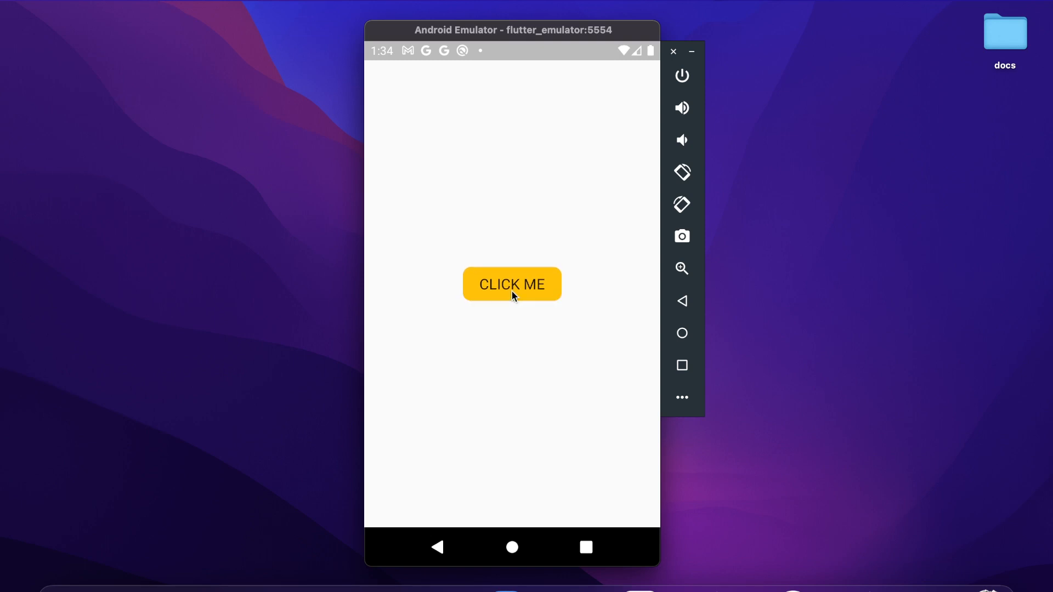
{"action": "left_click", "coordinate": [511, 283]}
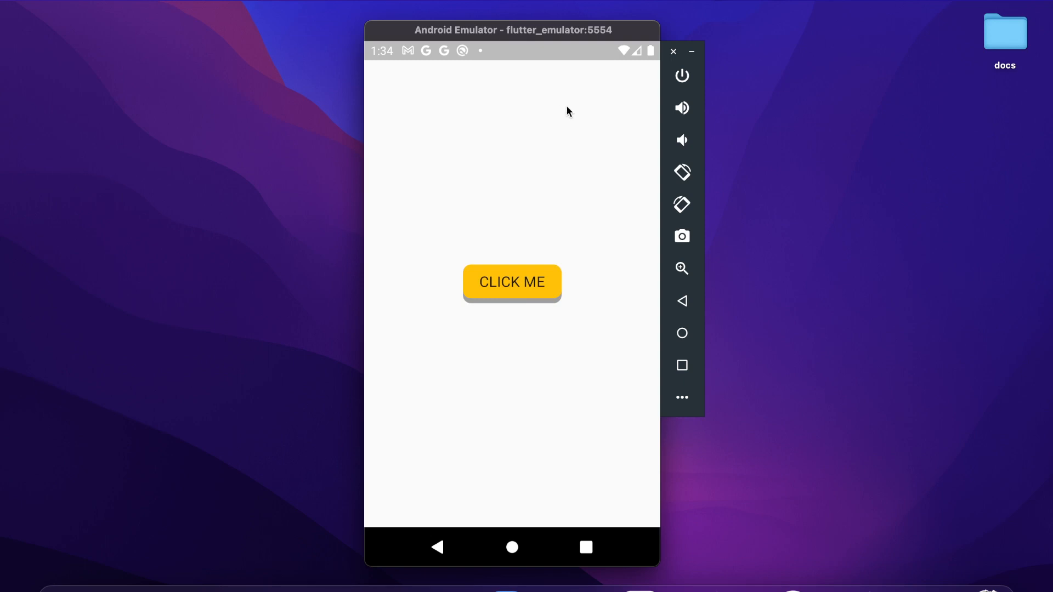
{"action": "mouse_move", "coordinate": [766, 333]}
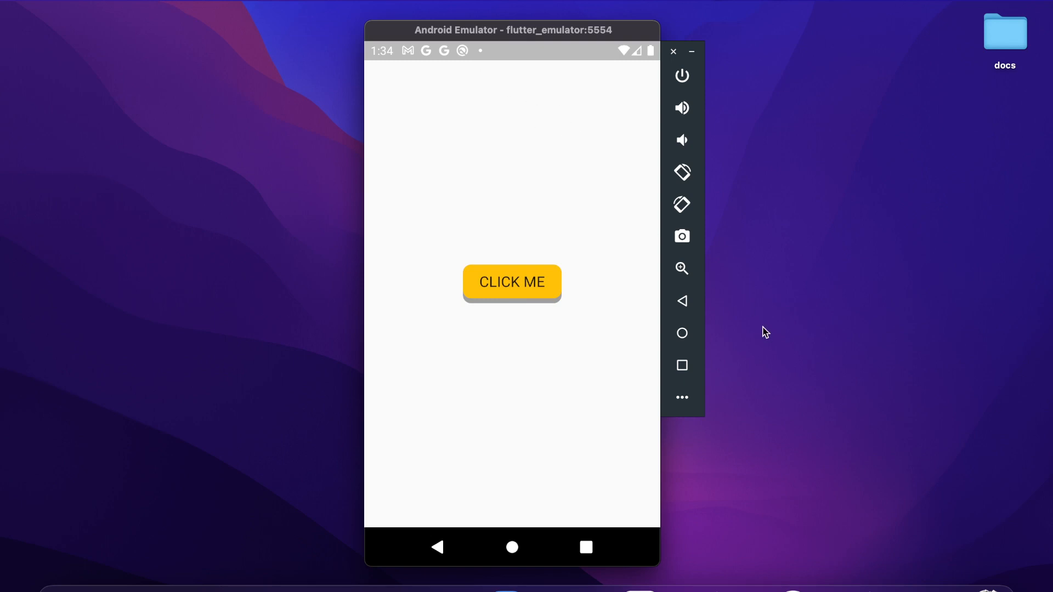
Move the emulator window to the right edge of the screen.
{"action": "left_click_drag", "start_coordinate": [513, 29], "coordinate": [882, 23]}
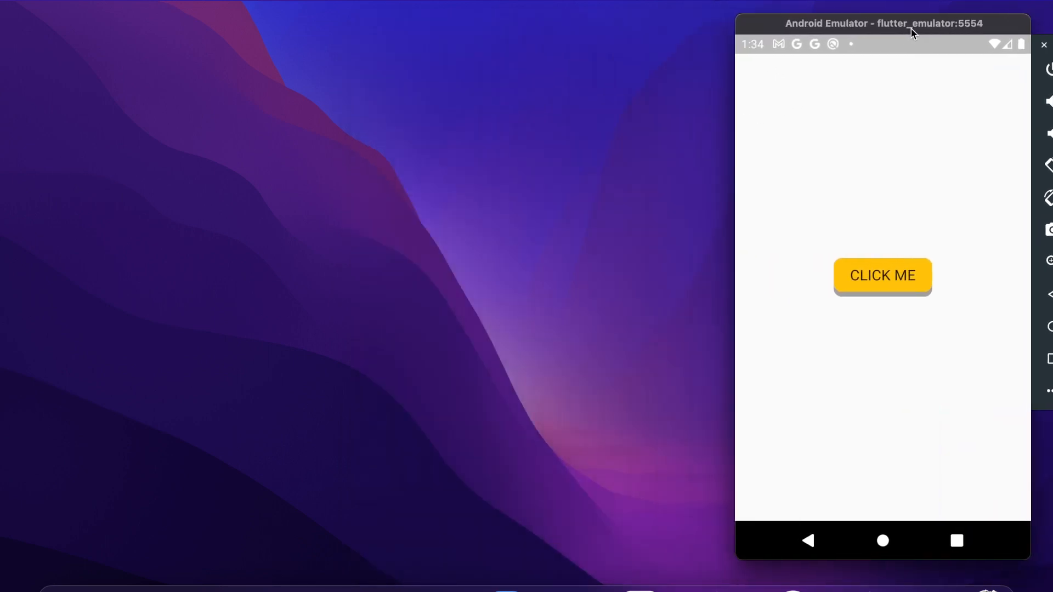
{"action": "left_click_drag", "start_coordinate": [911, 32], "coordinate": [903, 16]}
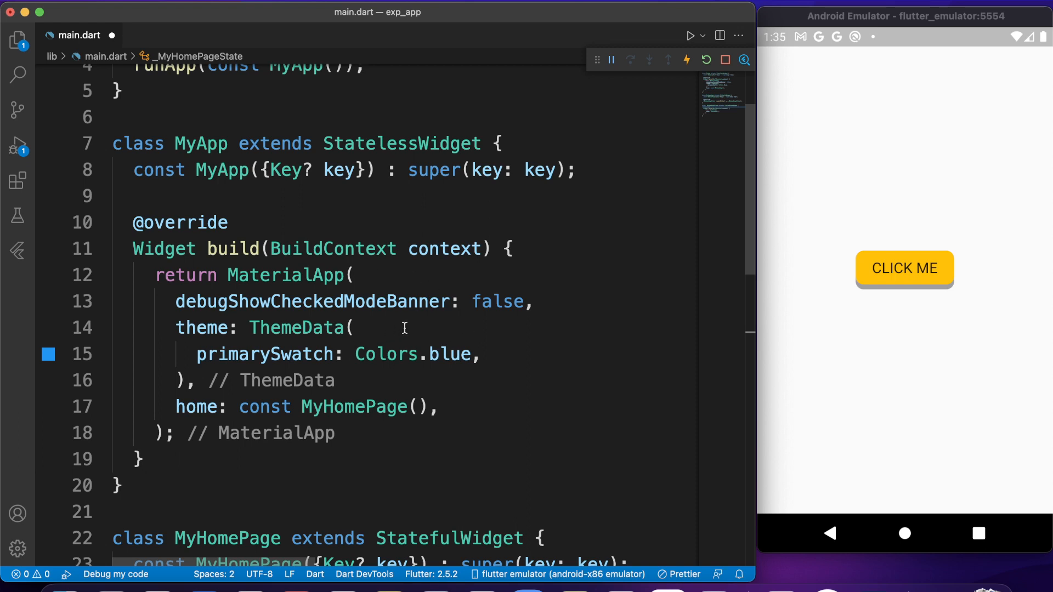
{"action": "mouse_move", "coordinate": [214, 370]}
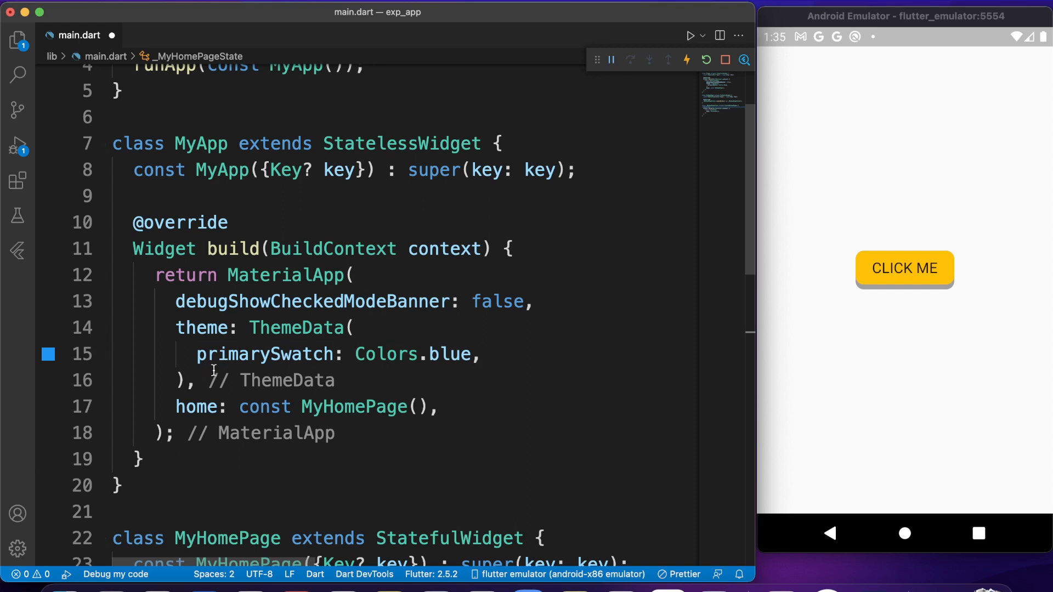
{"action": "mouse_move", "coordinate": [196, 407]}
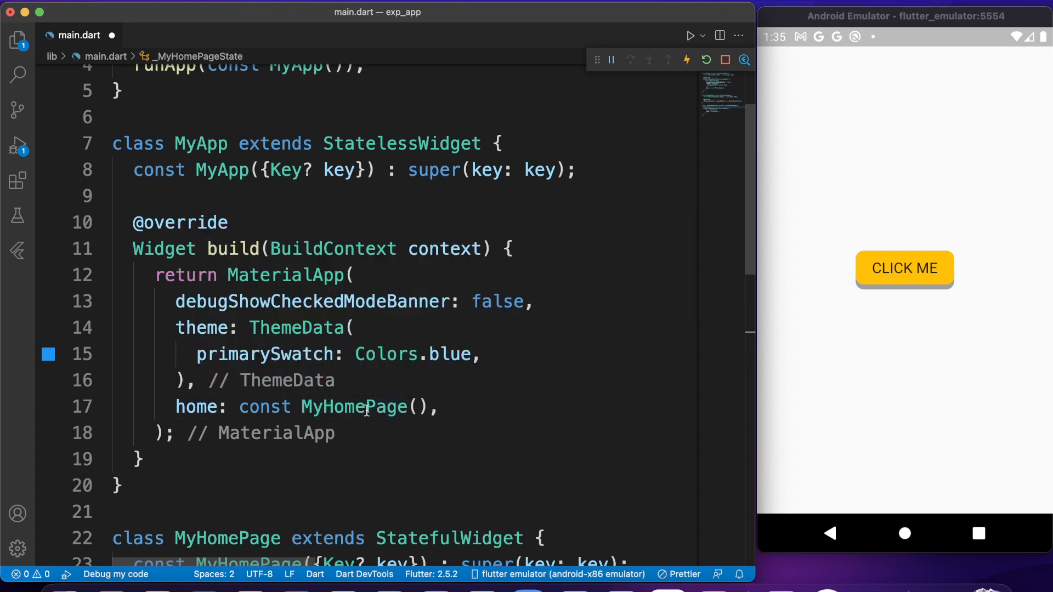
{"action": "scroll", "scroll_direction": "down", "scroll_amount": 3}
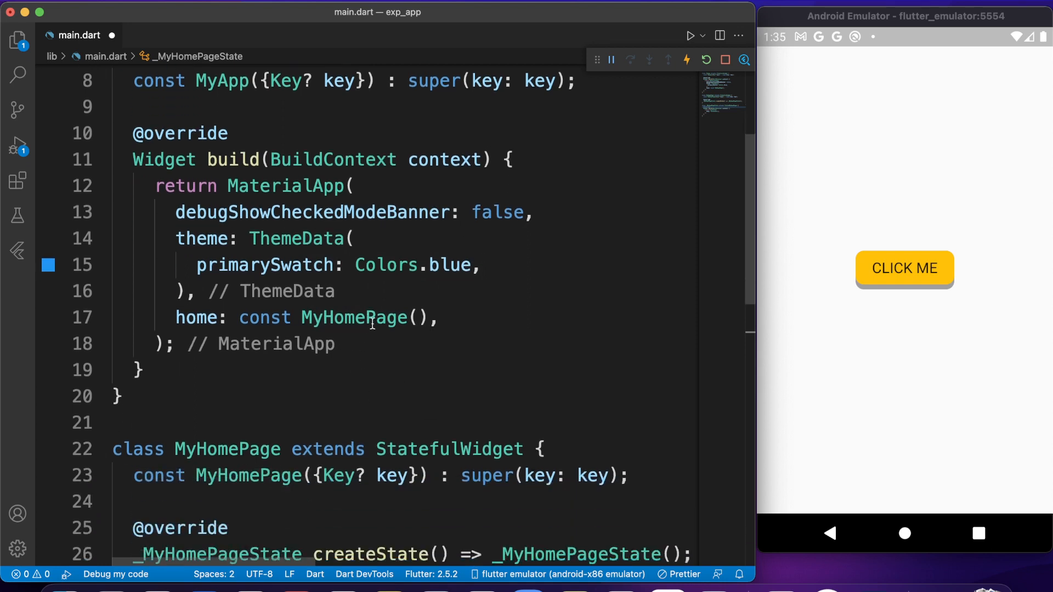
{"action": "scroll", "scroll_direction": "down", "scroll_amount": 3}
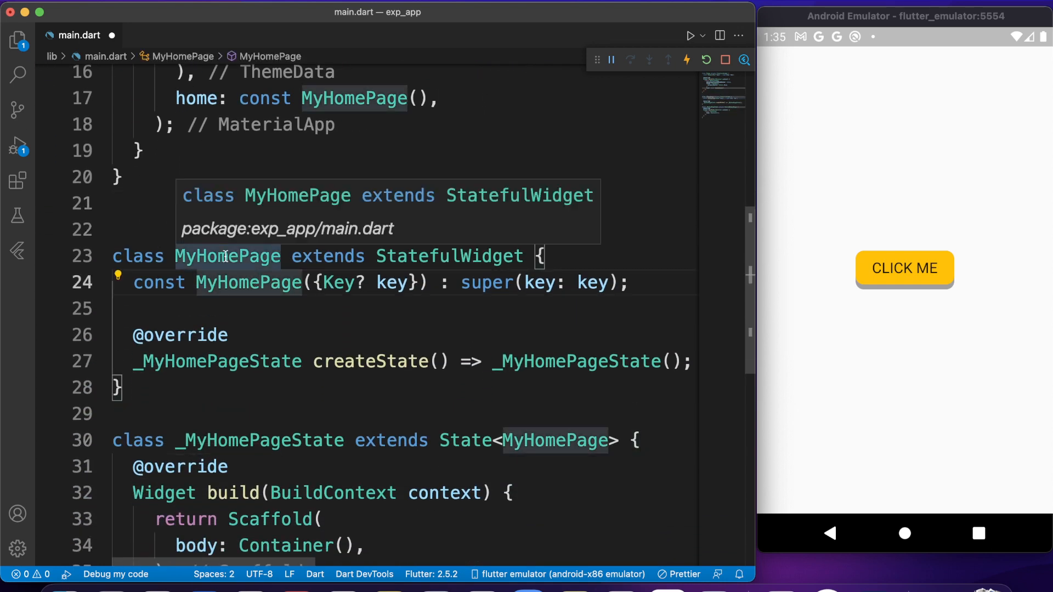
{"action": "scroll", "scroll_direction": "down", "scroll_amount": 3}
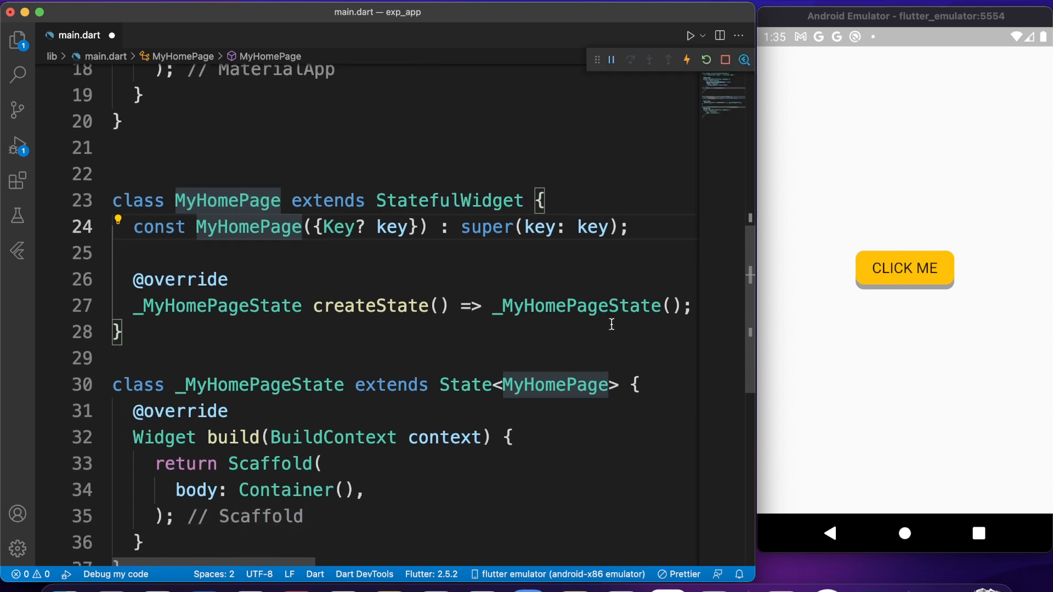
{"action": "scroll", "scroll_direction": "down", "scroll_amount": 3}
{"action": "type", "text": "child: ,"}
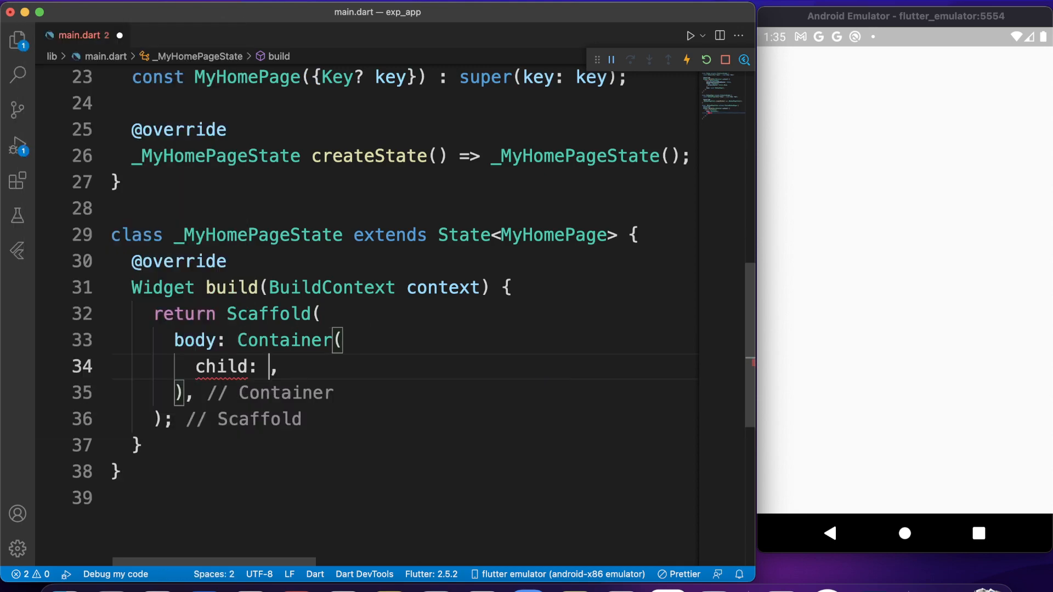
Add child: Text("CLICK ME") inside the body's Container.
{"action": "type", "text": "Text"}
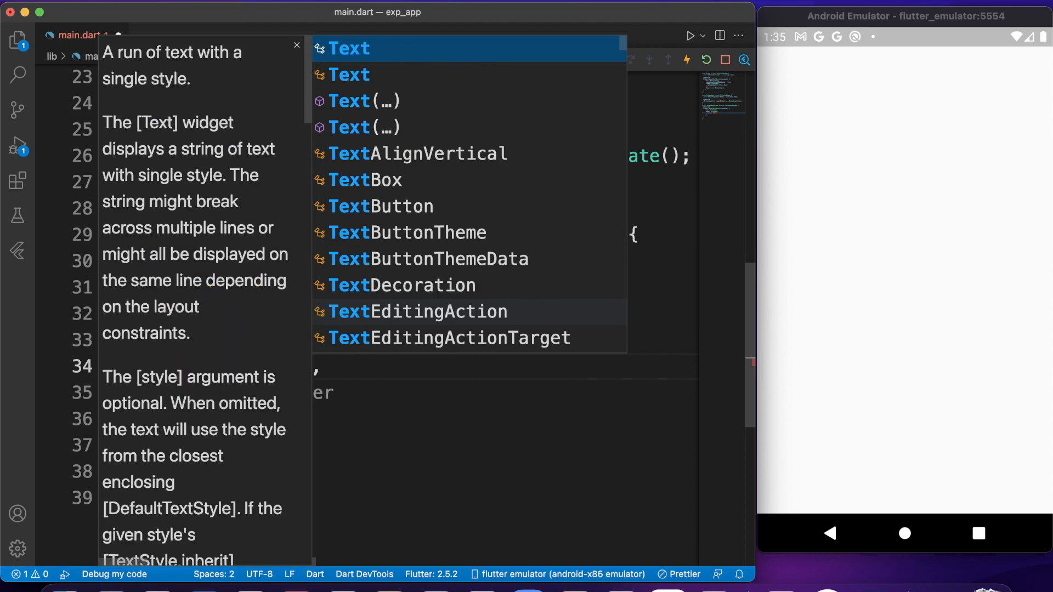
{"action": "left_click", "coordinate": [349, 48]}
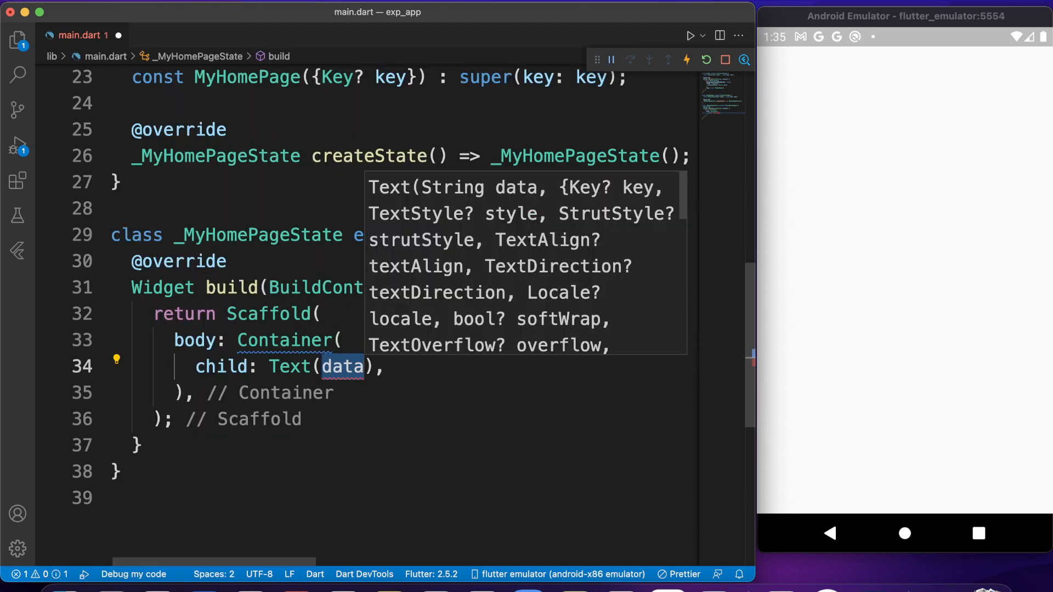
{"action": "type", "text": "\"\""}
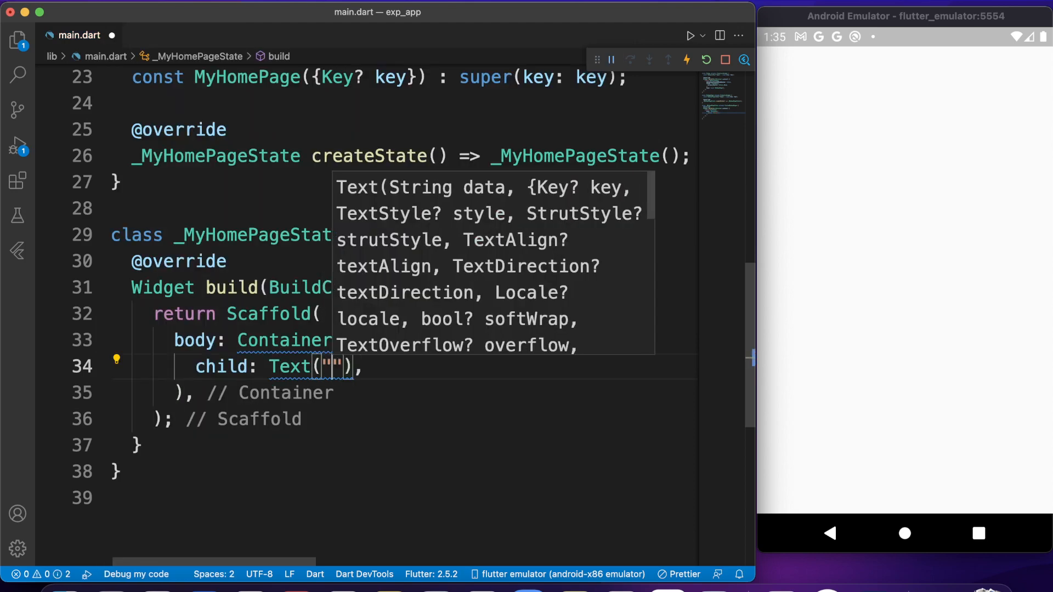
{"action": "type", "text": "CLICK ME"}
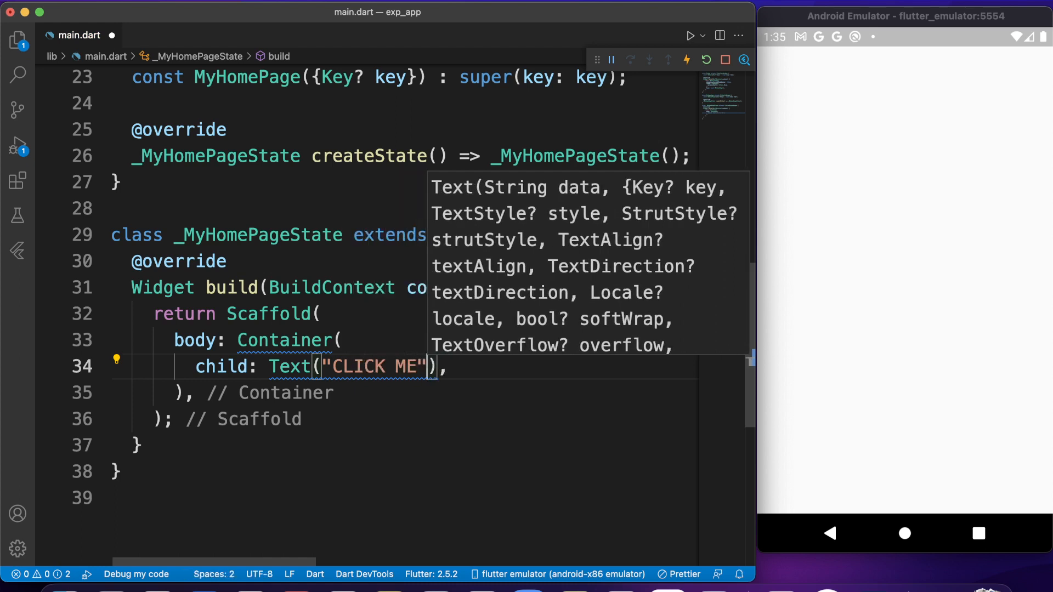
{"action": "type", "text": ","}
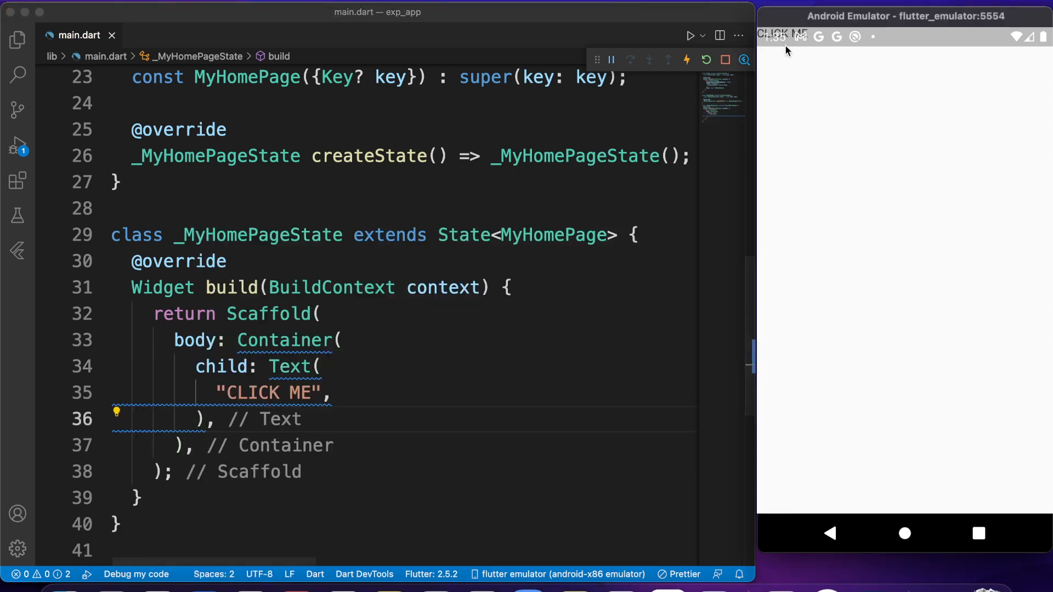
Wrap the Container in a Center, colour it Colors.amber, and hot reload.
{"action": "left_click", "coordinate": [342, 340]}
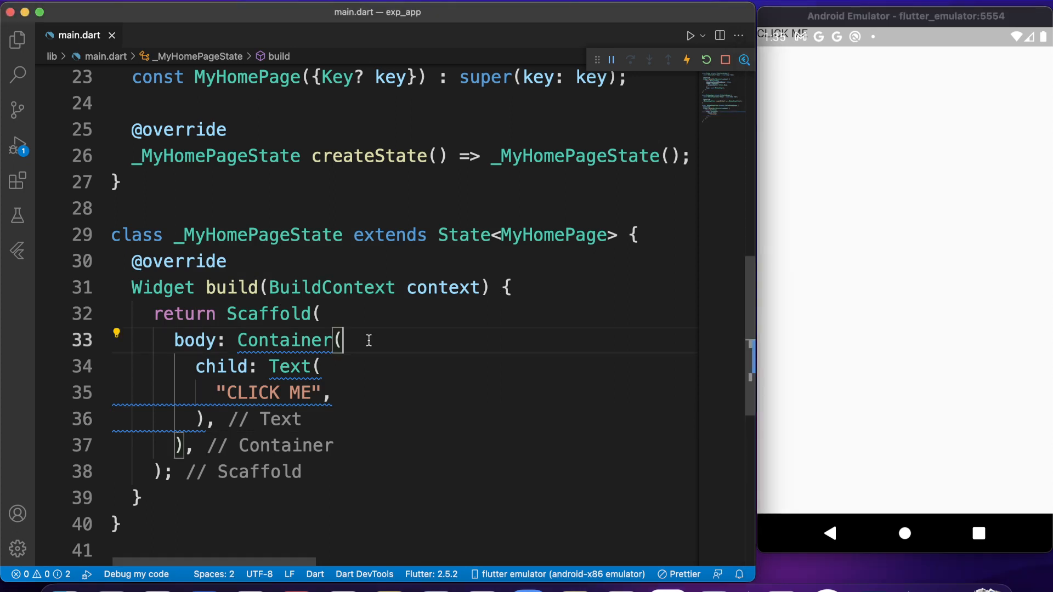
{"action": "left_click", "coordinate": [115, 333]}
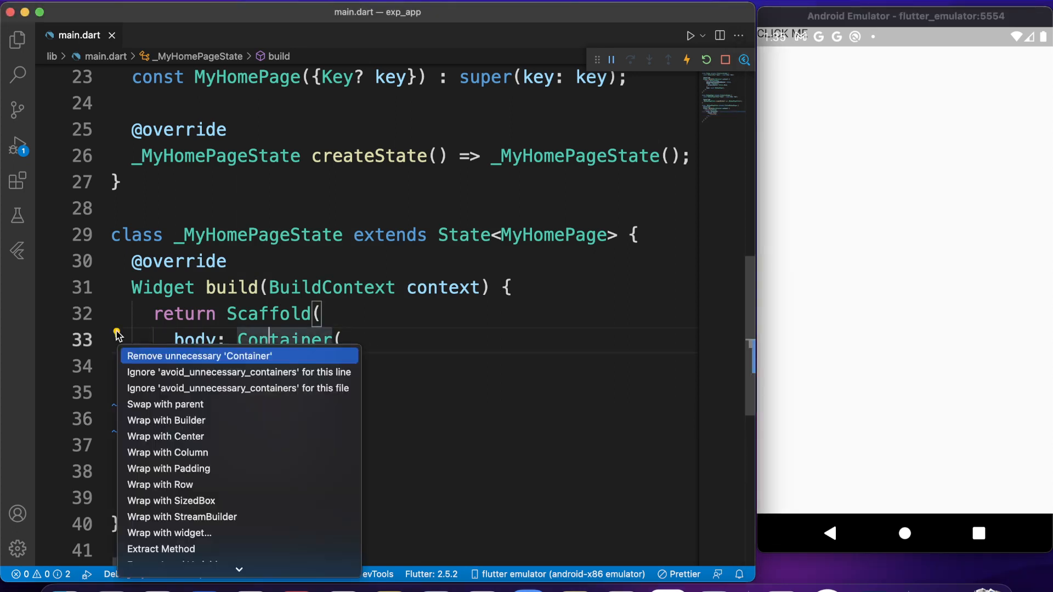
{"action": "mouse_move", "coordinate": [187, 484]}
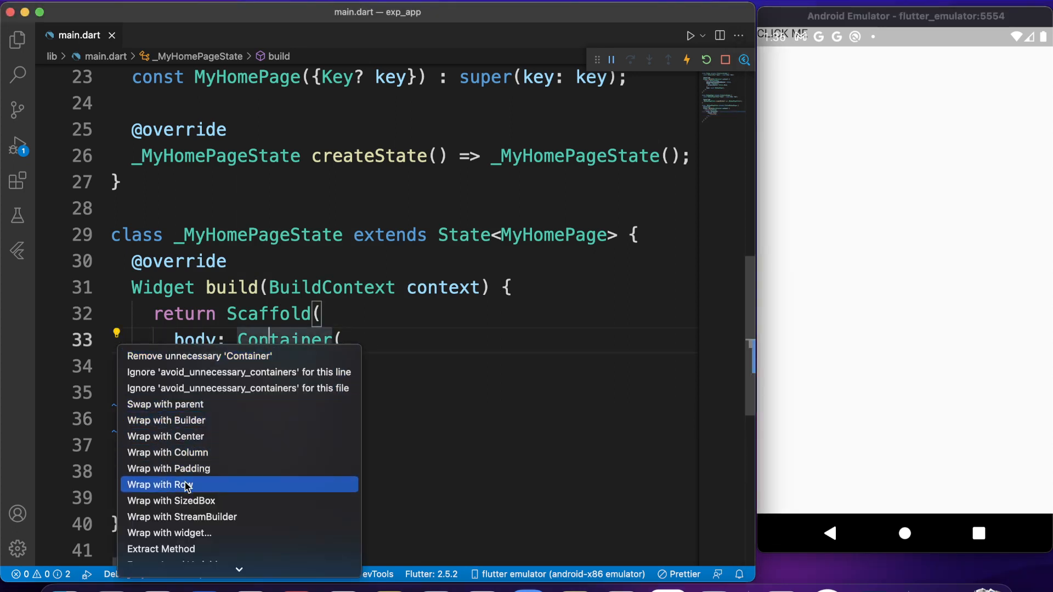
{"action": "left_click", "coordinate": [165, 436]}
{"action": "type", "text": "color: Colors.amber,"}
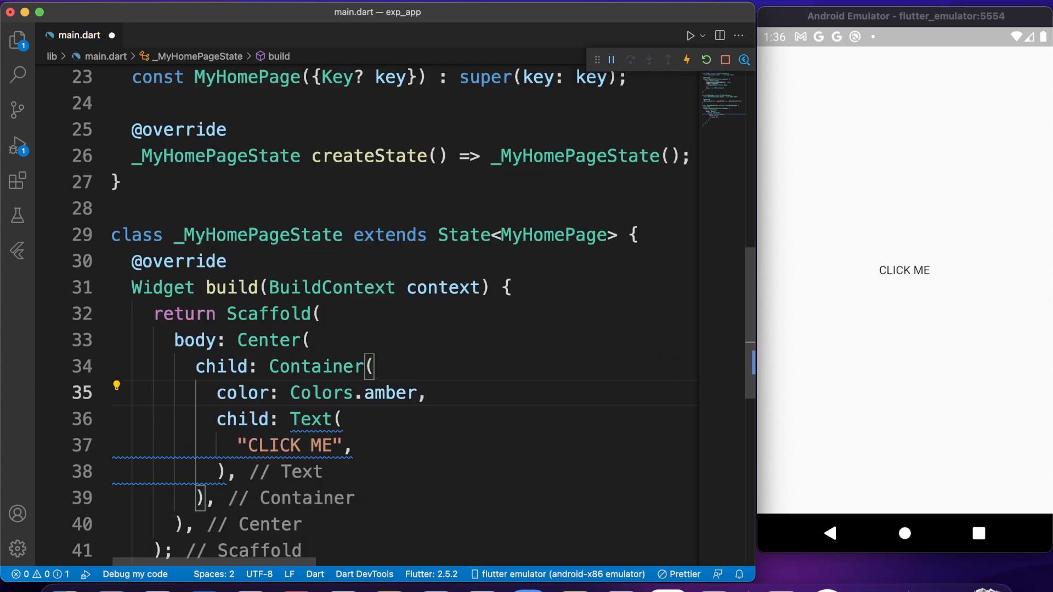
{"action": "left_click", "coordinate": [905, 270]}
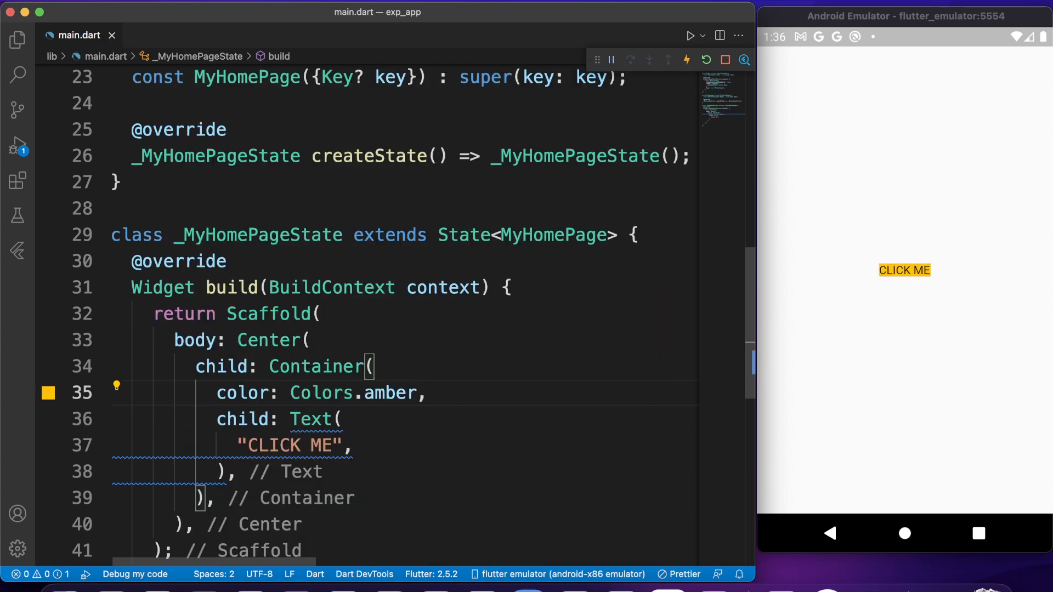
{"action": "mouse_move", "coordinate": [945, 264]}
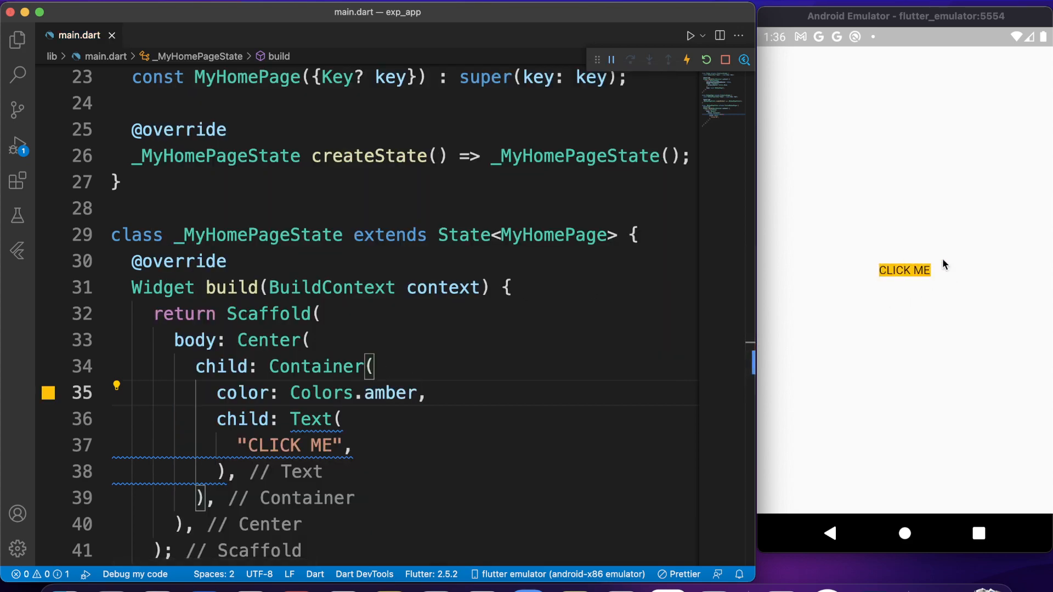
{"action": "mouse_move", "coordinate": [925, 284]}
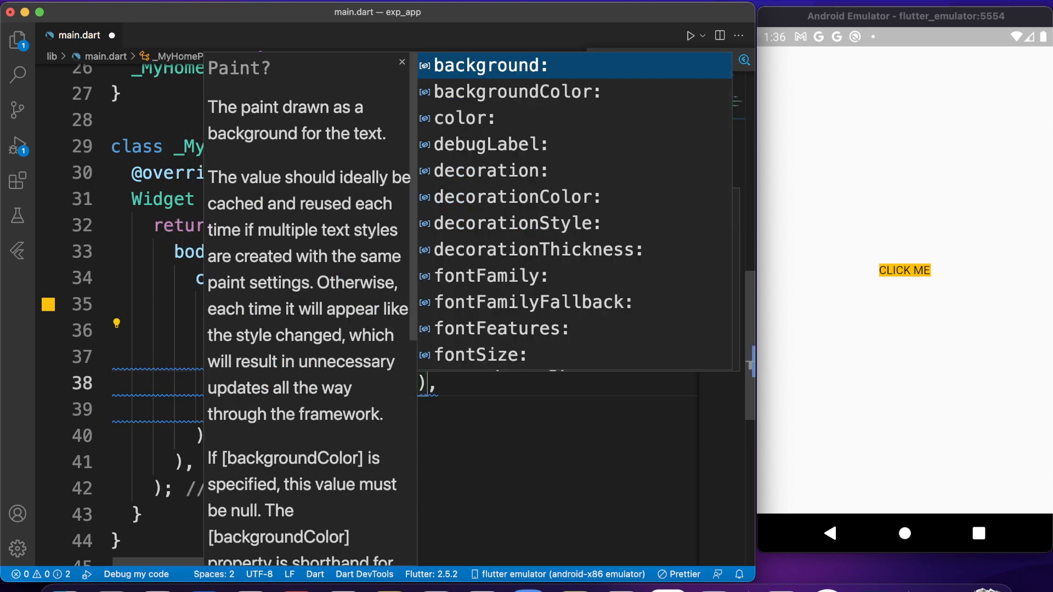
Give the CLICK ME Text a TextStyle with fontSize 18.
{"action": "type", "text": "fontSize: 1"}
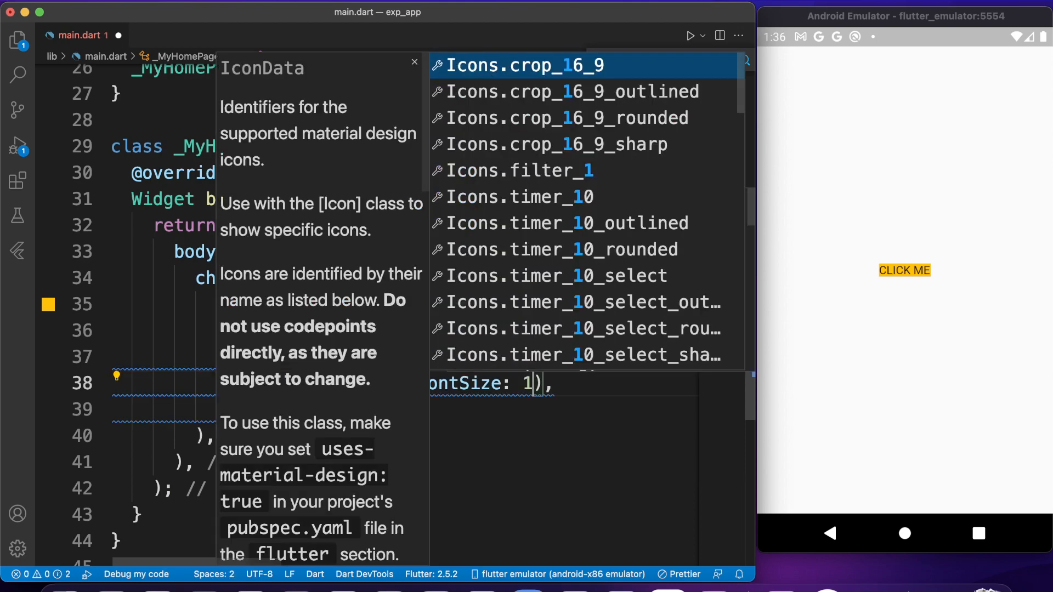
{"action": "type", "text": "6"}
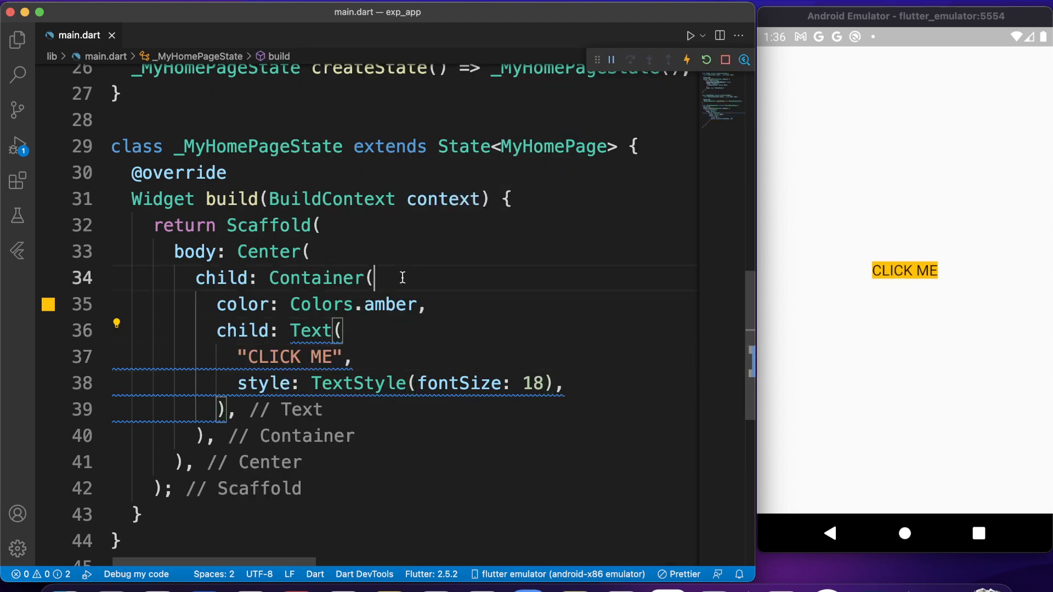
Set the Container padding to EdgeInsets.symmetric(vertical: 10, horizontal: 20).
{"action": "type", "text": "padding: ,"}
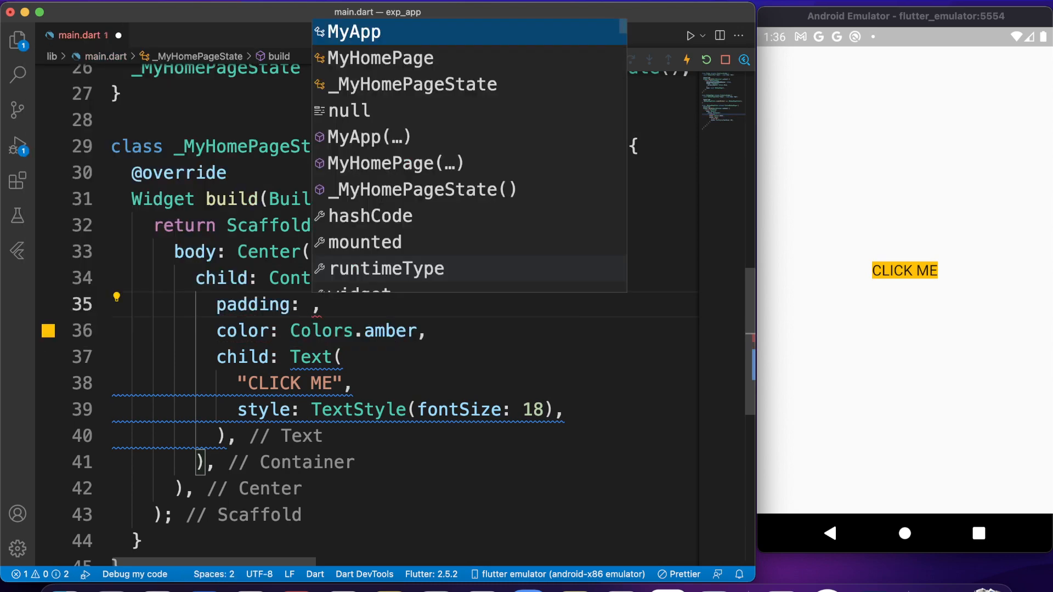
{"action": "type", "text": "EdgeInsets"}
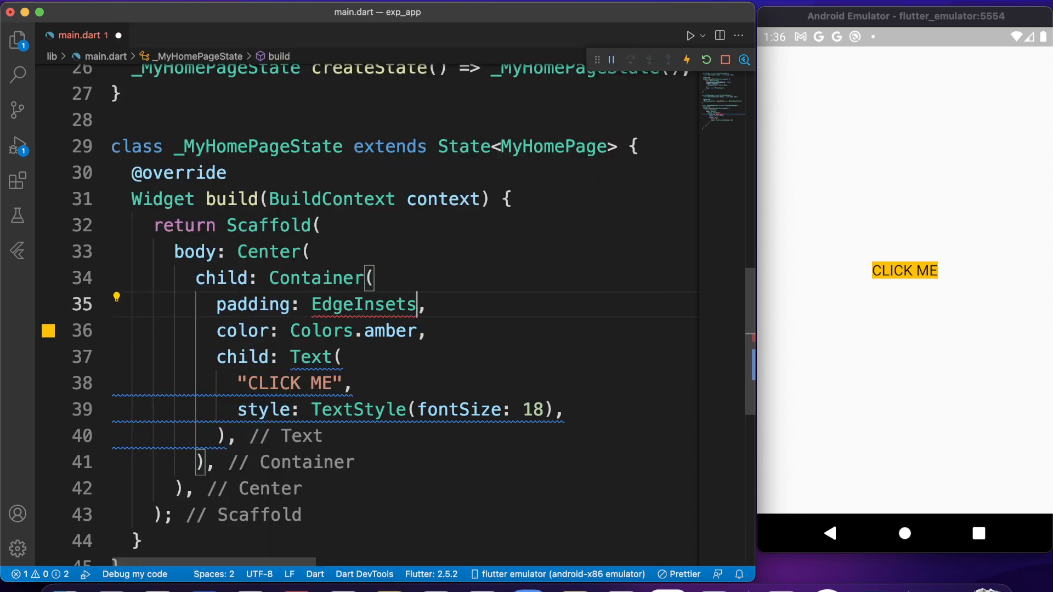
{"action": "type", "text": ".symmetric(vertical:"}
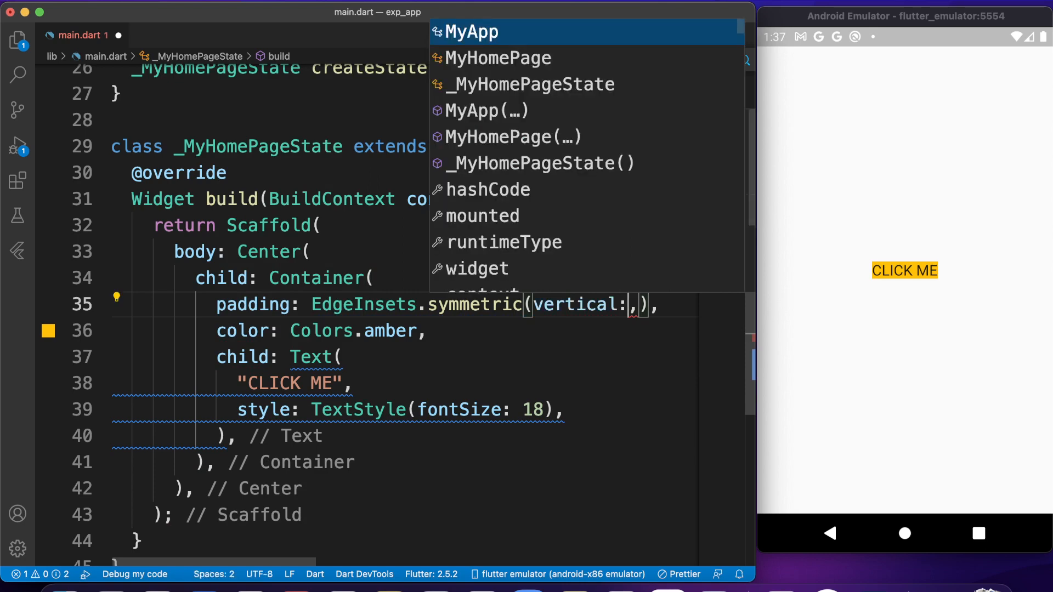
{"action": "type", "text": "10"}
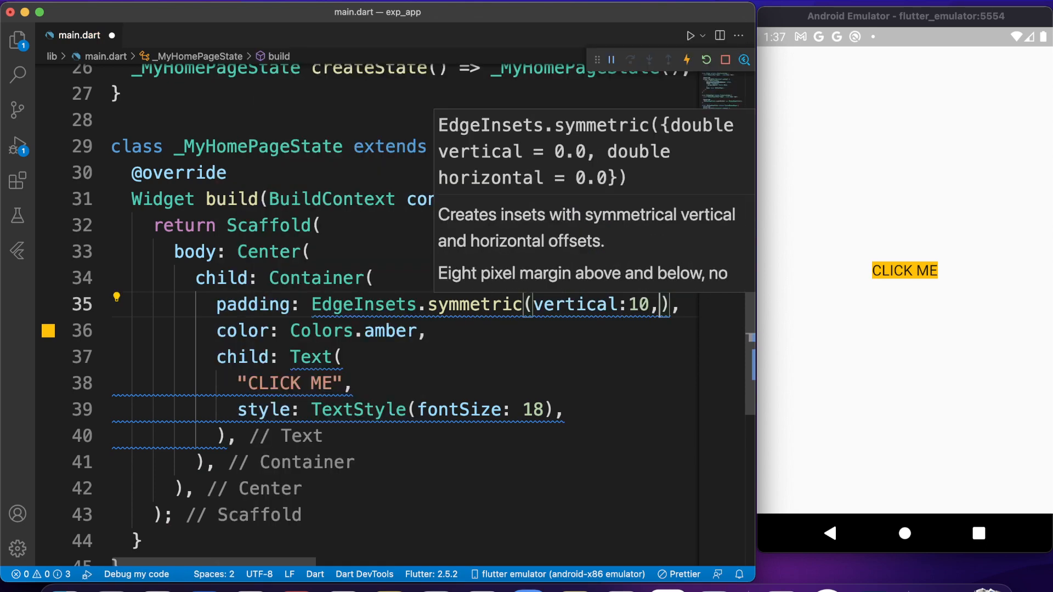
{"action": "type", "text": "horizontal:"}
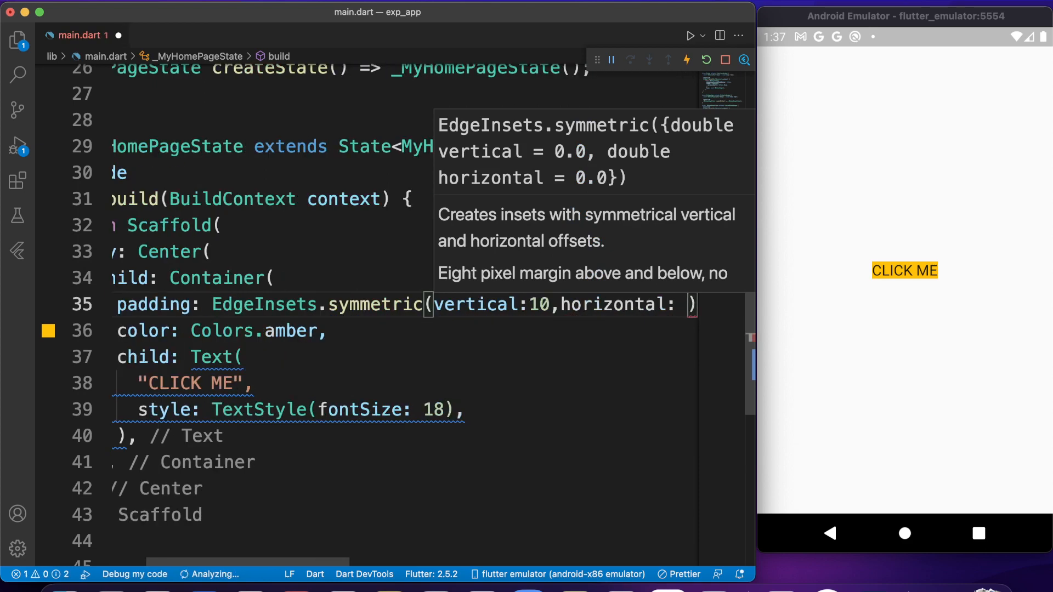
{"action": "type", "text": "20,"}
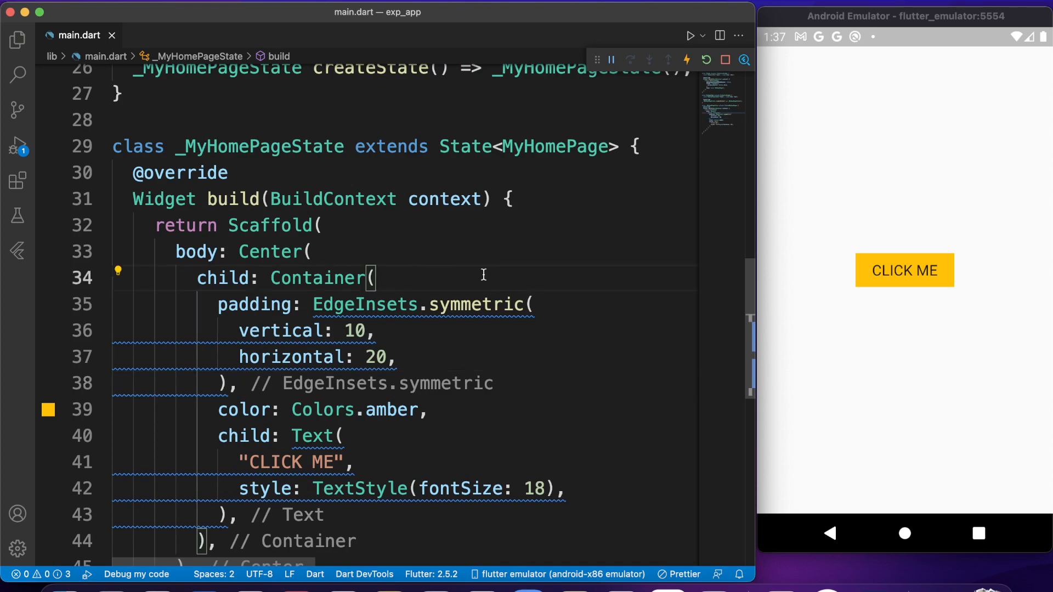
{"action": "mouse_move", "coordinate": [869, 295]}
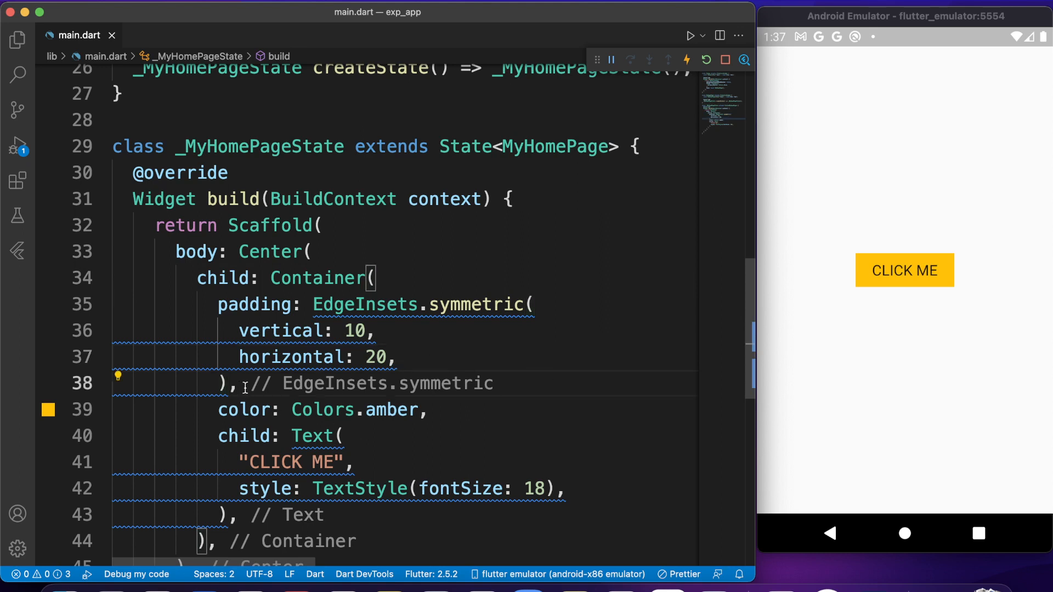
Add a BoxDecoration with BorderRadius.circular(10) to the Container.
{"action": "type", "text": "decoration: BoxDecoration("}
{"action": "type", "text": "borderRadius:"}
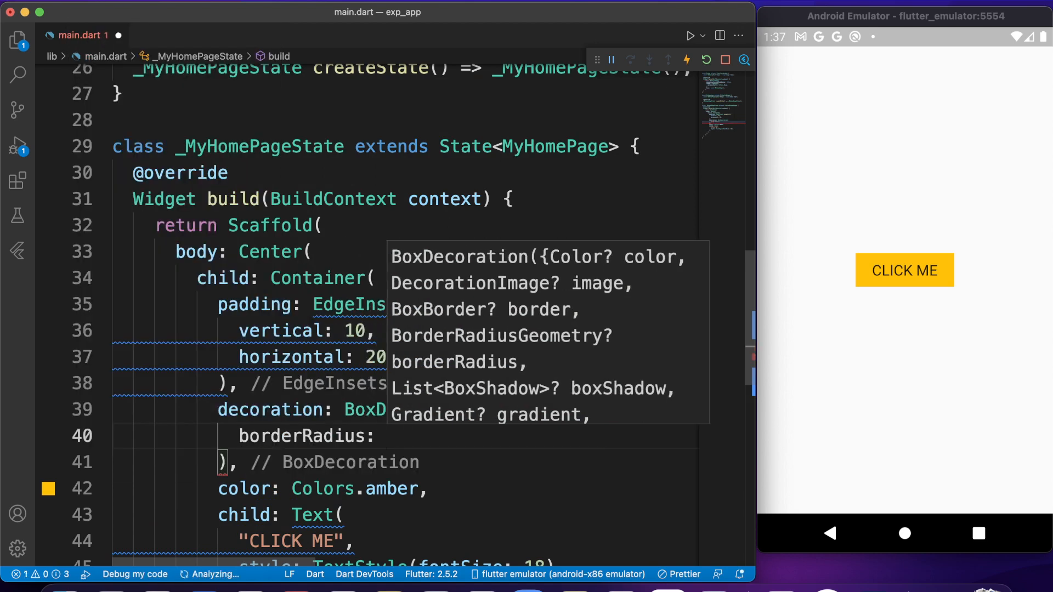
{"action": "type", "text": "Bord"}
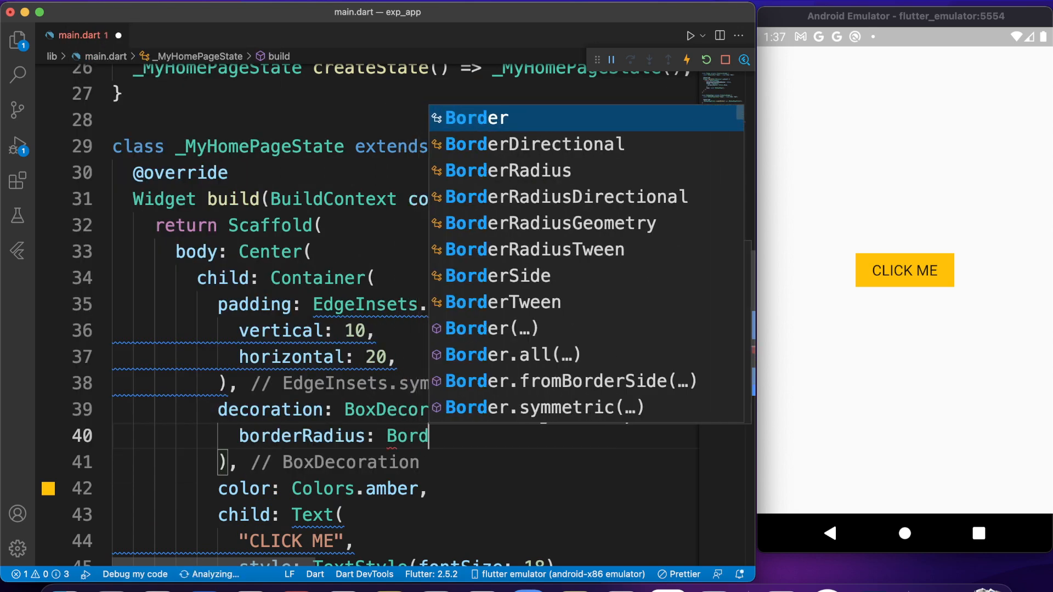
{"action": "type", "text": "Radius.circular(radius"}
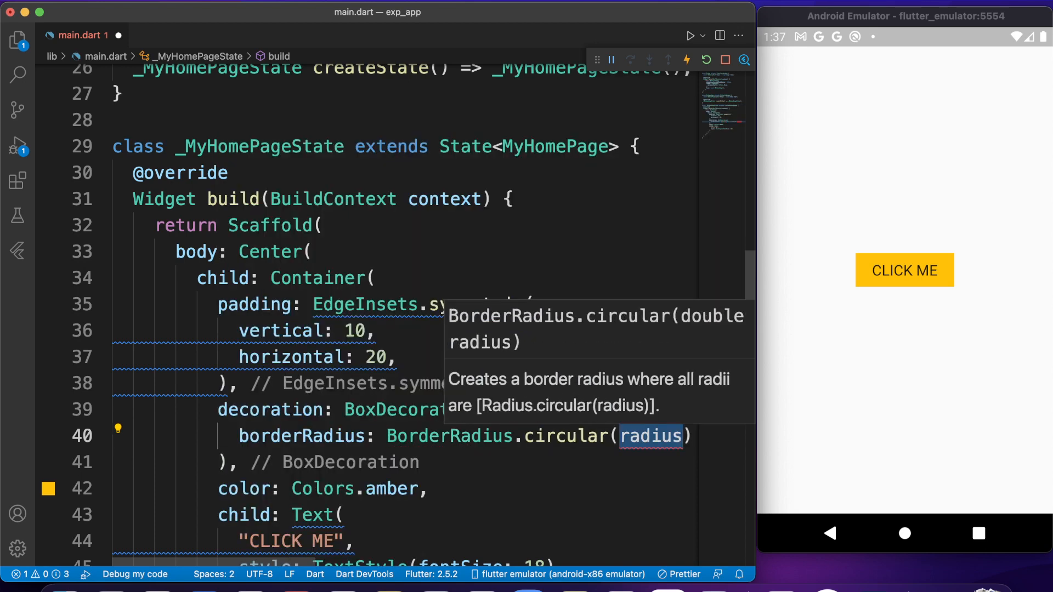
{"action": "type", "text": "10"}
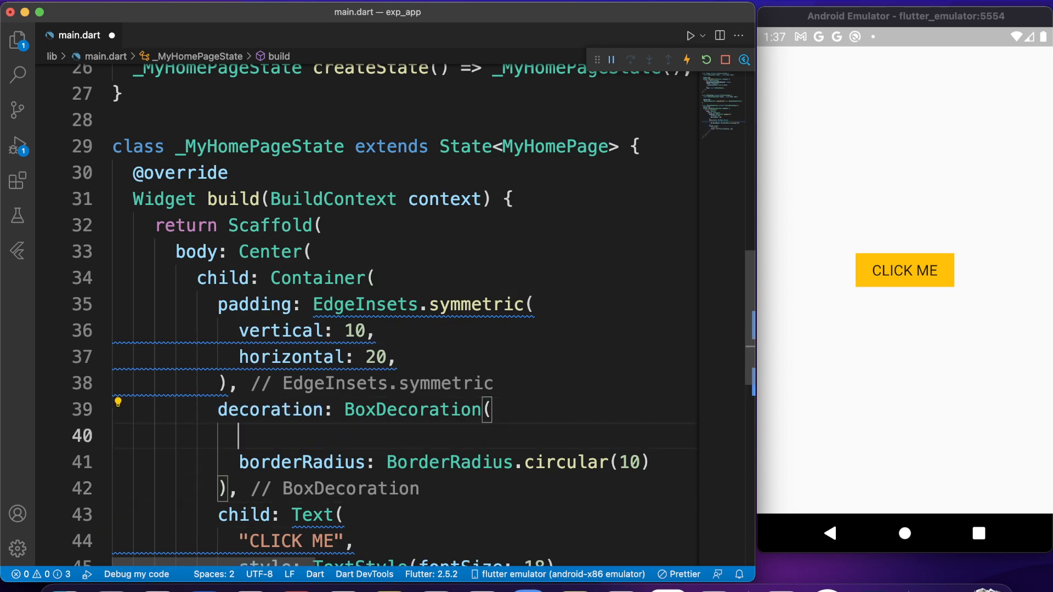
Move color: Colors.amber into the decoration and make the EdgeInsets const.
{"action": "type", "text": "color: Colors.amber,"}
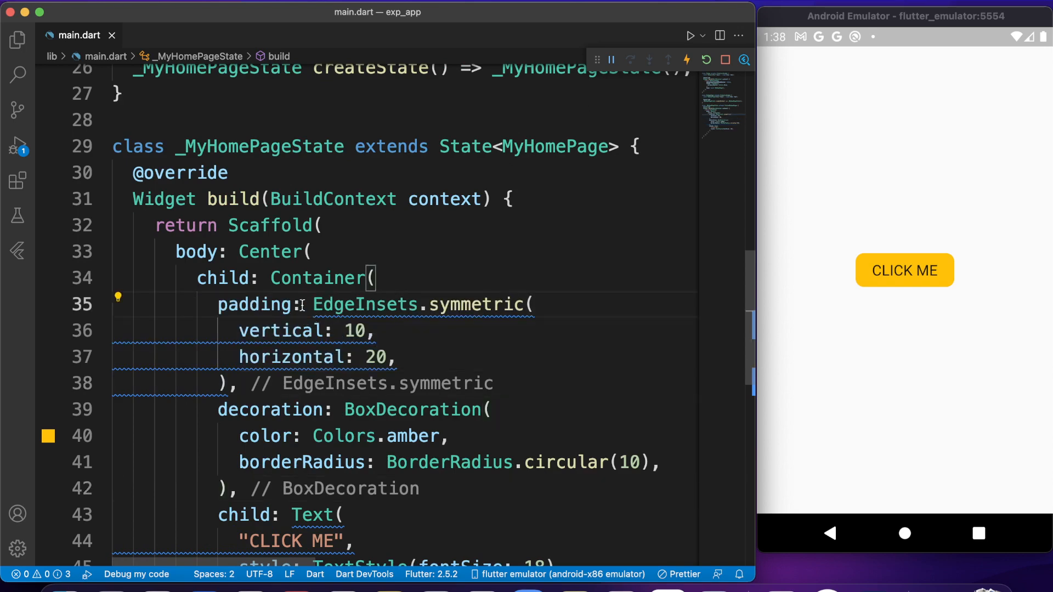
{"action": "type", "text": "const"}
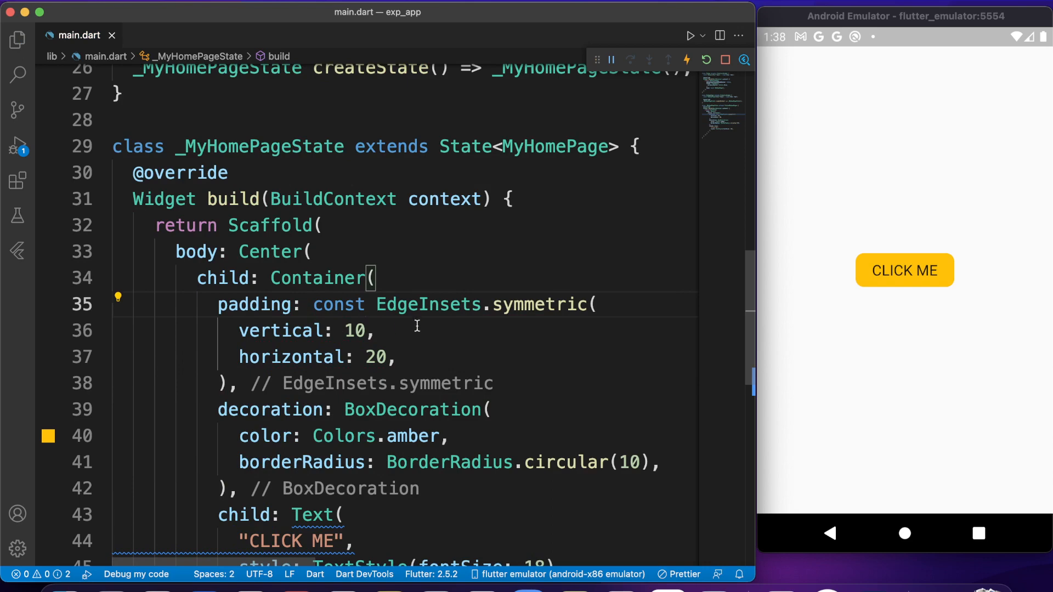
{"action": "scroll", "scroll_direction": "down", "scroll_amount": 3}
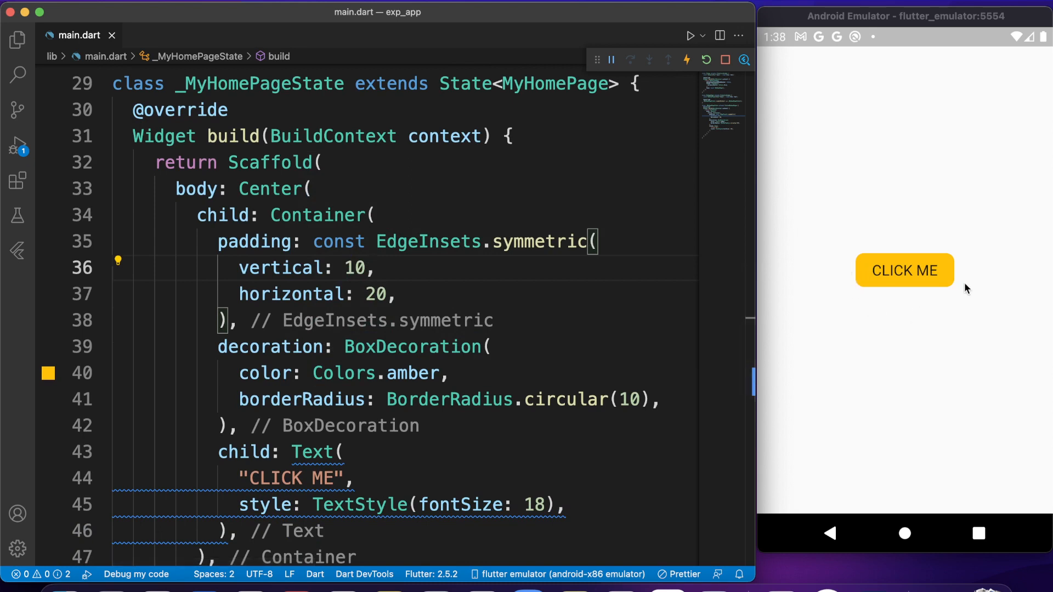
{"action": "mouse_move", "coordinate": [961, 294]}
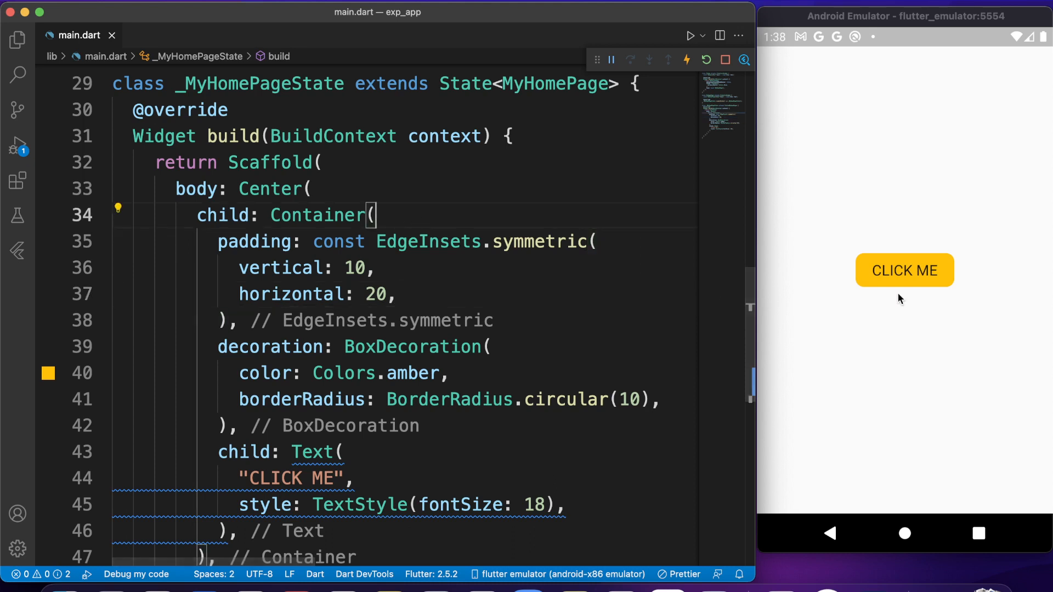
{"action": "mouse_move", "coordinate": [421, 220]}
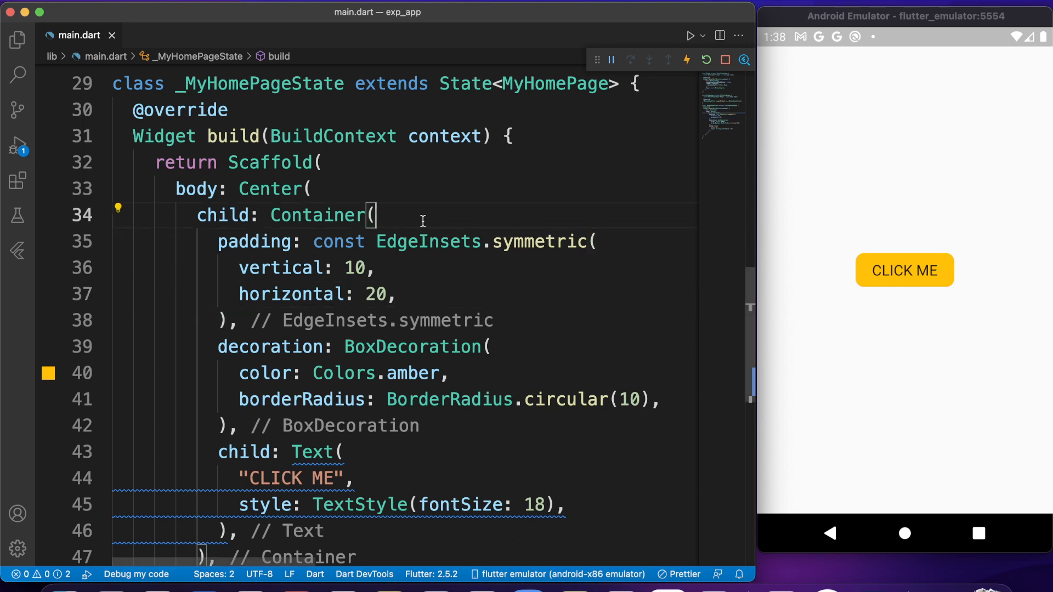
{"action": "mouse_move", "coordinate": [316, 215]}
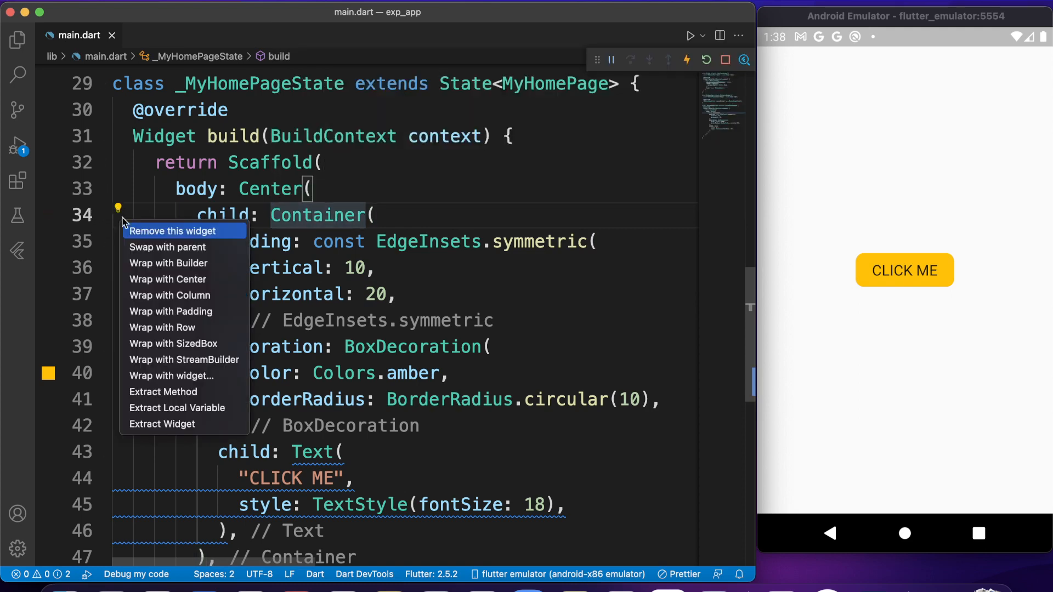
{"action": "mouse_move", "coordinate": [167, 376]}
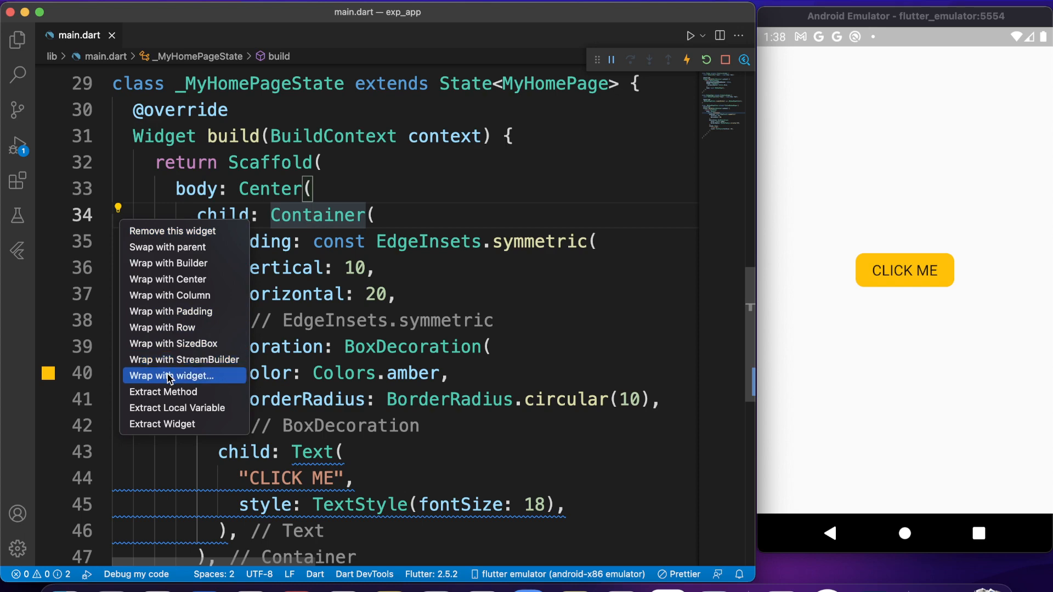
{"action": "mouse_move", "coordinate": [168, 380]}
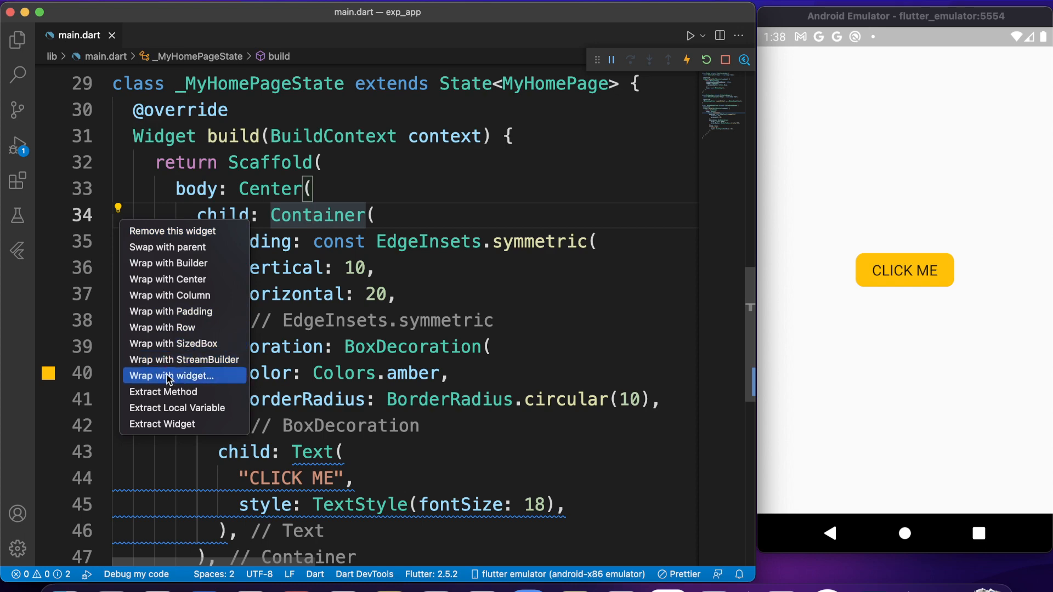
Wrap the Container in an AnimatedContainer with duration: const Duration(milliseconds: 100).
{"action": "left_click", "coordinate": [173, 376]}
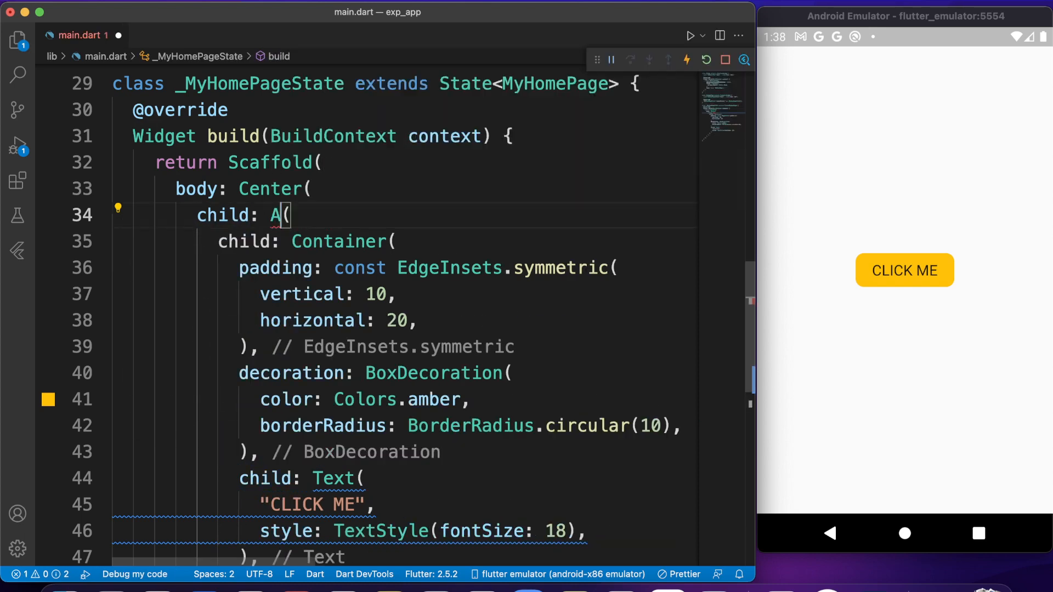
{"action": "type", "text": "A"}
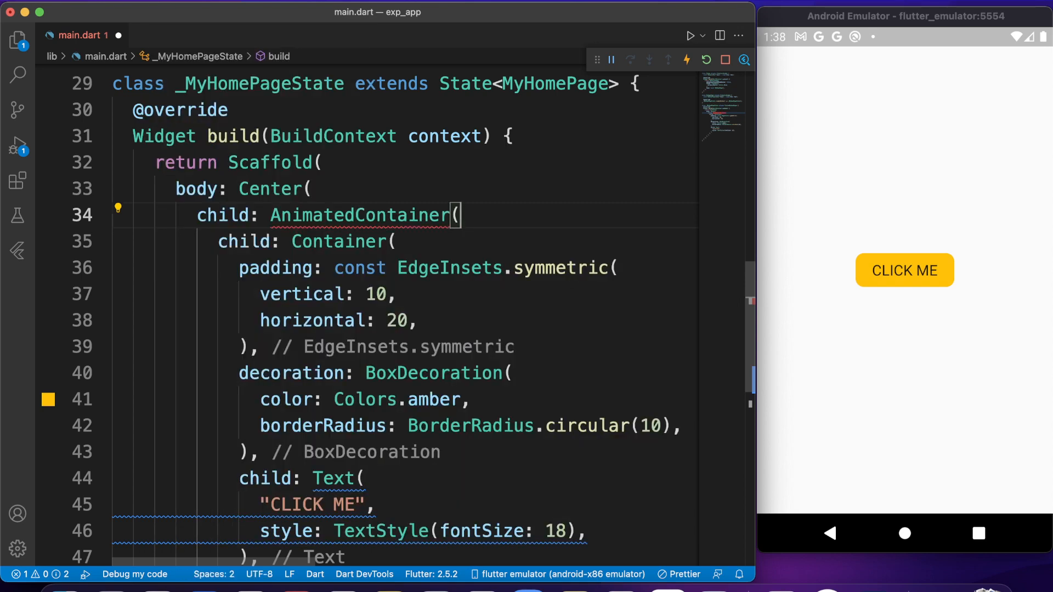
{"action": "type", "text": "dur"}
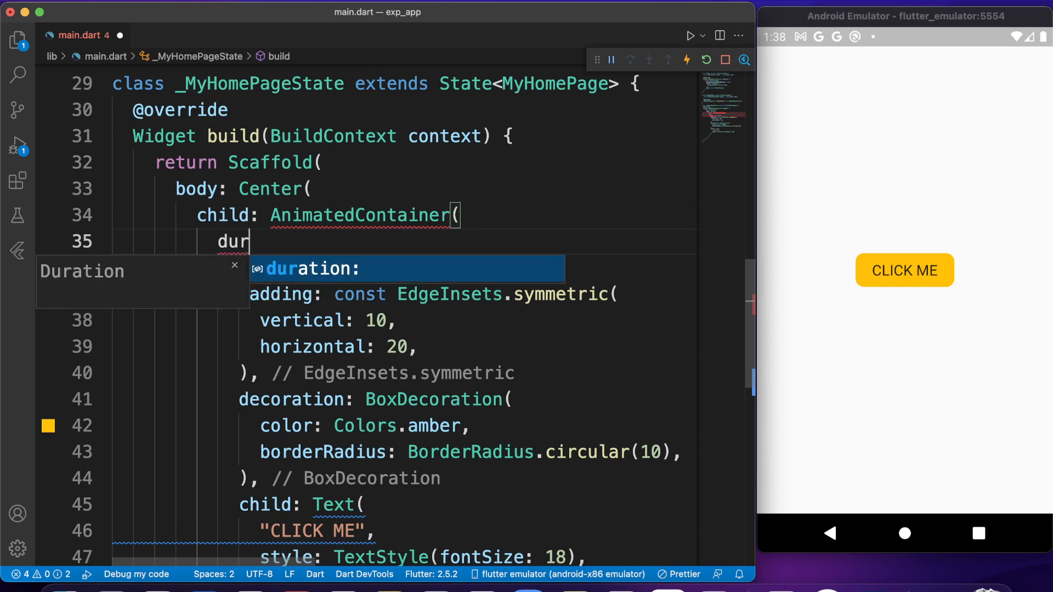
{"action": "type", "text": "ation: Duration(milliseconds: 100),"}
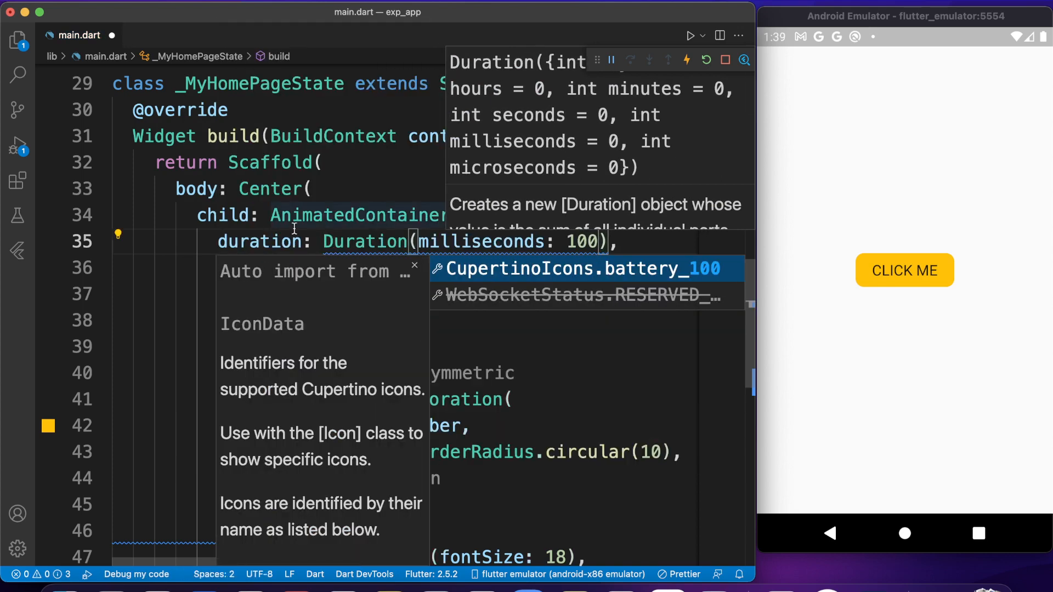
{"action": "type", "text": "const"}
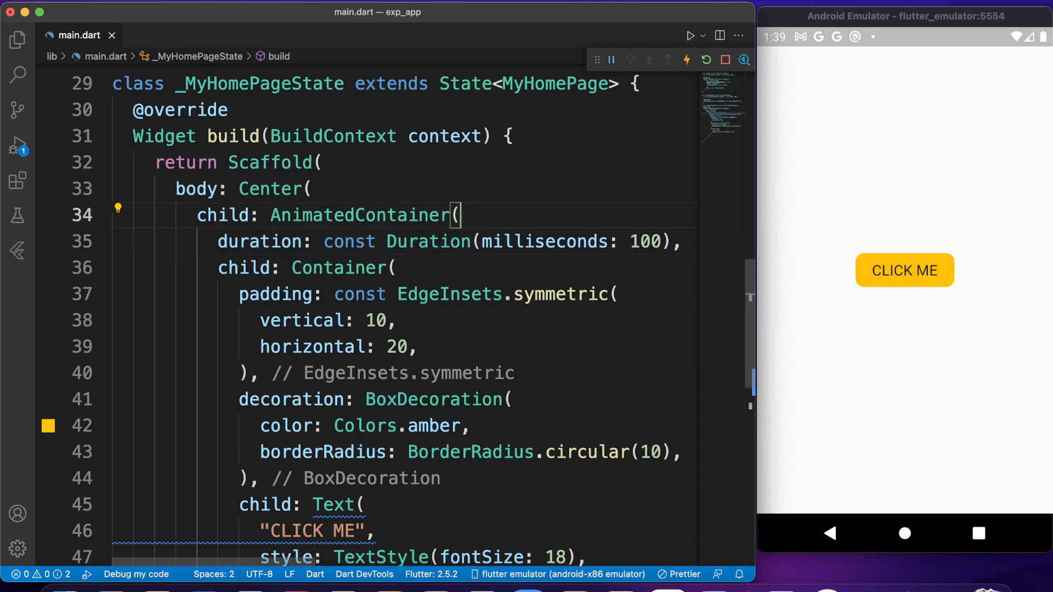
Give the AnimatedContainer a BoxDecoration with Colors.grey and a circular border radius.
{"action": "key", "text": "enter"}
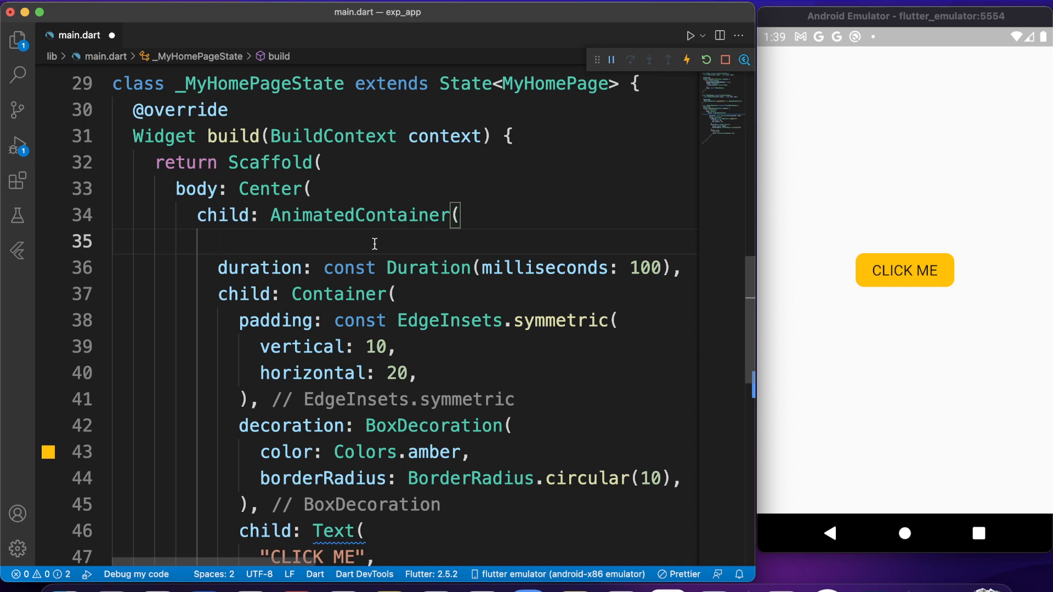
{"action": "mouse_move", "coordinate": [394, 232]}
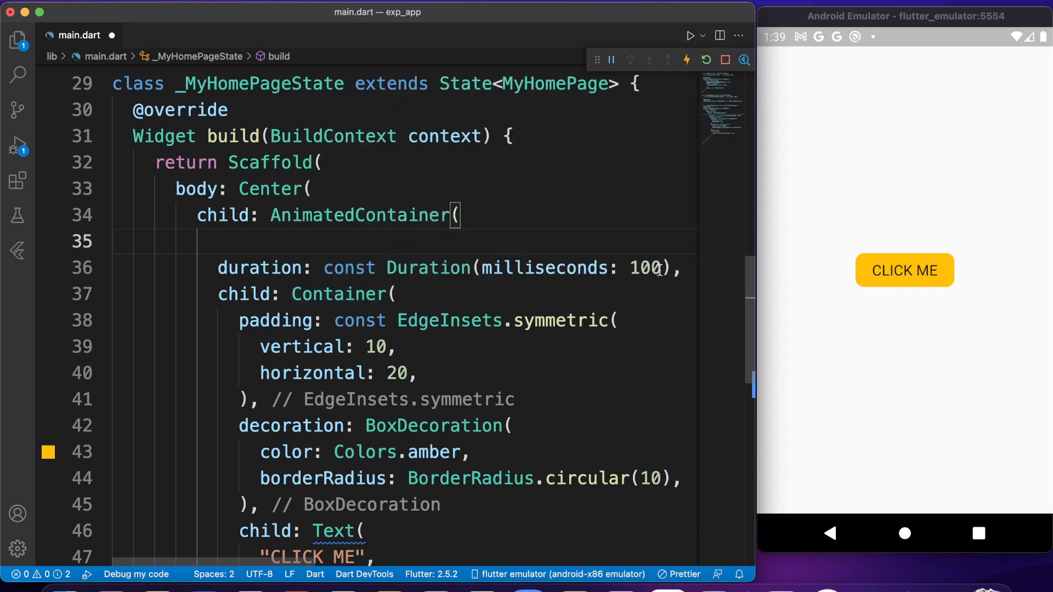
{"action": "double_click", "coordinate": [644, 267]}
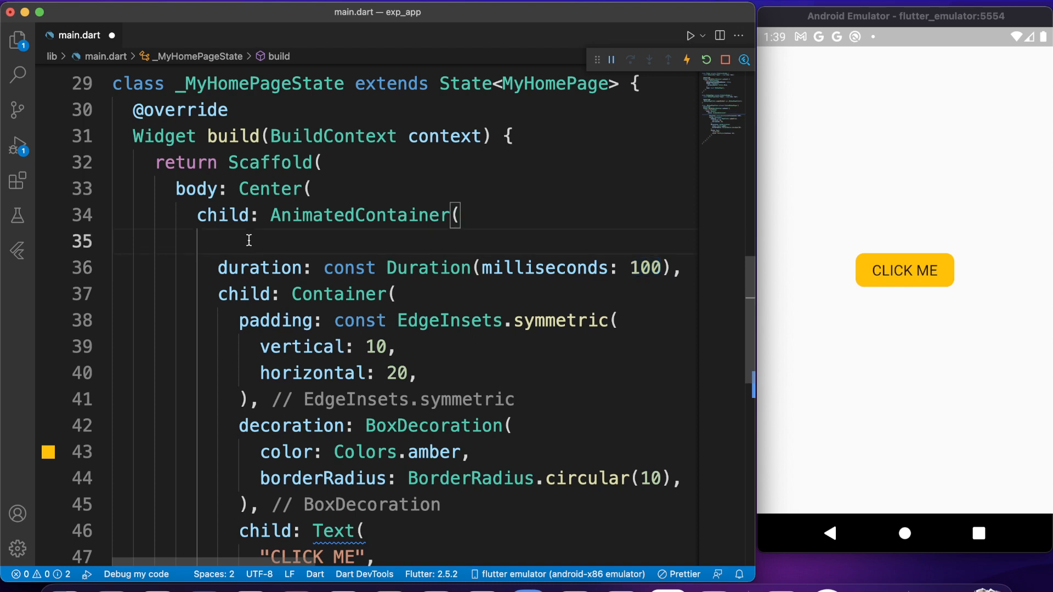
{"action": "type", "text": "decoration: ,"}
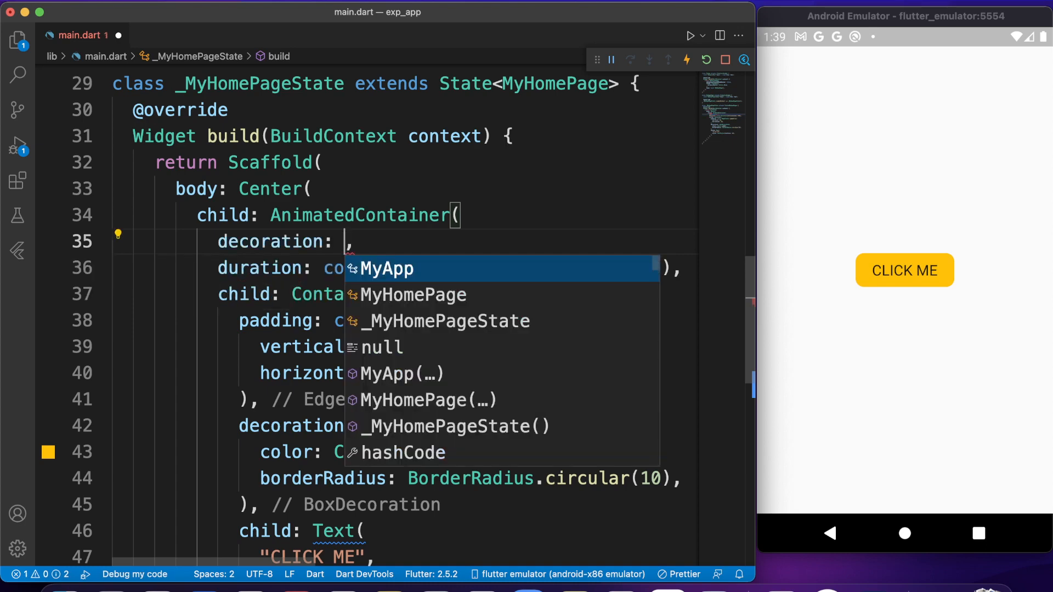
{"action": "type", "text": "Box"}
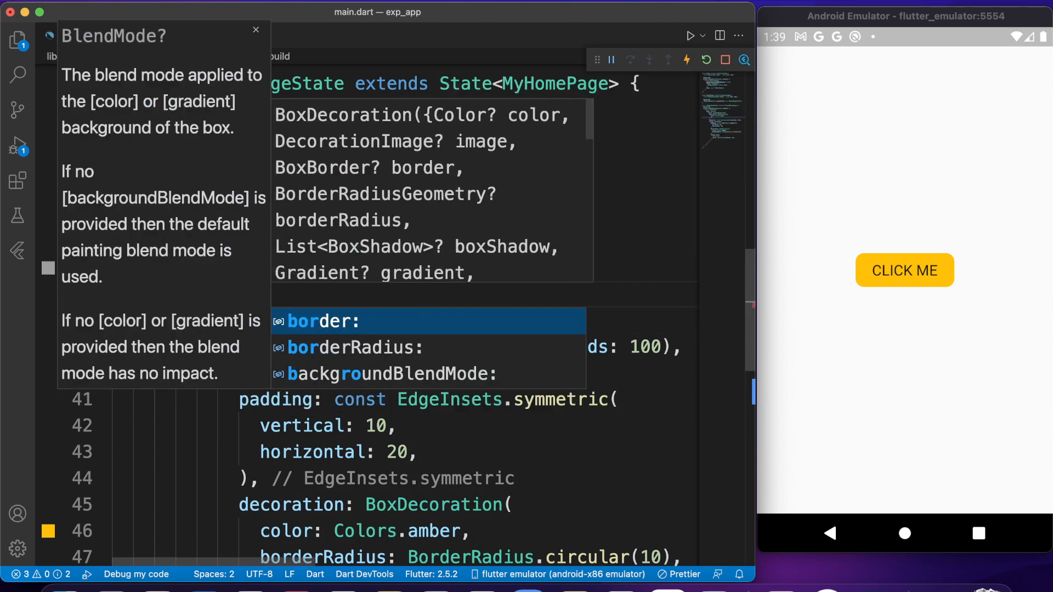
{"action": "key", "text": "Down"}
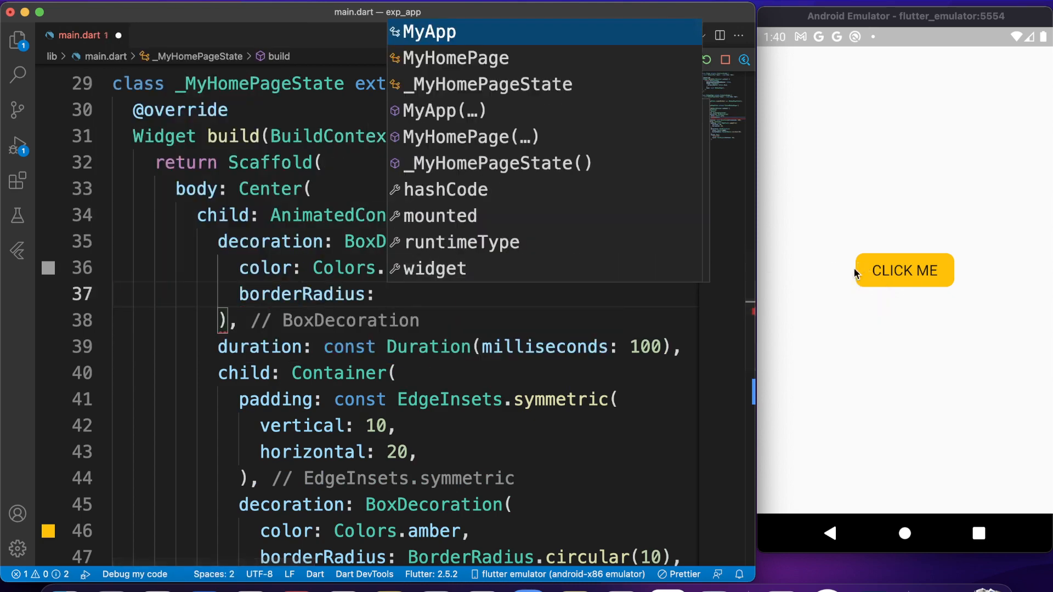
{"action": "type", "text": "BorderRa"}
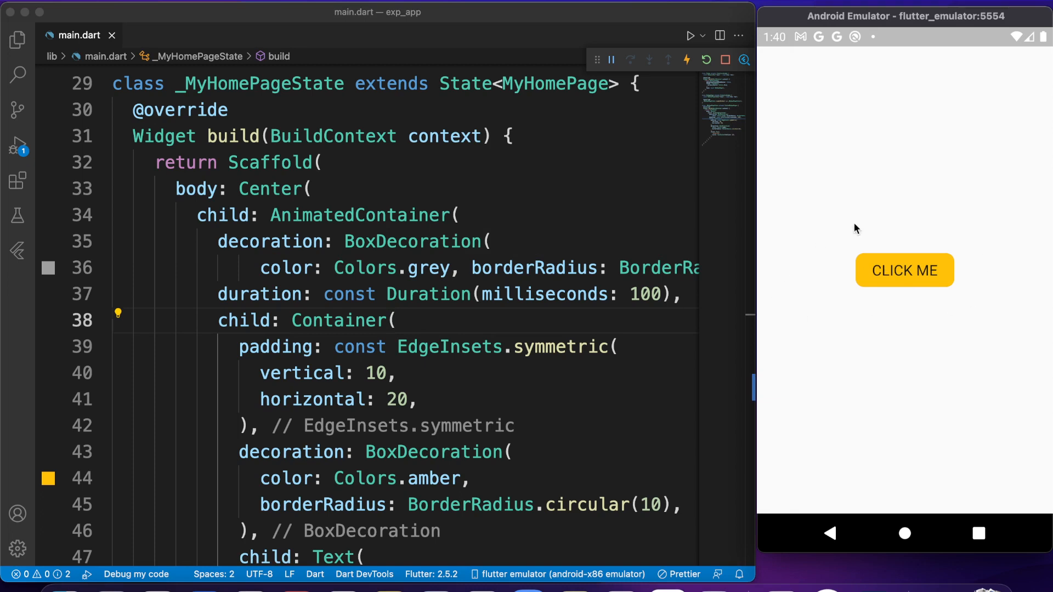
{"action": "mouse_move", "coordinate": [429, 334]}
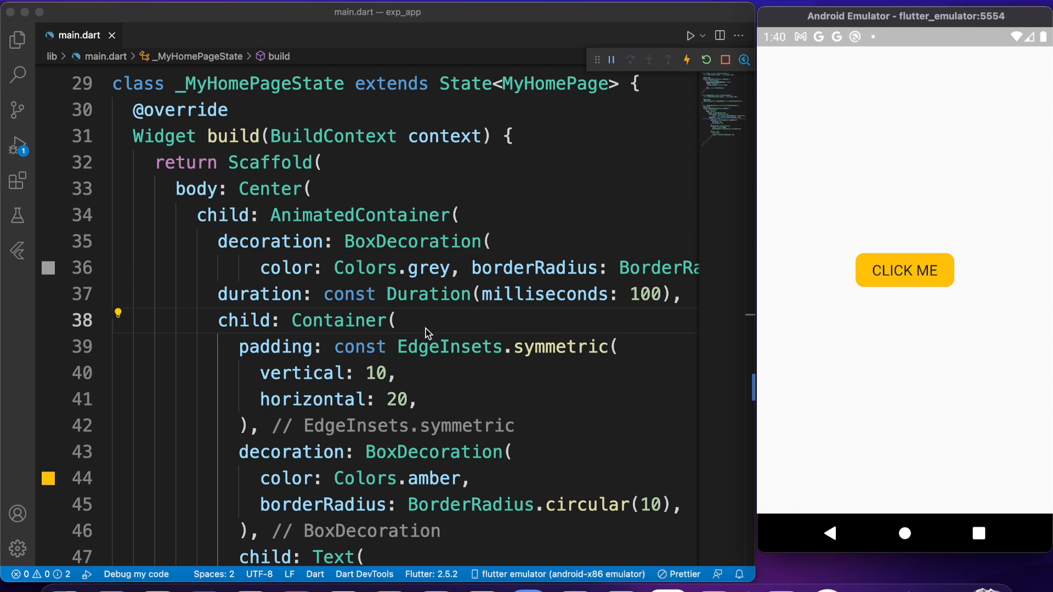
{"action": "left_click", "coordinate": [396, 320]}
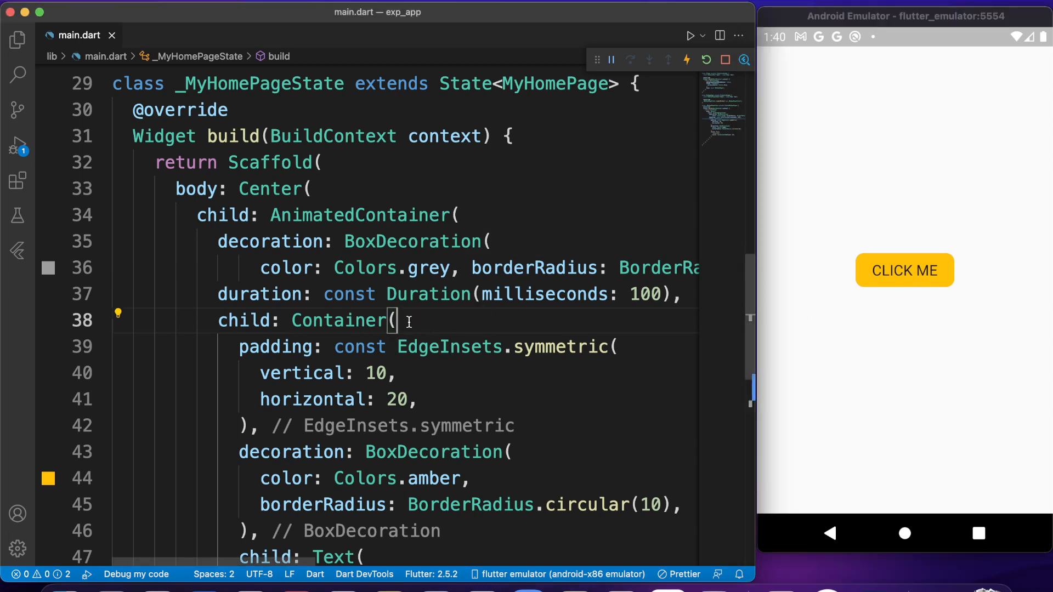
Add padding: const EdgeInsets.only(bottom: 6) to the AnimatedContainer and hot reload.
{"action": "key", "text": "enter"}
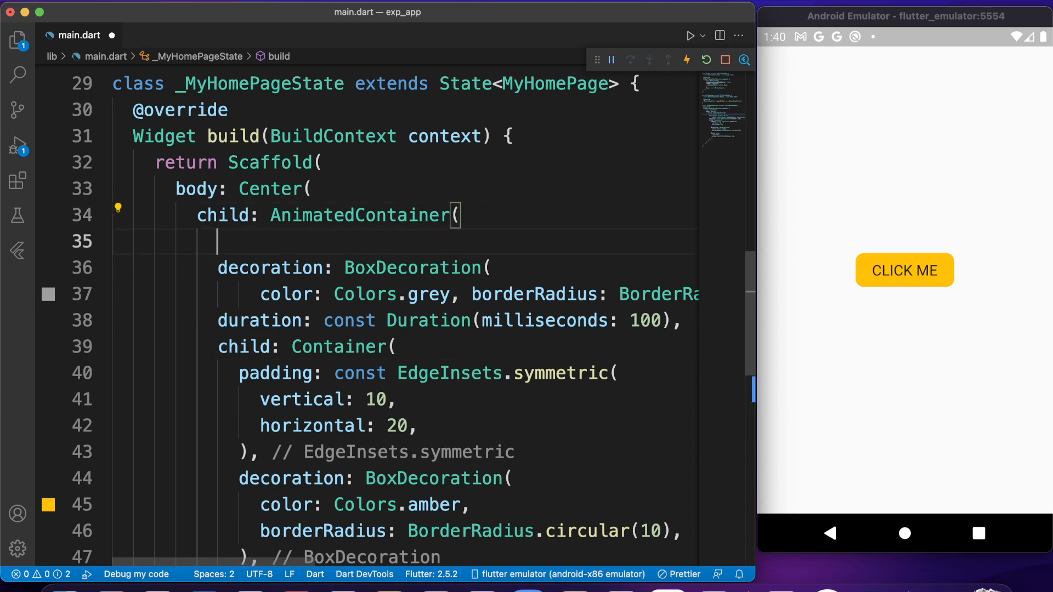
{"action": "type", "text": "padding: ,"}
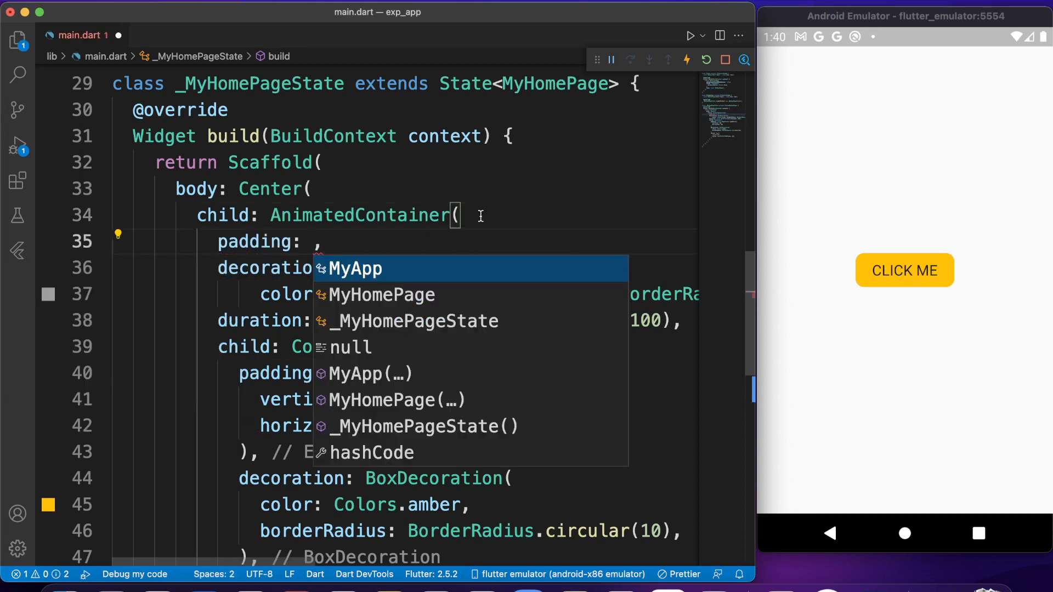
{"action": "type", "text": "const"}
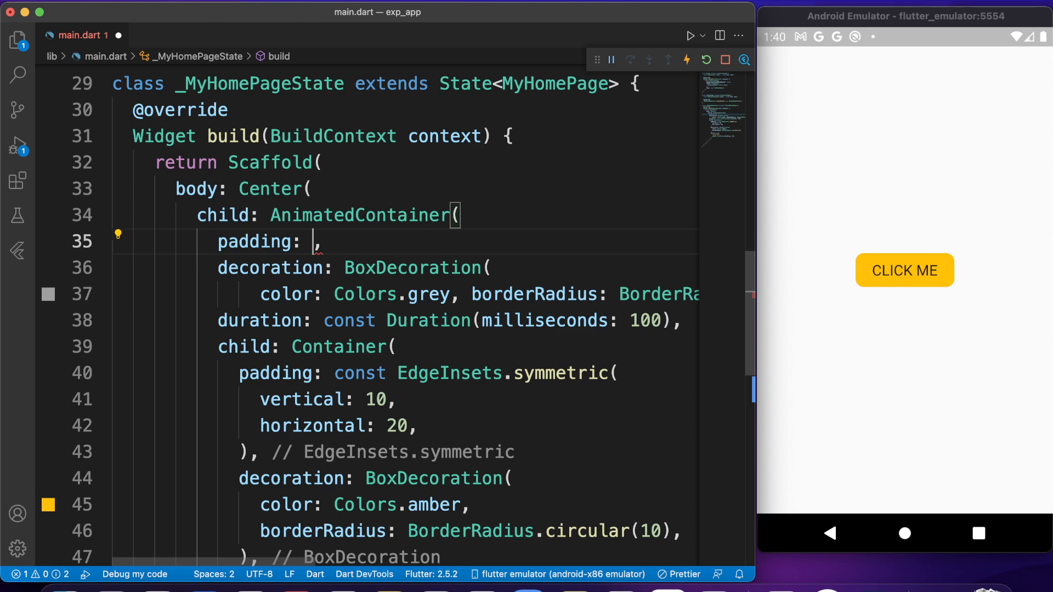
{"action": "type", "text": "EdgeInsets"}
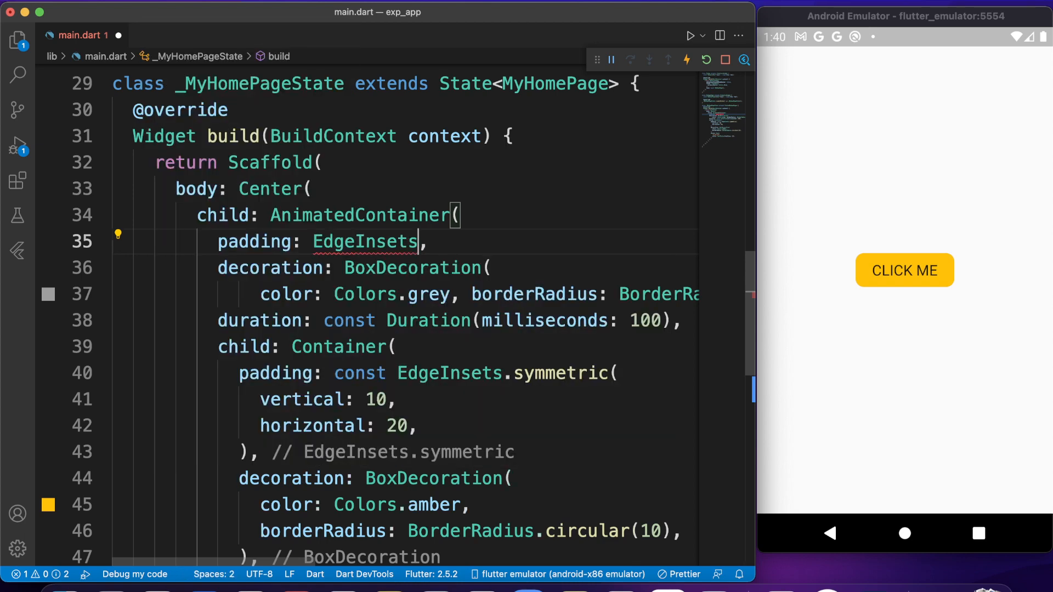
{"action": "type", "text": ".only(pad"}
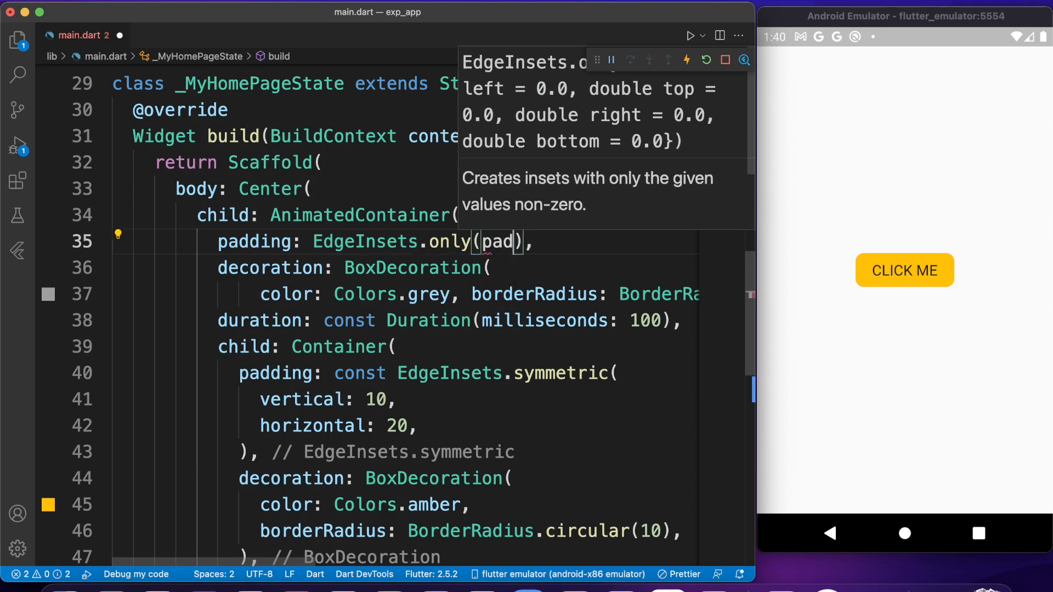
{"action": "key", "text": "Backspace"}
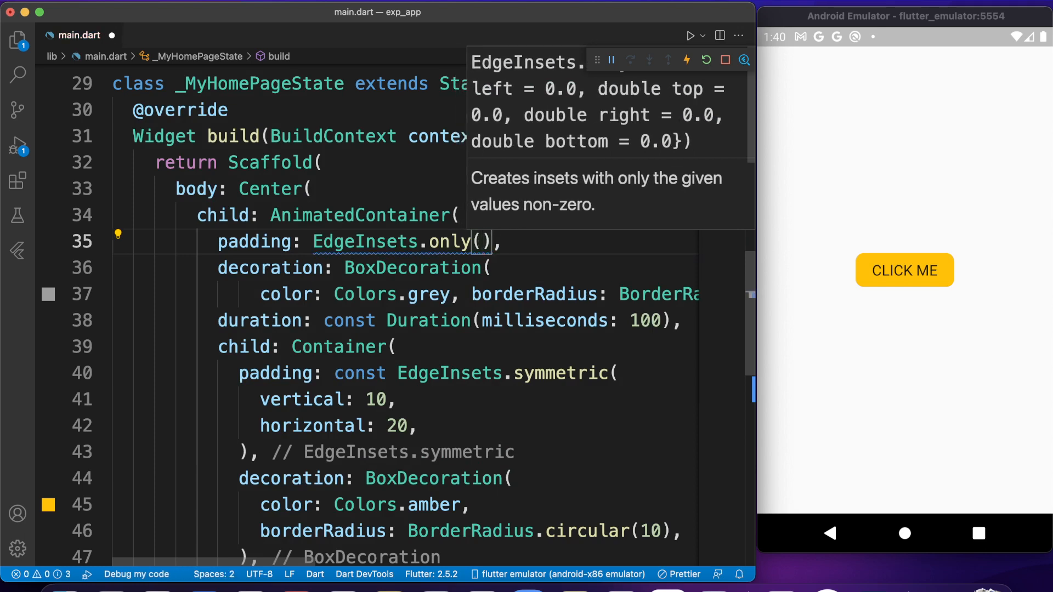
{"action": "type", "text": "bottom:"}
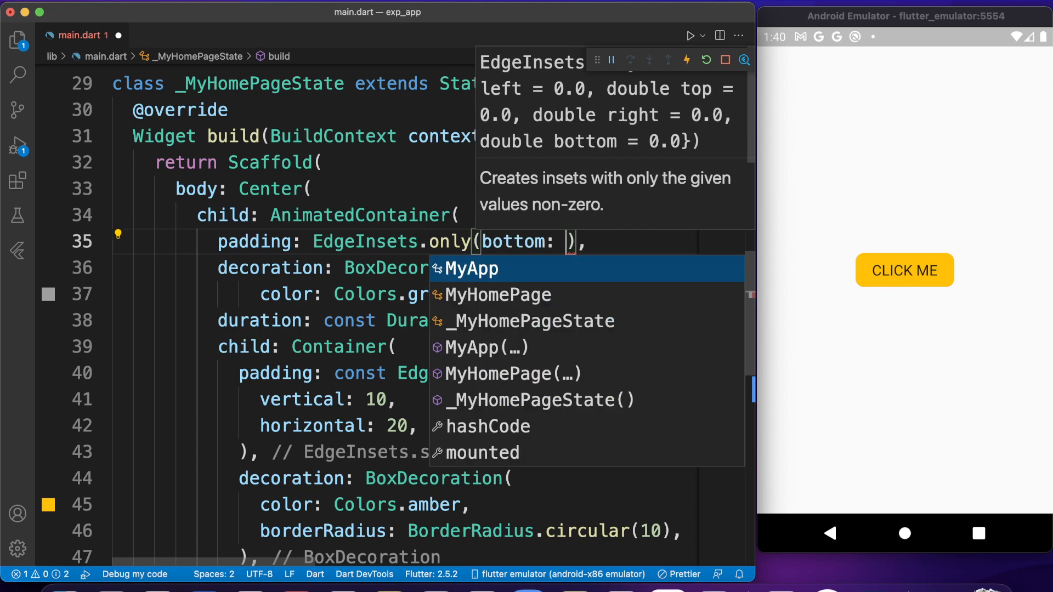
{"action": "type", "text": "6"}
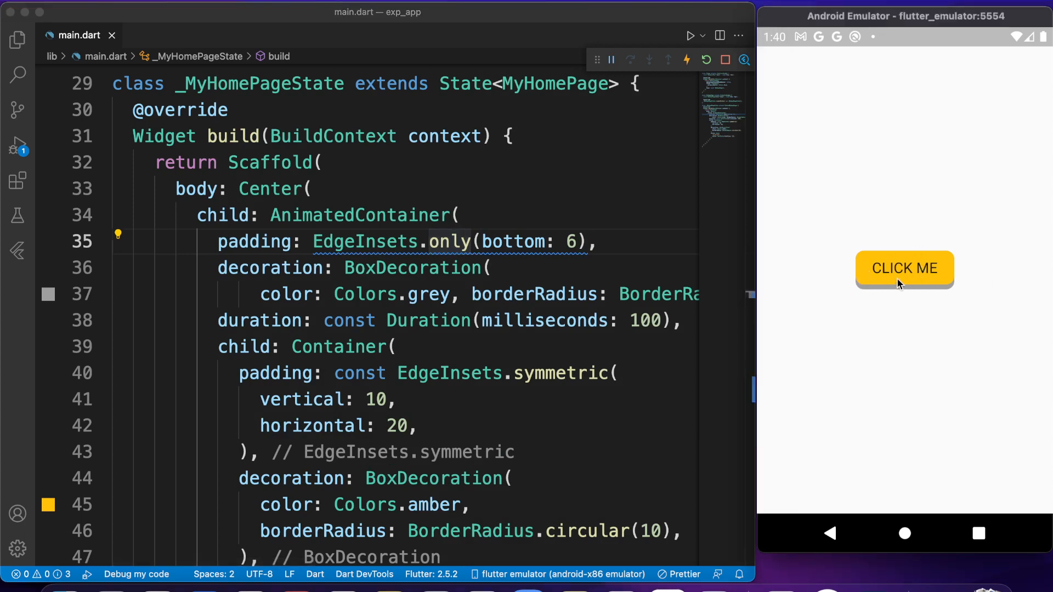
{"action": "mouse_move", "coordinate": [898, 294]}
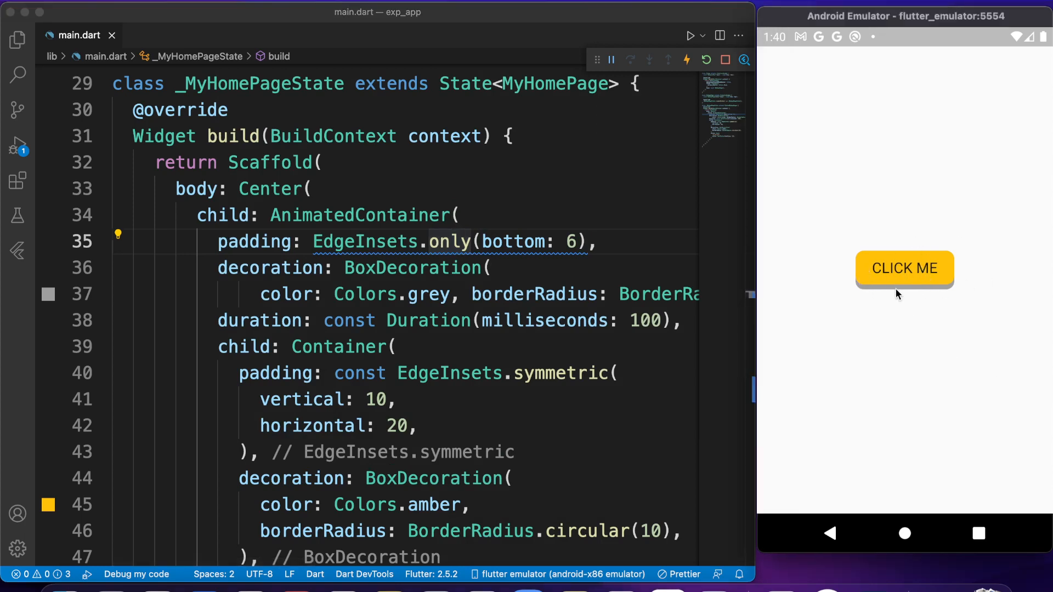
{"action": "mouse_move", "coordinate": [869, 294]}
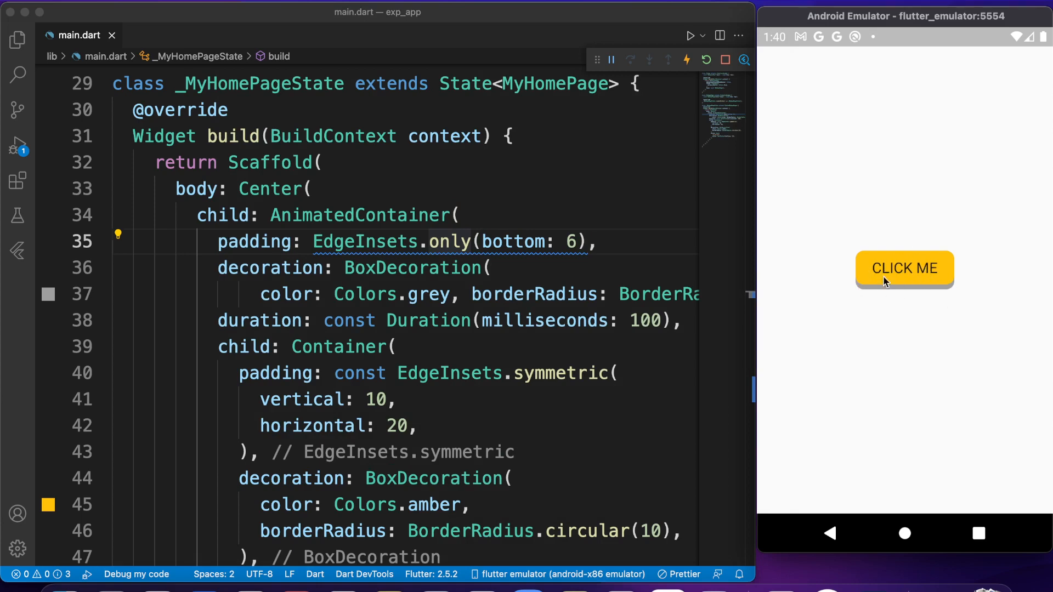
{"action": "mouse_move", "coordinate": [912, 277]}
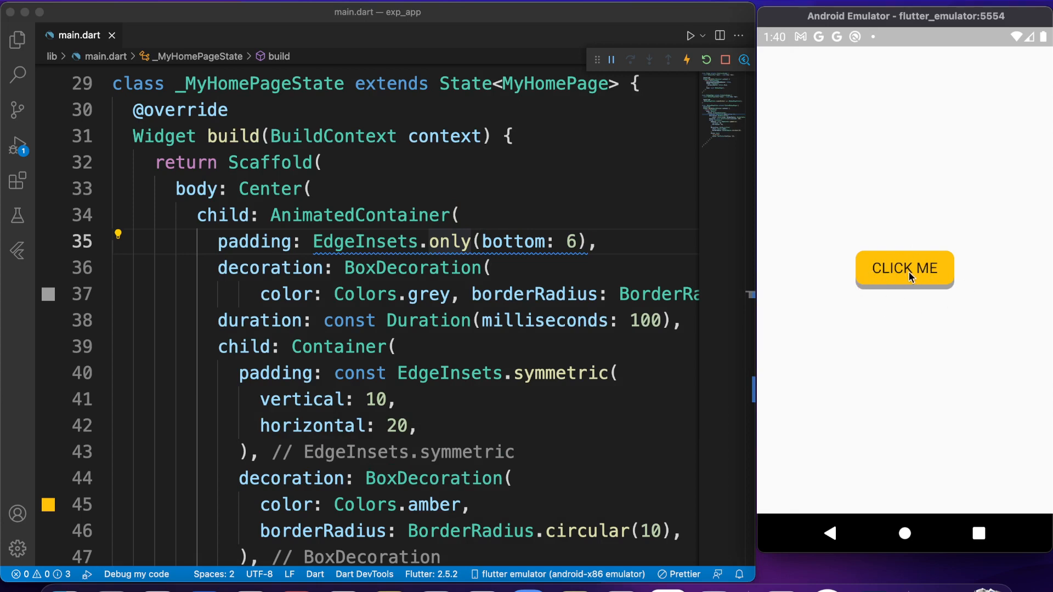
{"action": "mouse_move", "coordinate": [875, 282]}
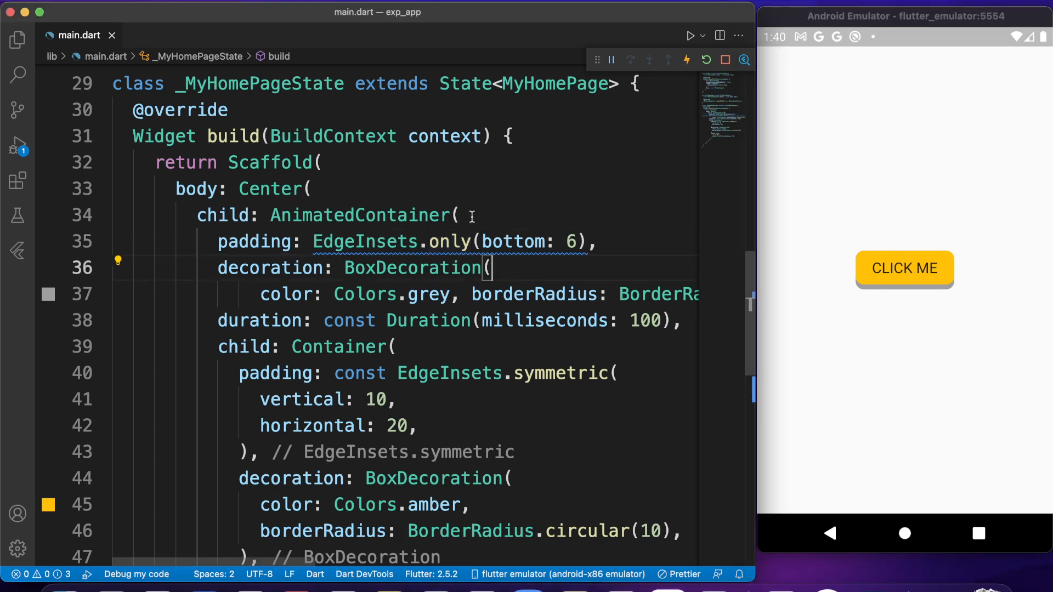
{"action": "double_click", "coordinate": [360, 215]}
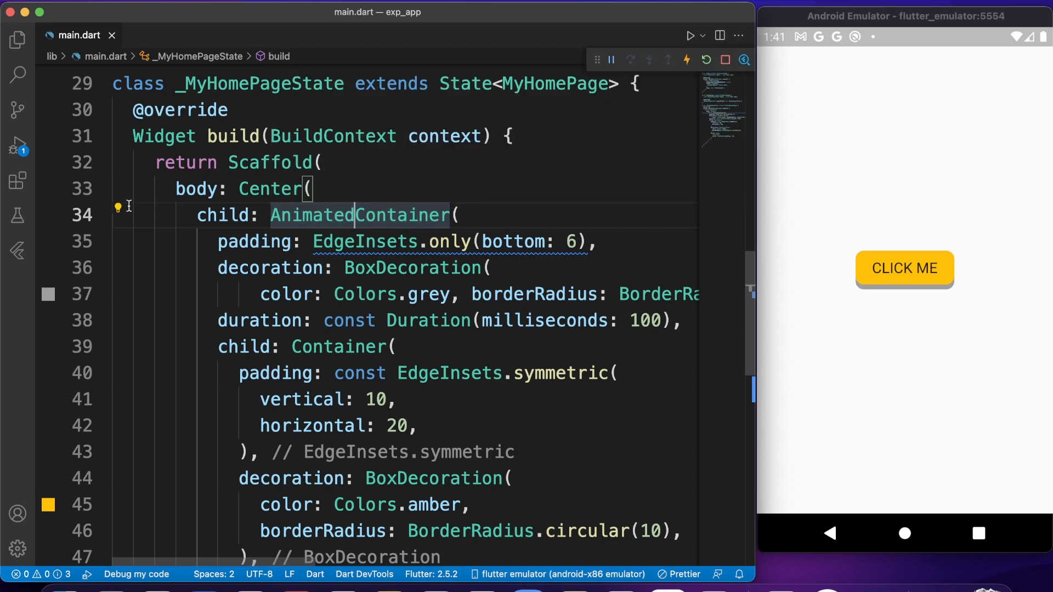
Wrap the AnimatedContainer in a GestureDetector via the Wrap with widget quick fix.
{"action": "left_click", "coordinate": [118, 206]}
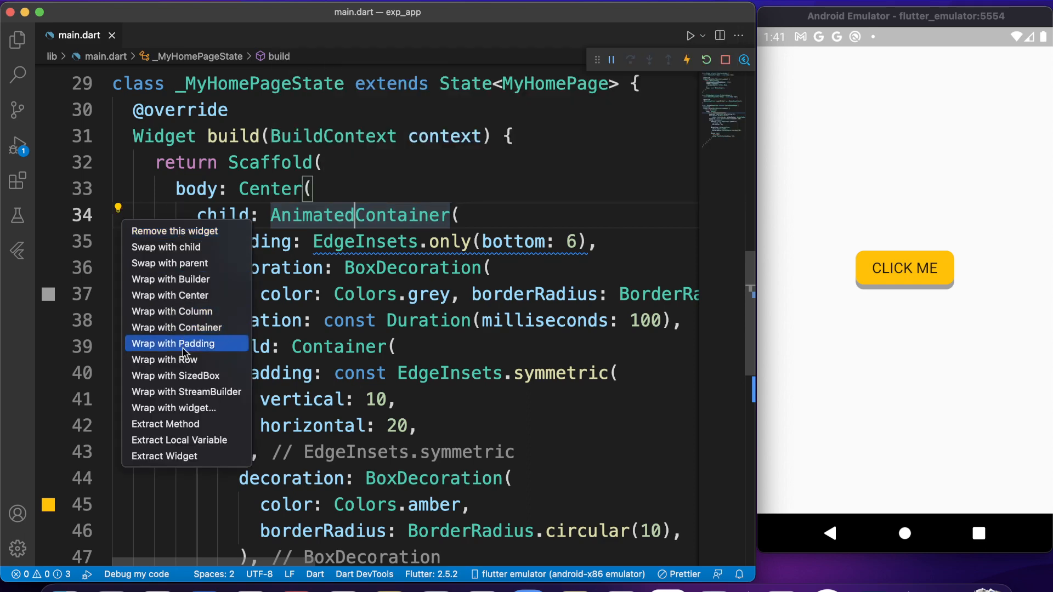
{"action": "left_click", "coordinate": [175, 343]}
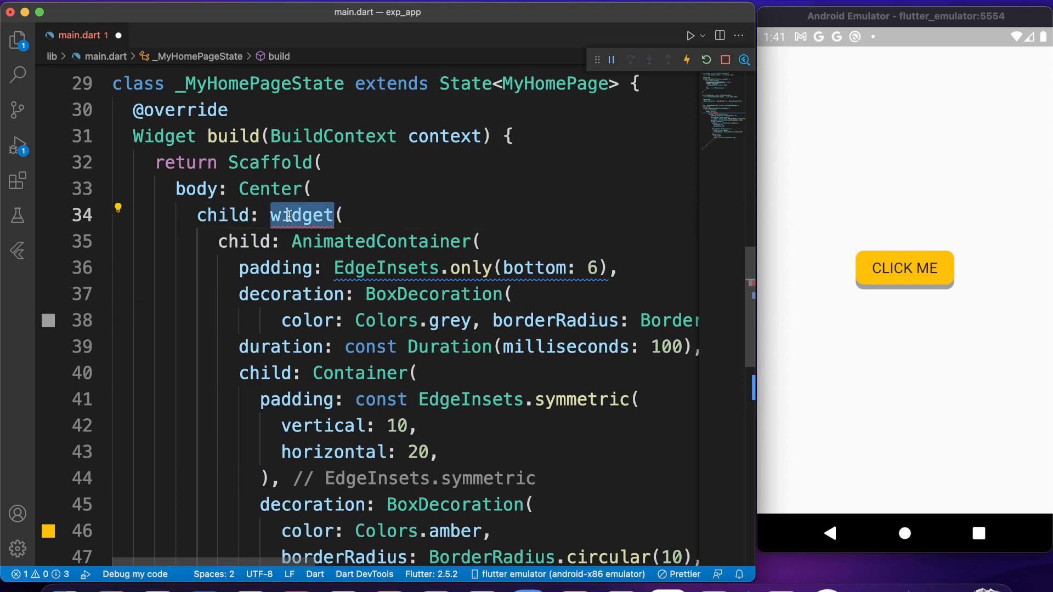
{"action": "type", "text": "gestureDetector"}
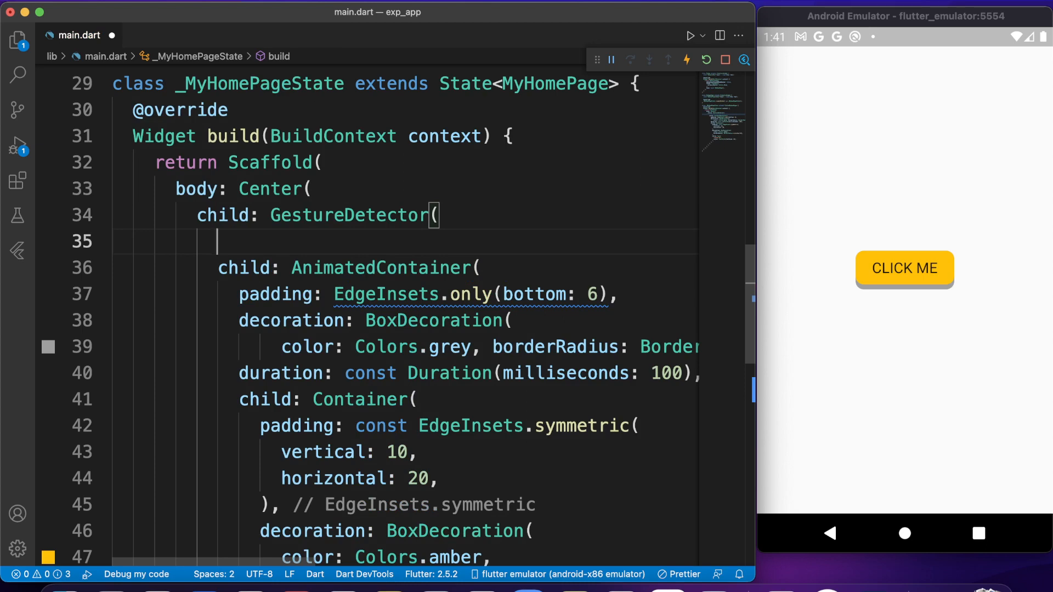
Begin the GestureDetector's onTapDown handler as (_)=>.
{"action": "type", "text": "on"}
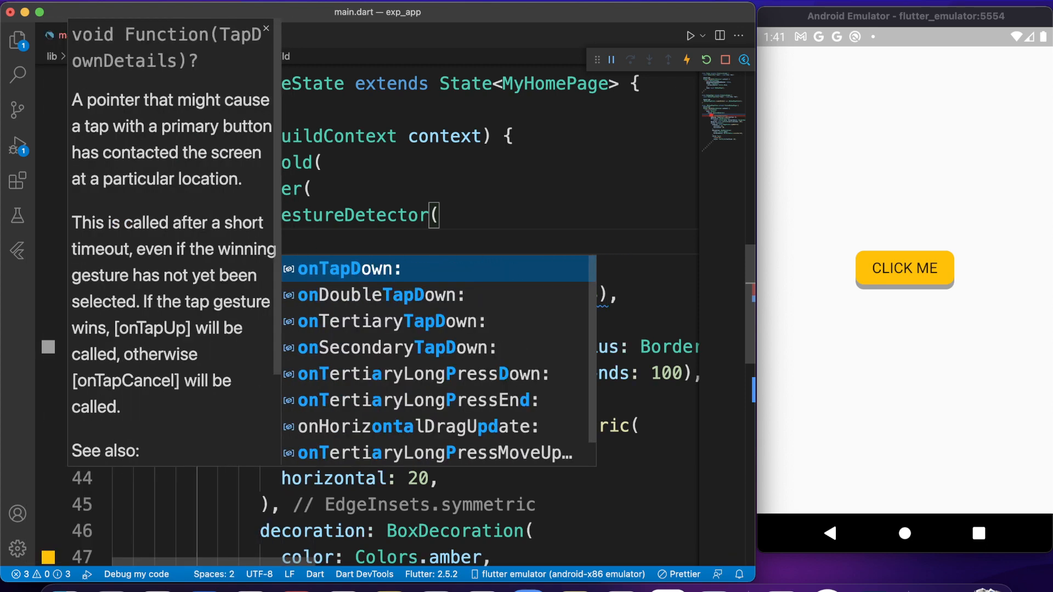
{"action": "left_click", "coordinate": [346, 269]}
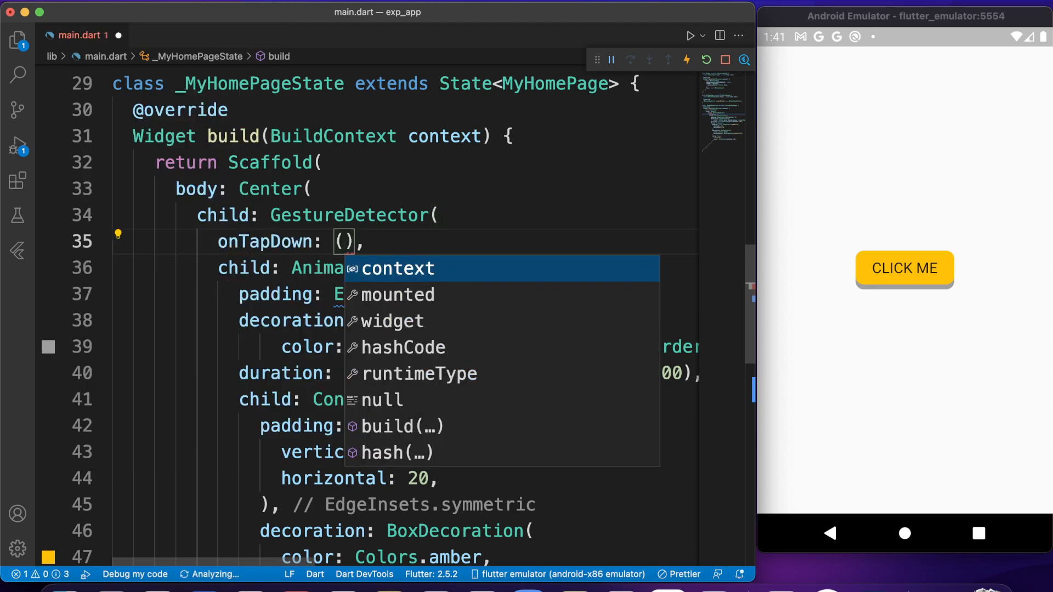
{"action": "type", "text": "_)=>"}
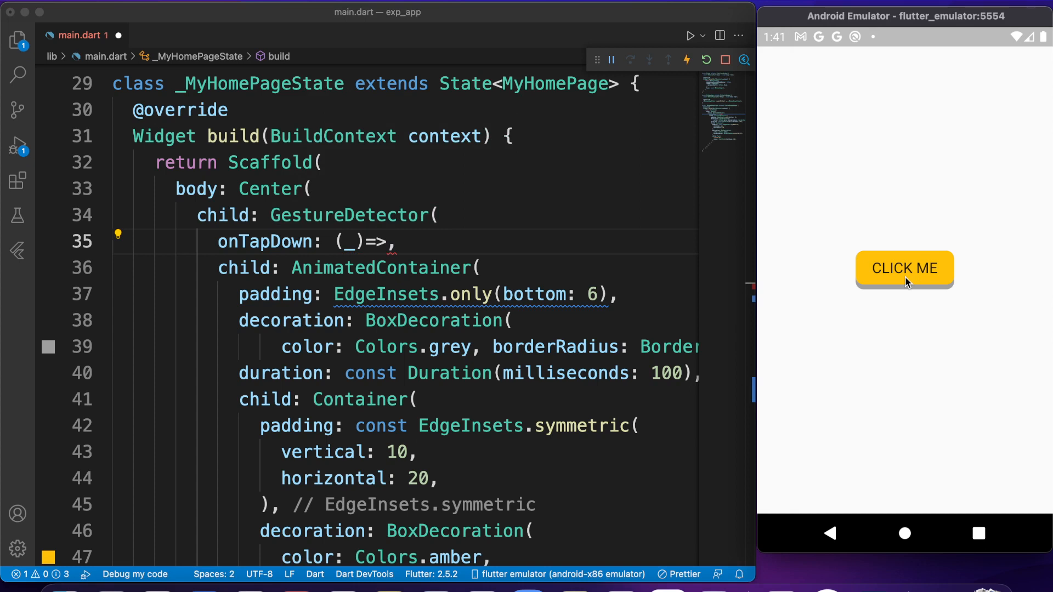
Add an onTapUp: () => handler line after onTapDown in the GestureDetector.
{"action": "left_click", "coordinate": [389, 241]}
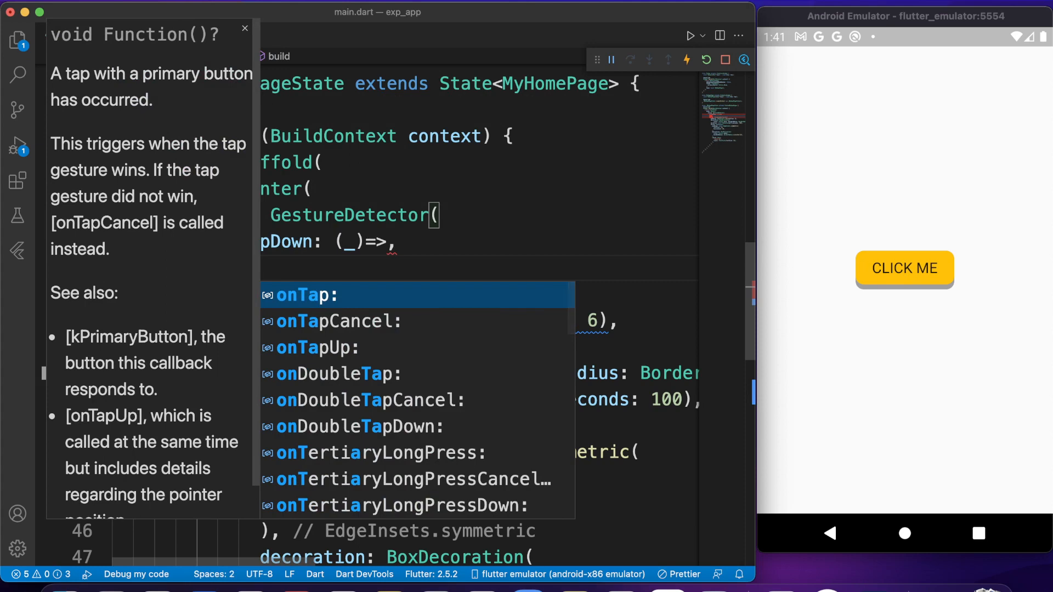
{"action": "type", "text": "onTap"}
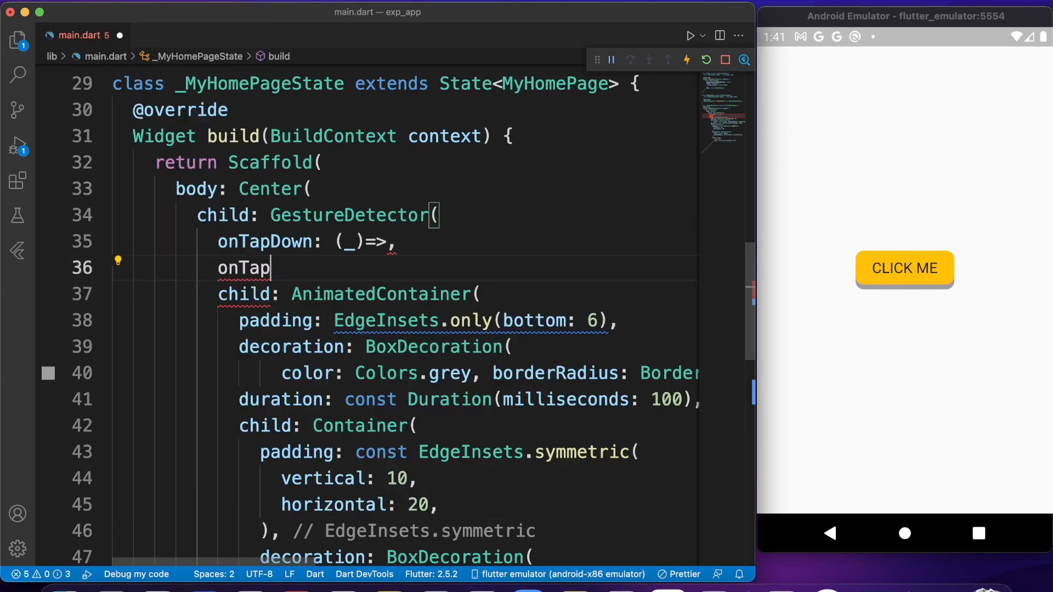
{"action": "type", "text": "Up: ,"}
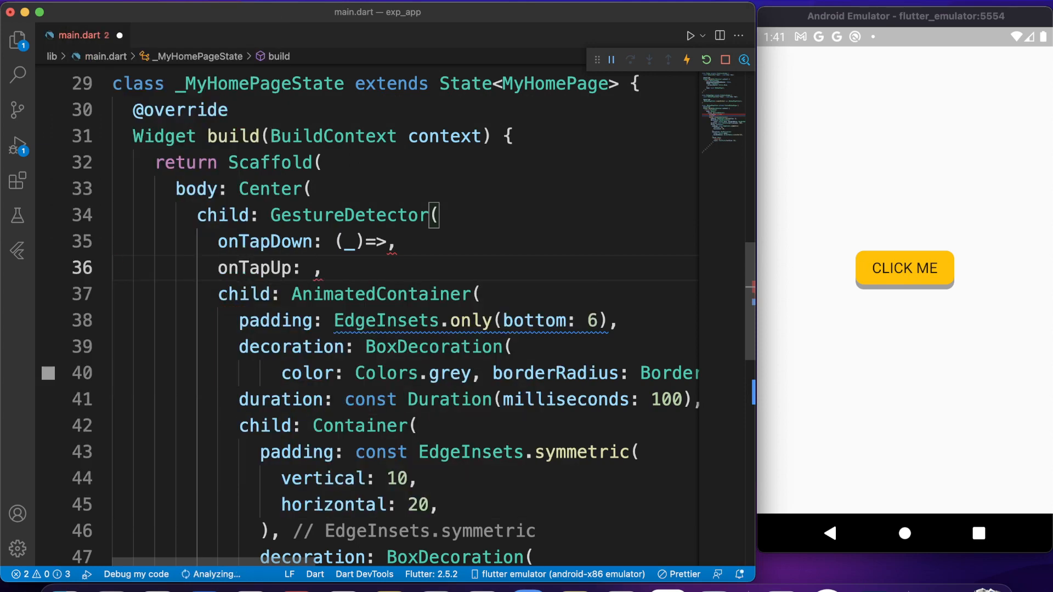
{"action": "type", "text": "()"}
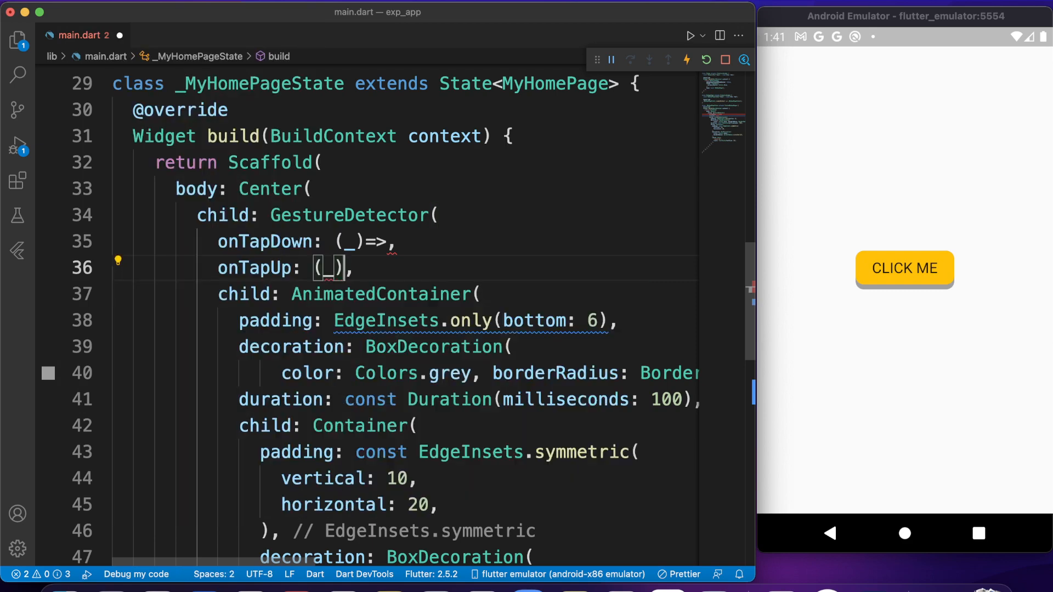
{"action": "type", "text": "=>"}
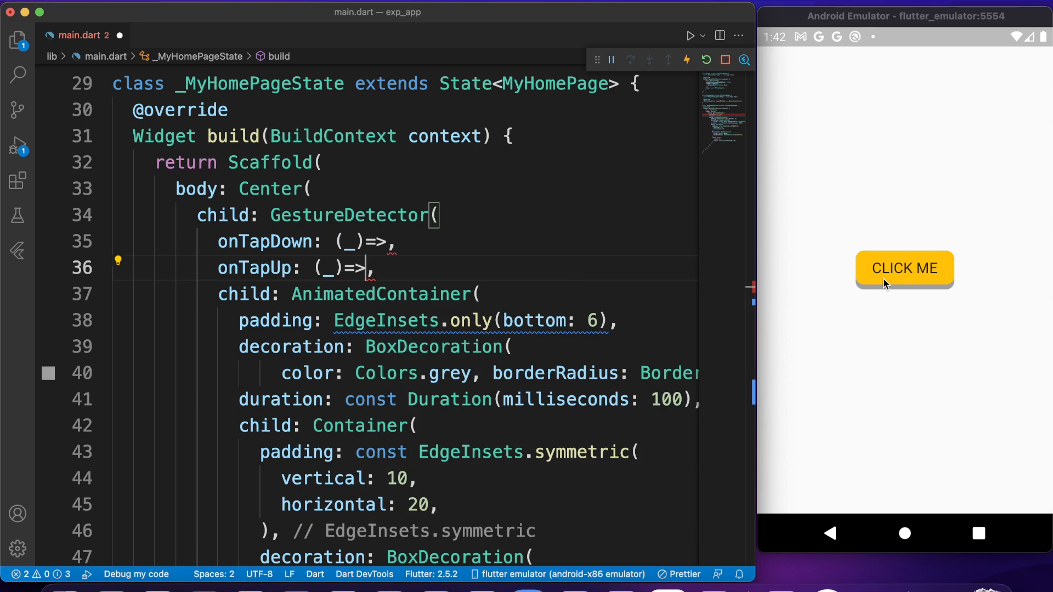
Have onTapDown and onTapUp both call setState(() {}) and save to format.
{"action": "left_click", "coordinate": [388, 242]}
{"action": "type", "text": "setS"}
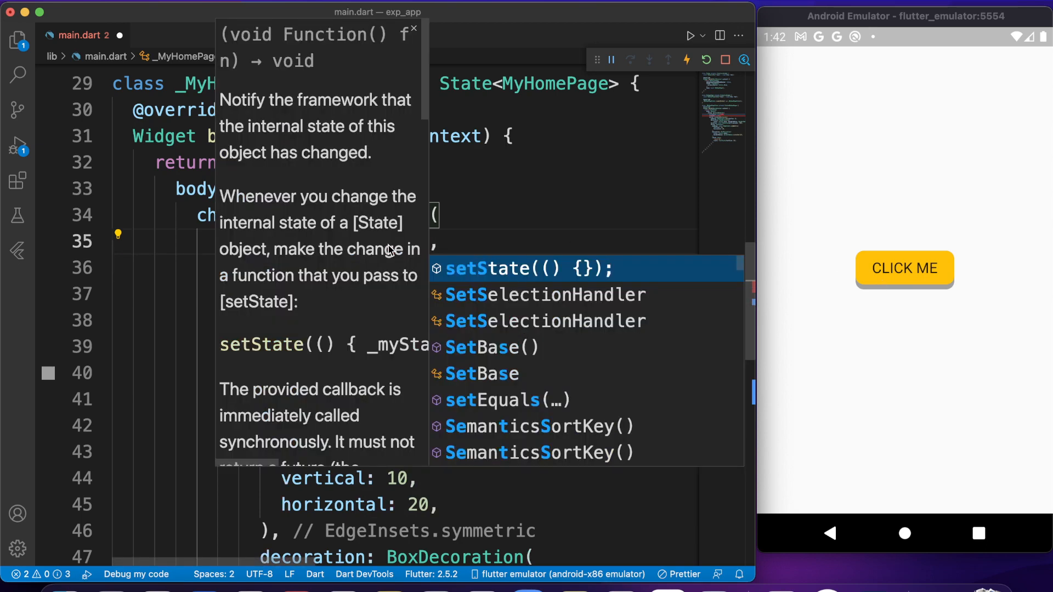
{"action": "key", "text": "Enter"}
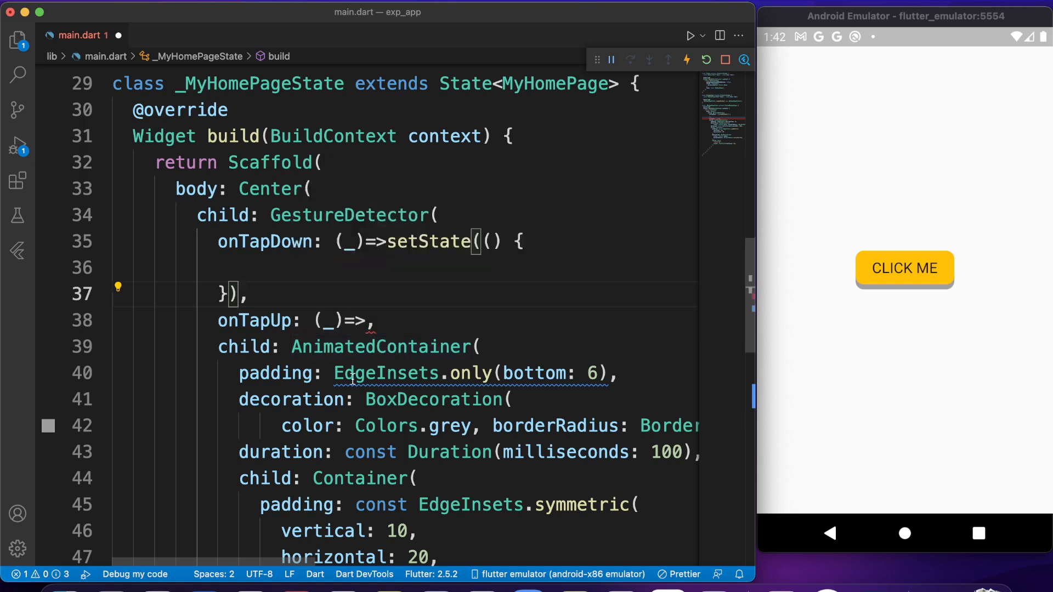
{"action": "mouse_move", "coordinate": [278, 373]}
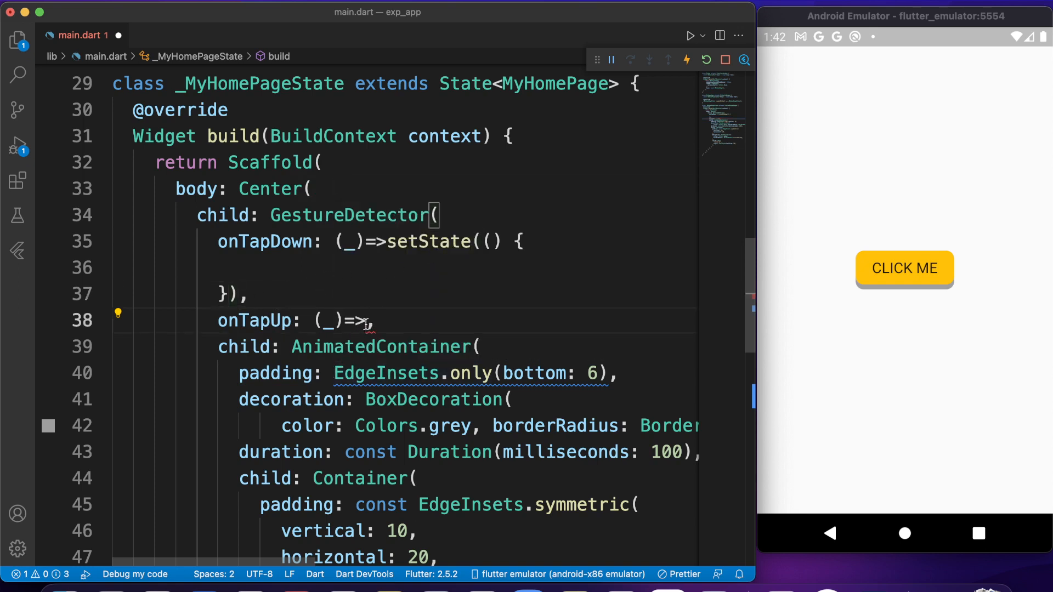
{"action": "type", "text": "setState(() {"}
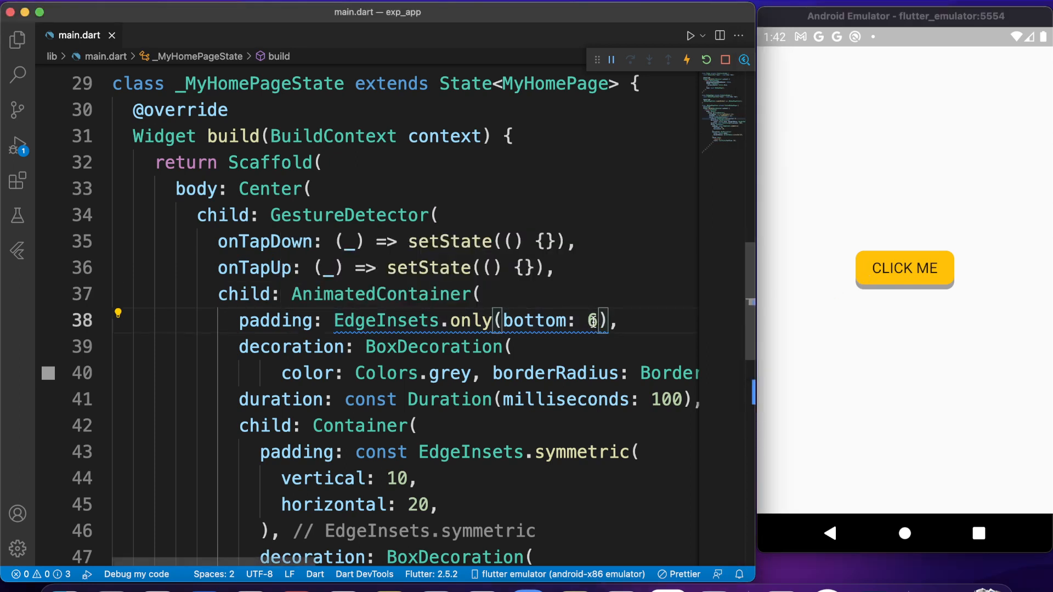
Declare double _padding = 6.0 and use it for EdgeInsets.only(bottom: _padding).
{"action": "key", "text": "Backspace"}
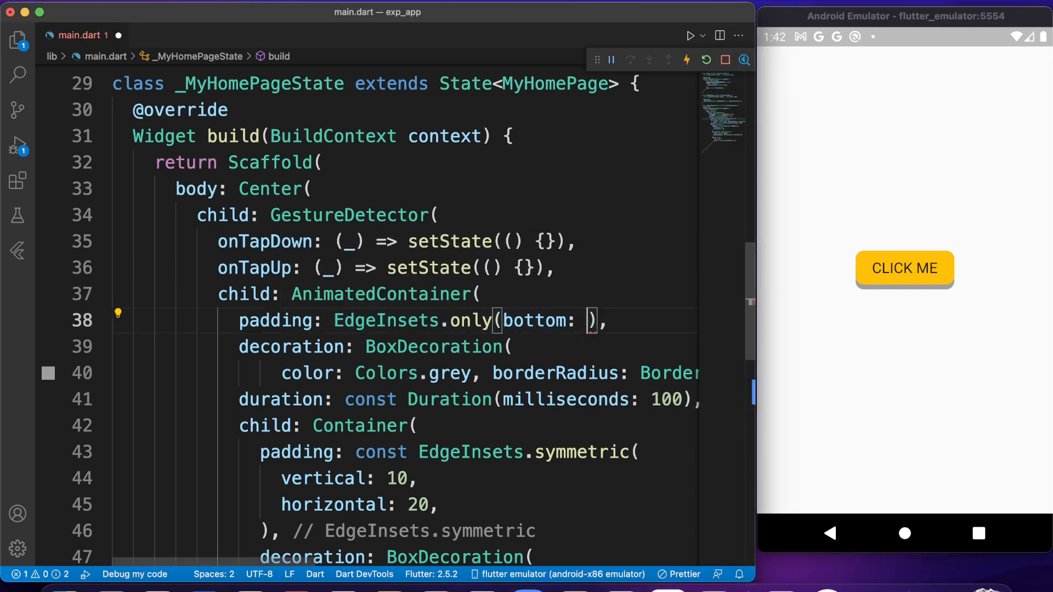
{"action": "type", "text": "se"}
{"action": "type", "text": "_padding"}
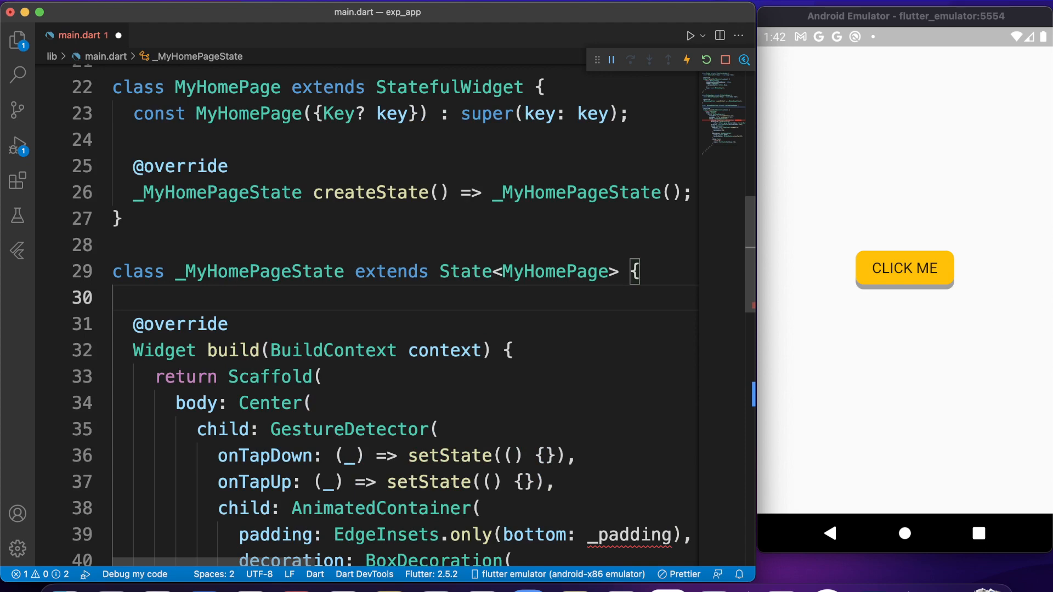
{"action": "type", "text": "double"}
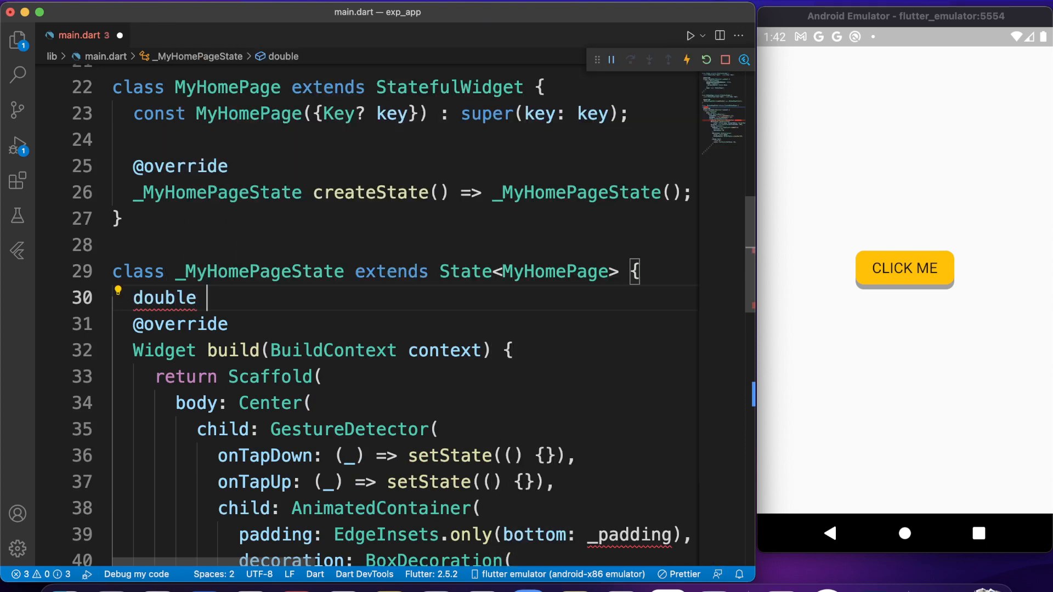
{"action": "type", "text": "+padding=6.0;"}
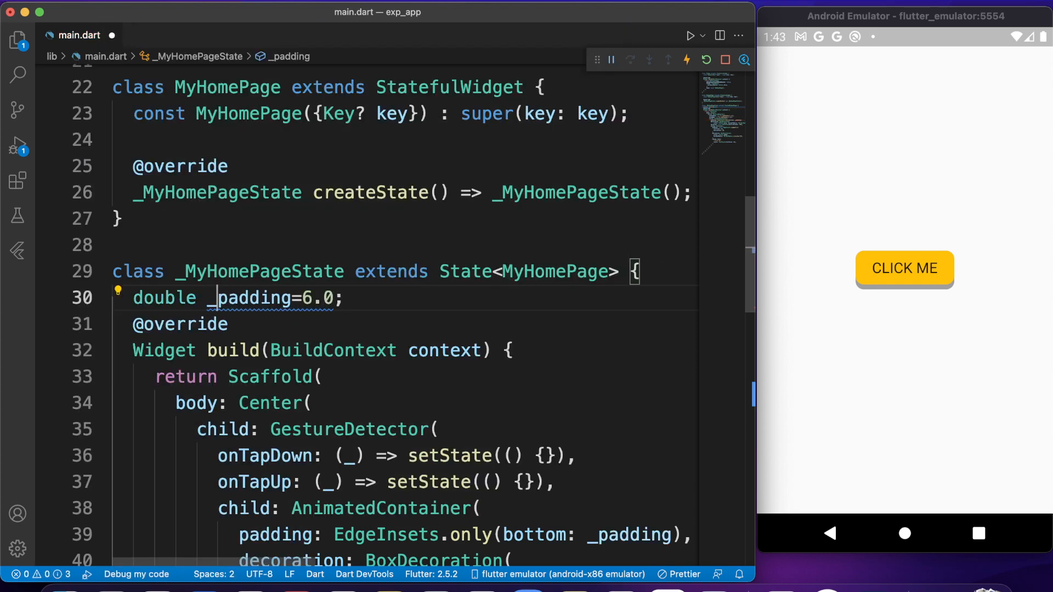
{"action": "double_click", "coordinate": [253, 299]}
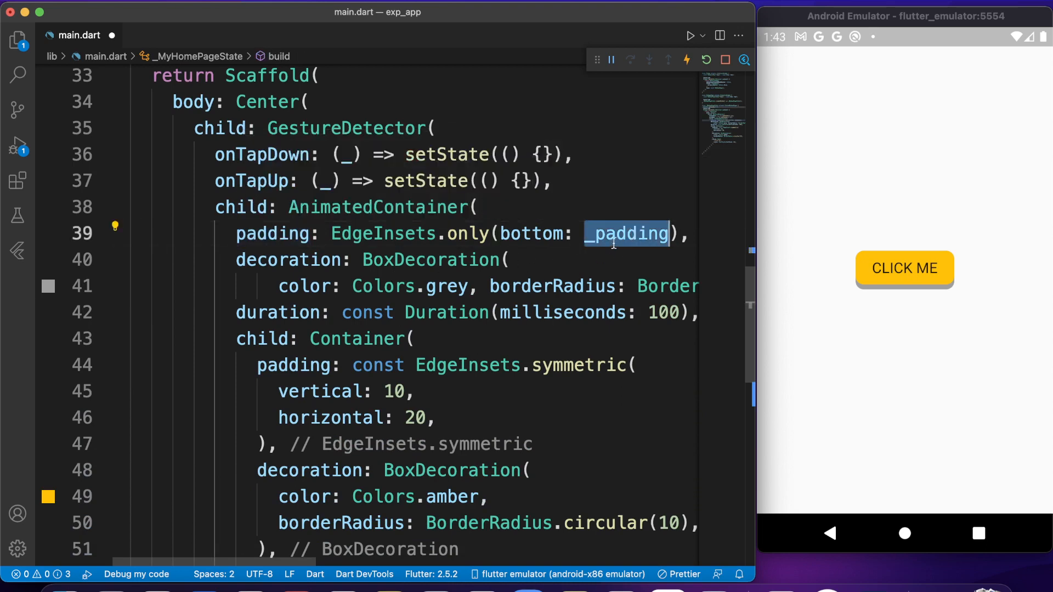
{"action": "mouse_move", "coordinate": [625, 234]}
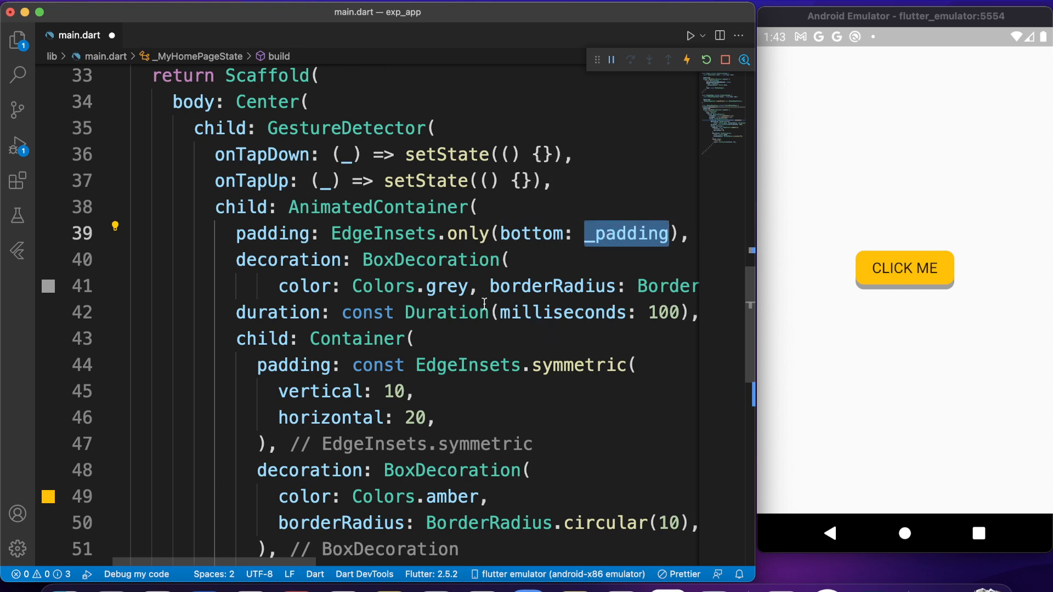
{"action": "mouse_move", "coordinate": [507, 300]}
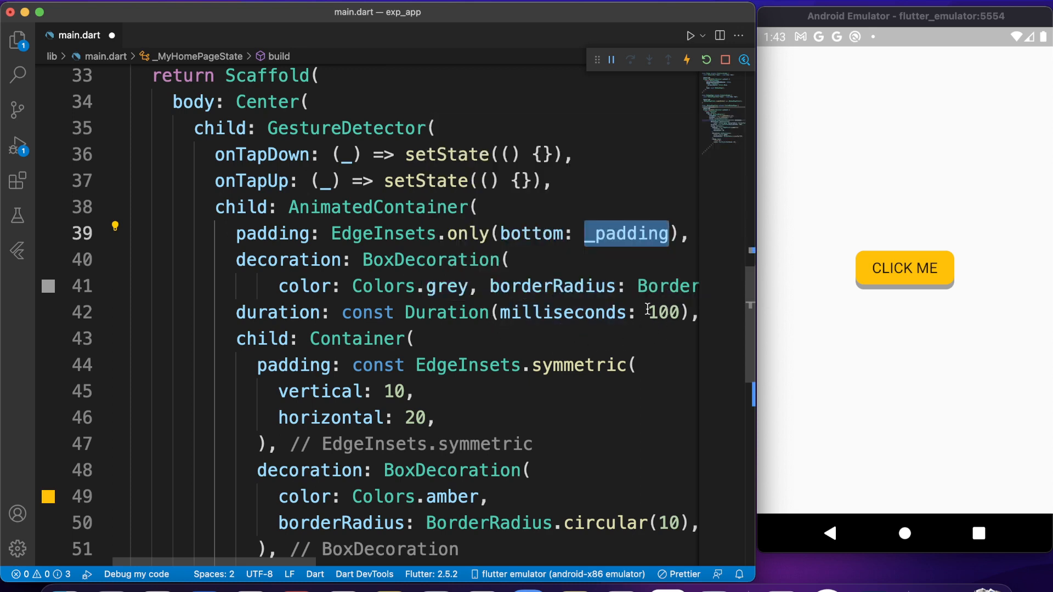
Set _padding = 0.0 inside onTapDown's setState and _padding = 6.0 inside onTapUp's.
{"action": "double_click", "coordinate": [662, 312]}
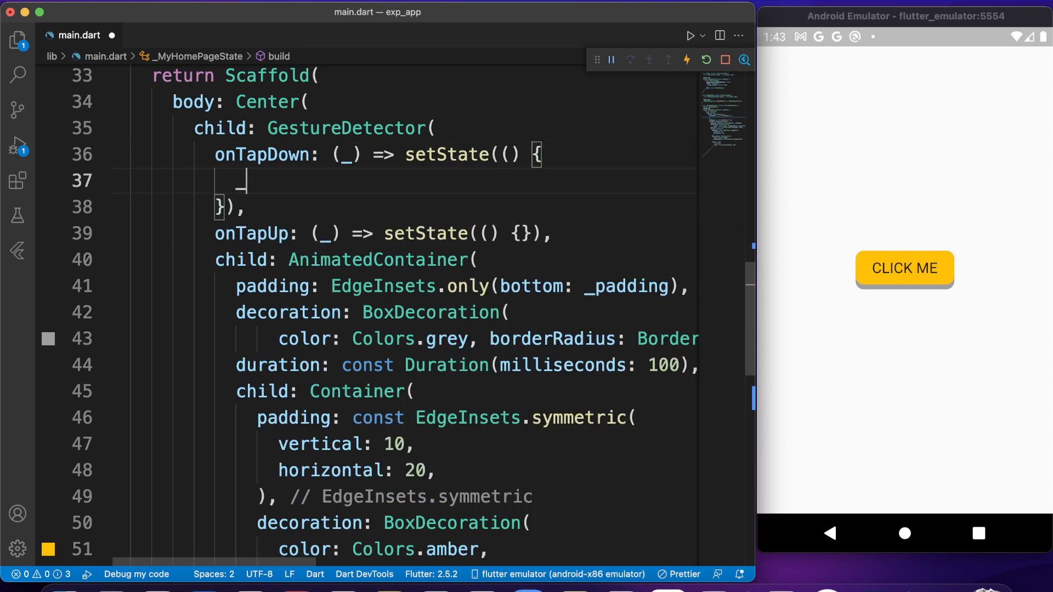
{"action": "type", "text": "_padding="}
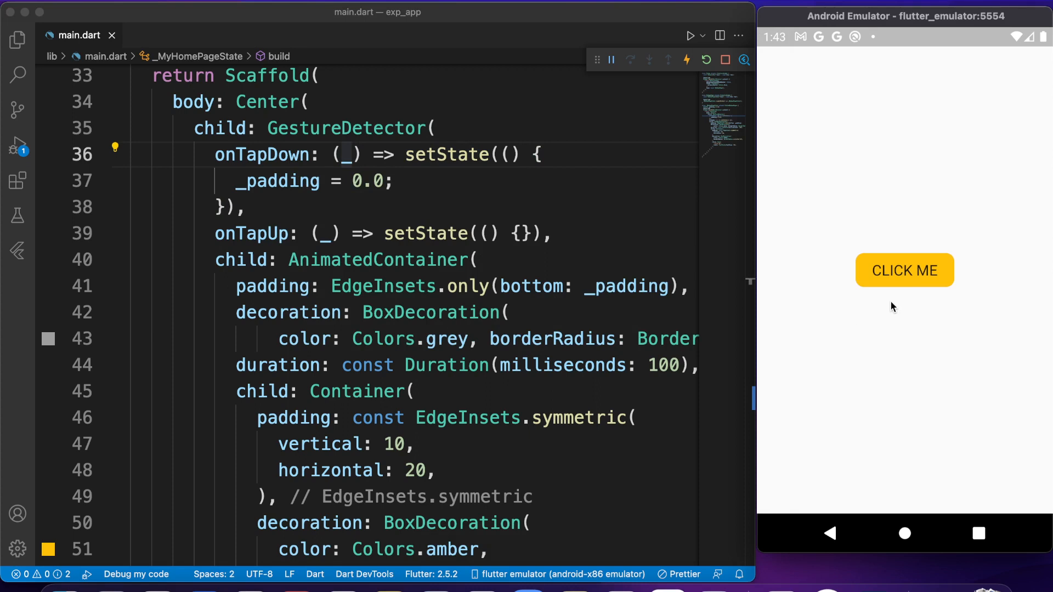
{"action": "mouse_move", "coordinate": [516, 235]}
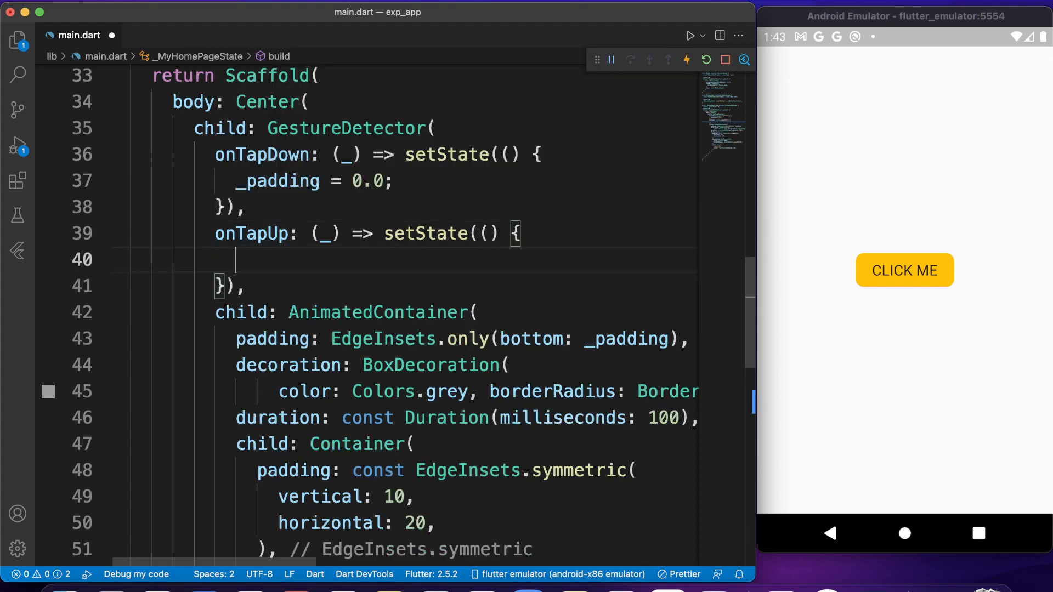
{"action": "type", "text": "_padding"}
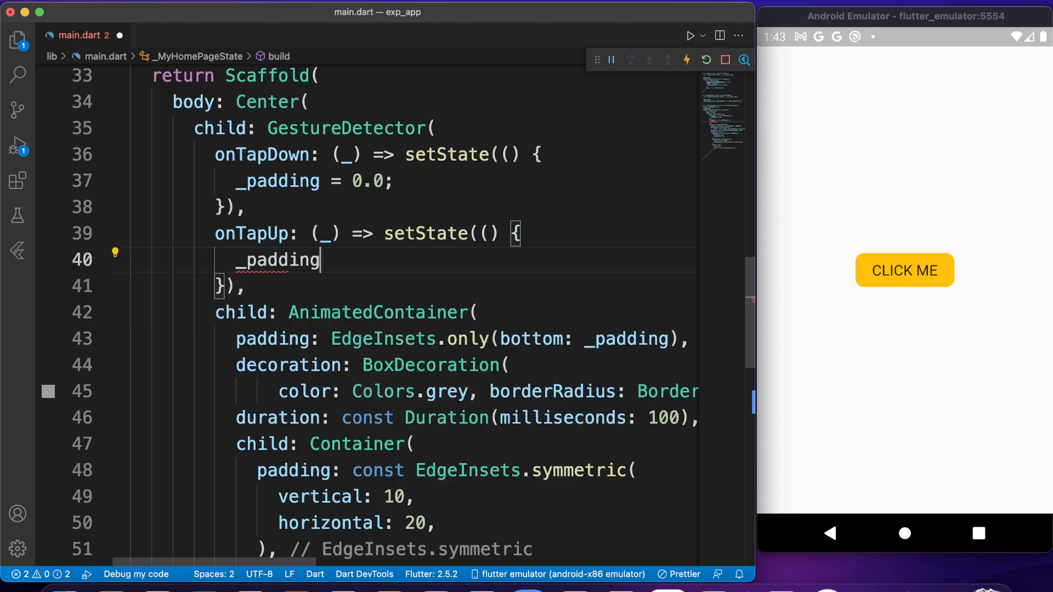
{"action": "type", "text": "="}
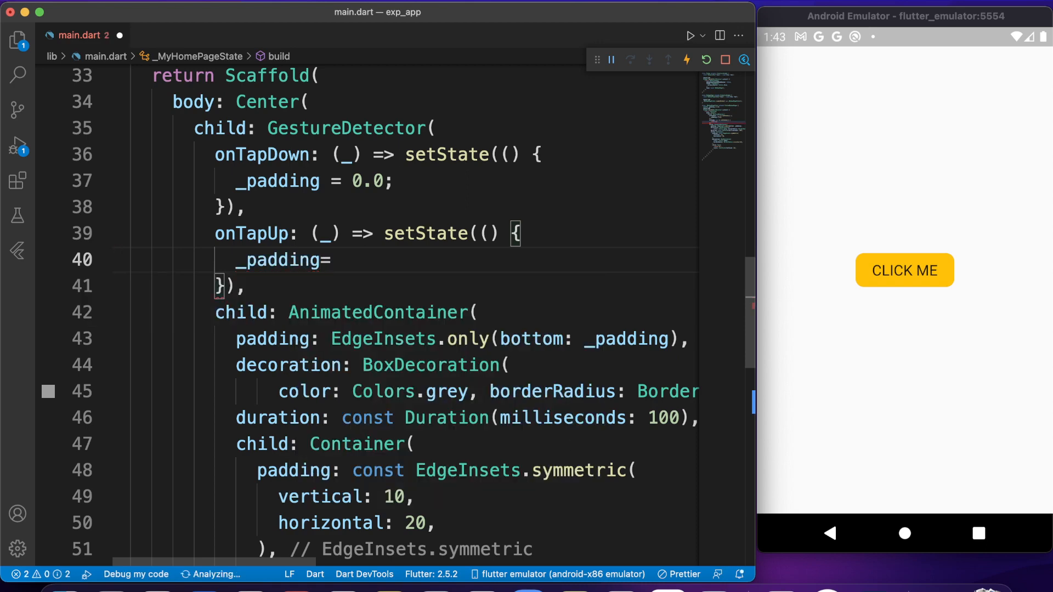
{"action": "type", "text": "6.0;"}
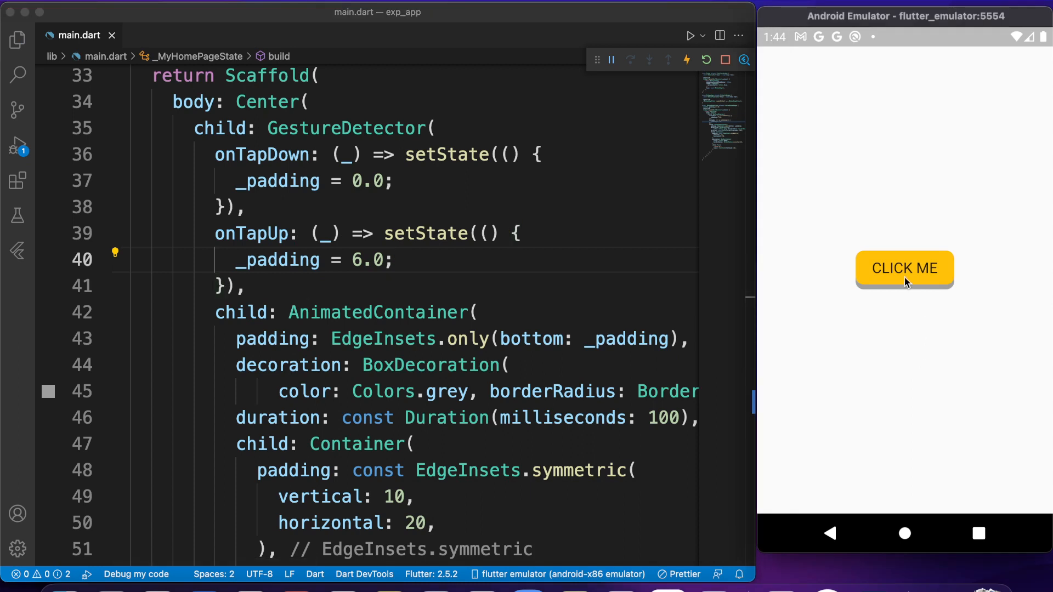
{"action": "left_click", "coordinate": [904, 269]}
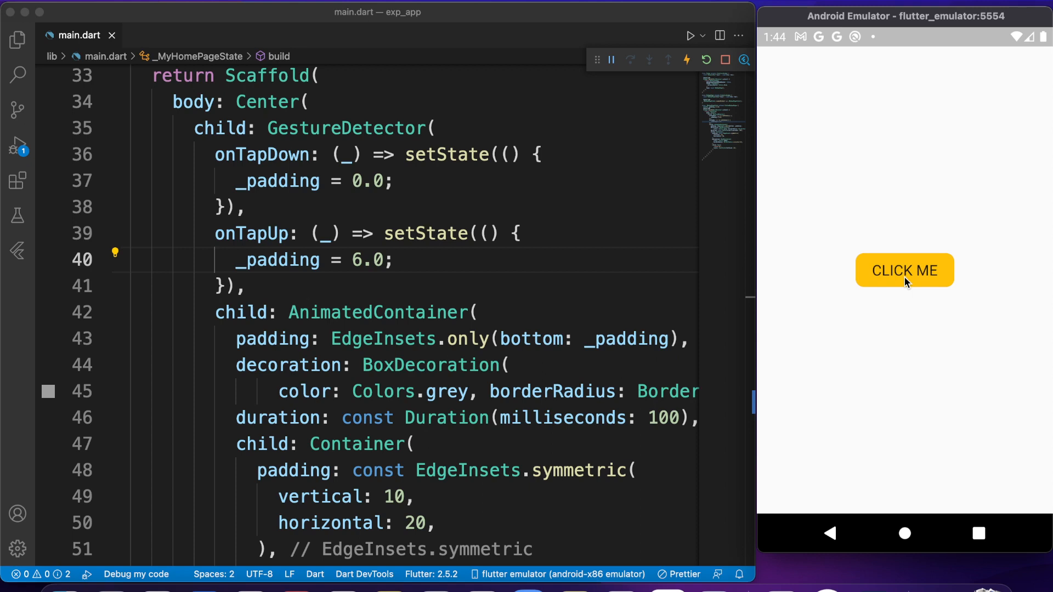
{"action": "left_click", "coordinate": [905, 270]}
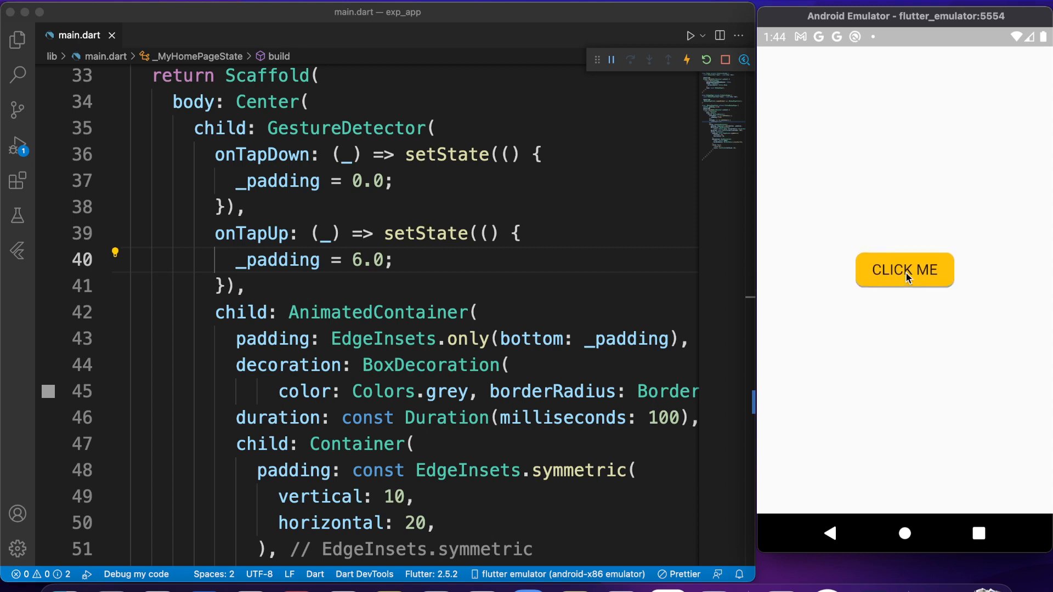
{"action": "left_click", "coordinate": [904, 270]}
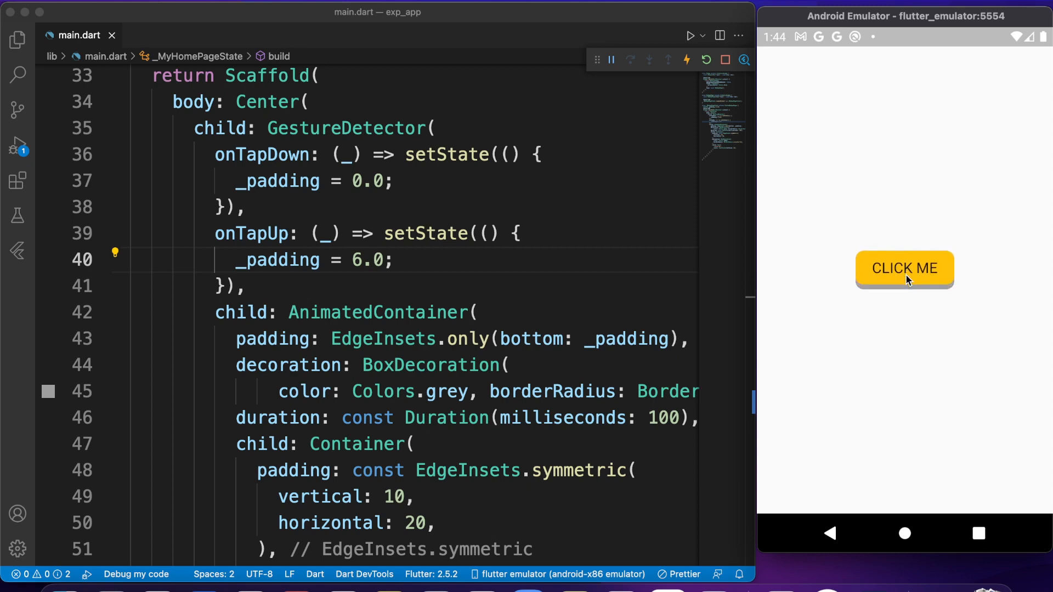
{"action": "left_click", "coordinate": [904, 269]}
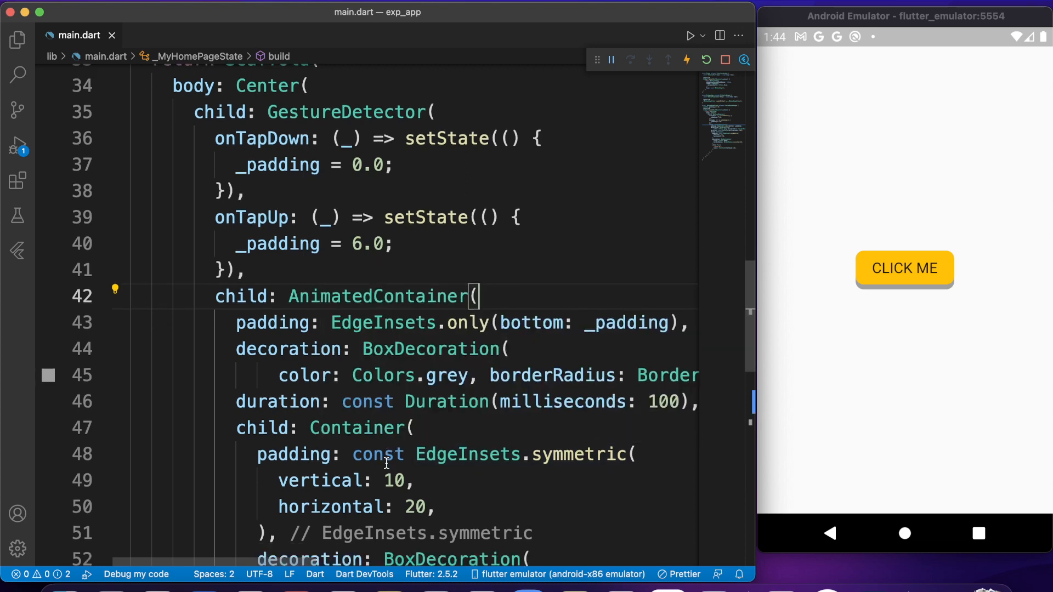
{"action": "scroll", "scroll_direction": "down", "scroll_amount": 3}
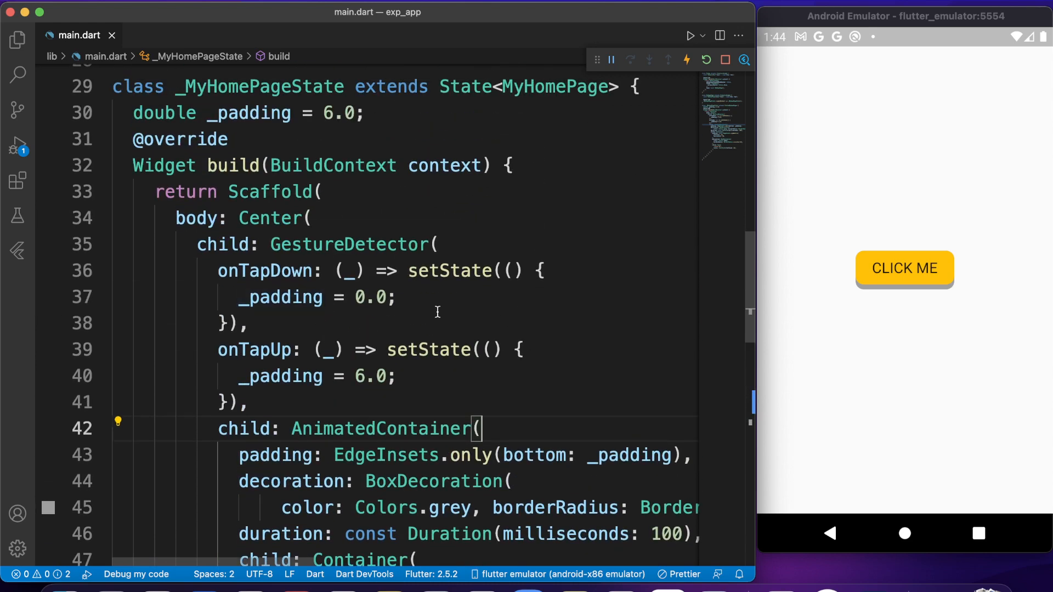
{"action": "mouse_move", "coordinate": [451, 244]}
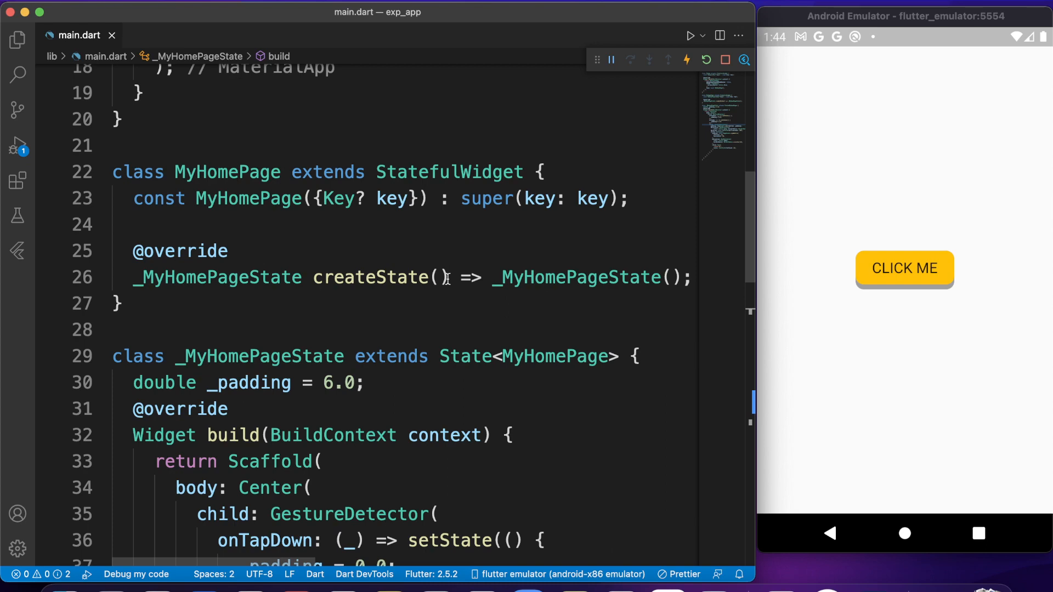
{"action": "mouse_move", "coordinate": [405, 291]}
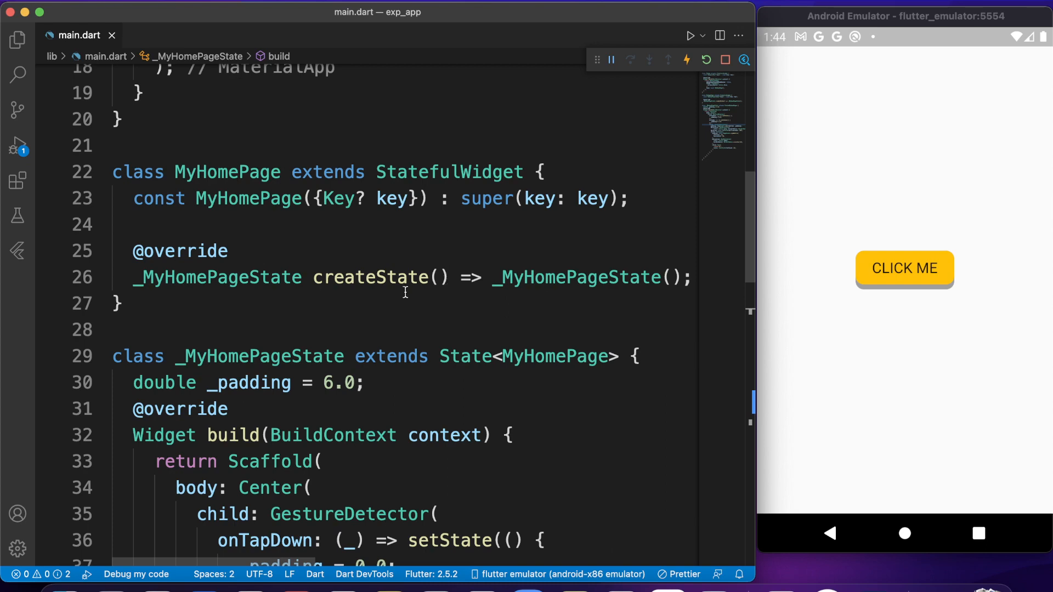